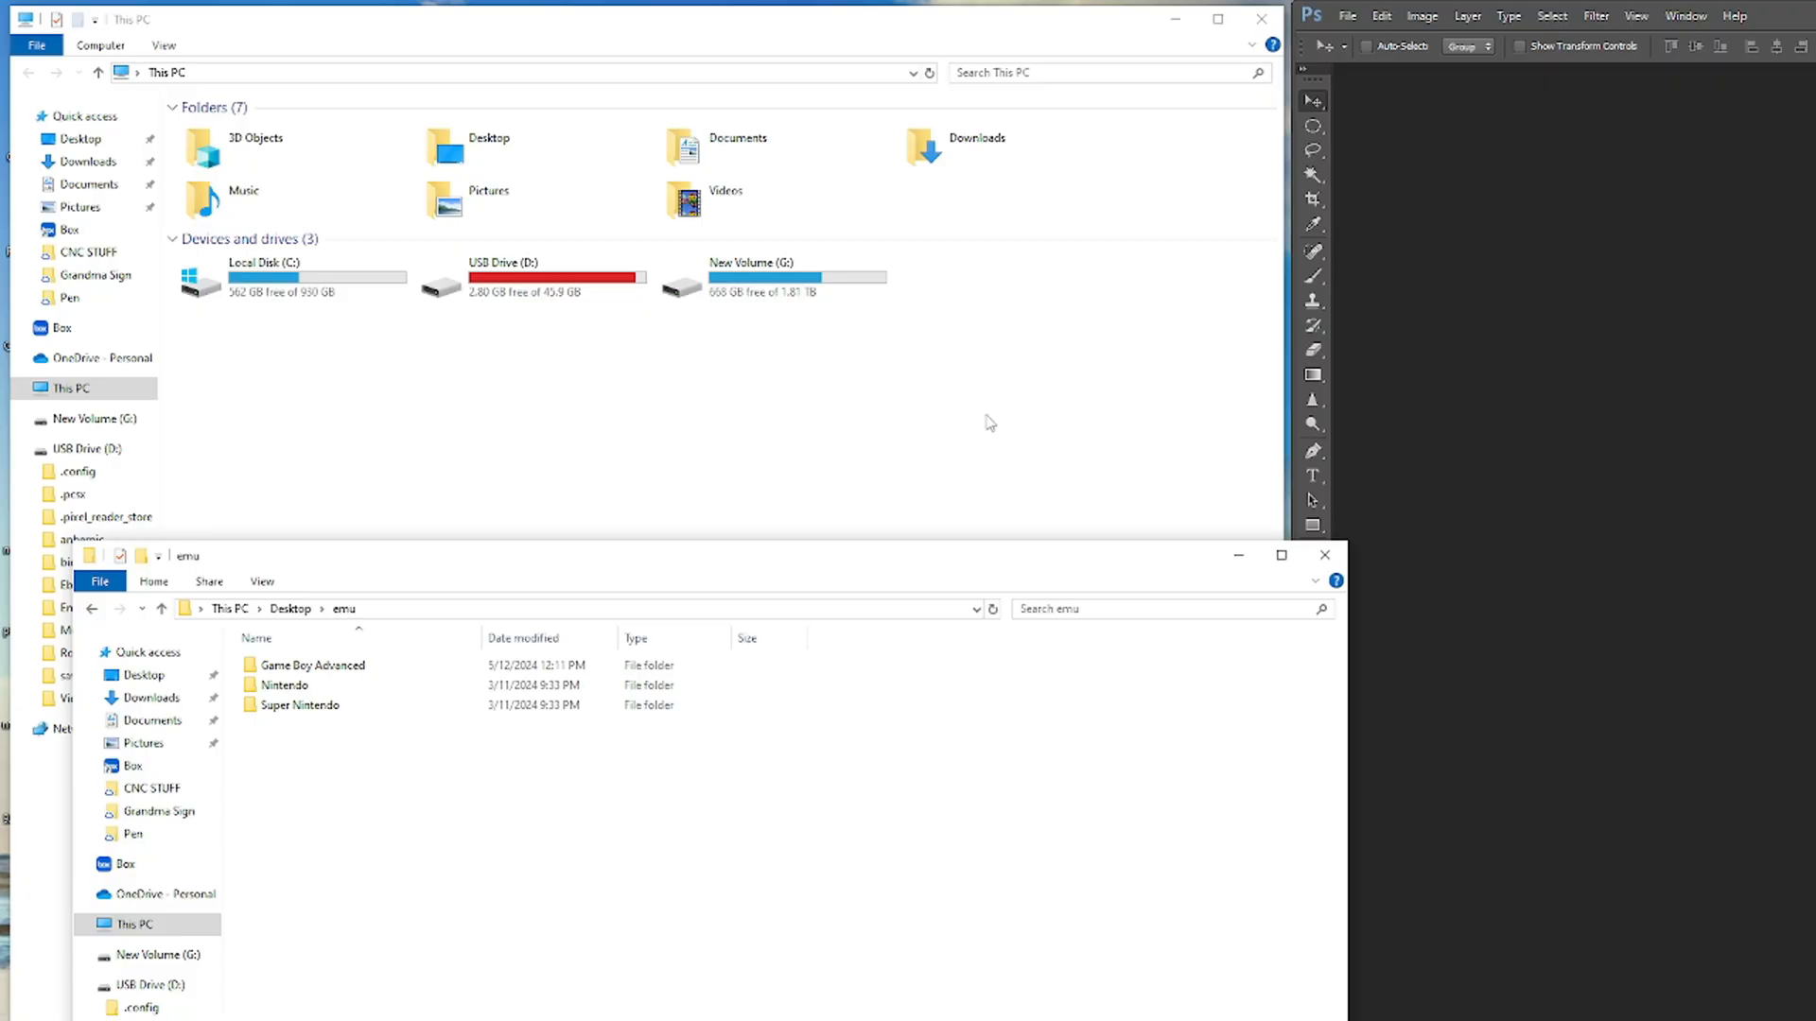
mouse_move(561, 492)
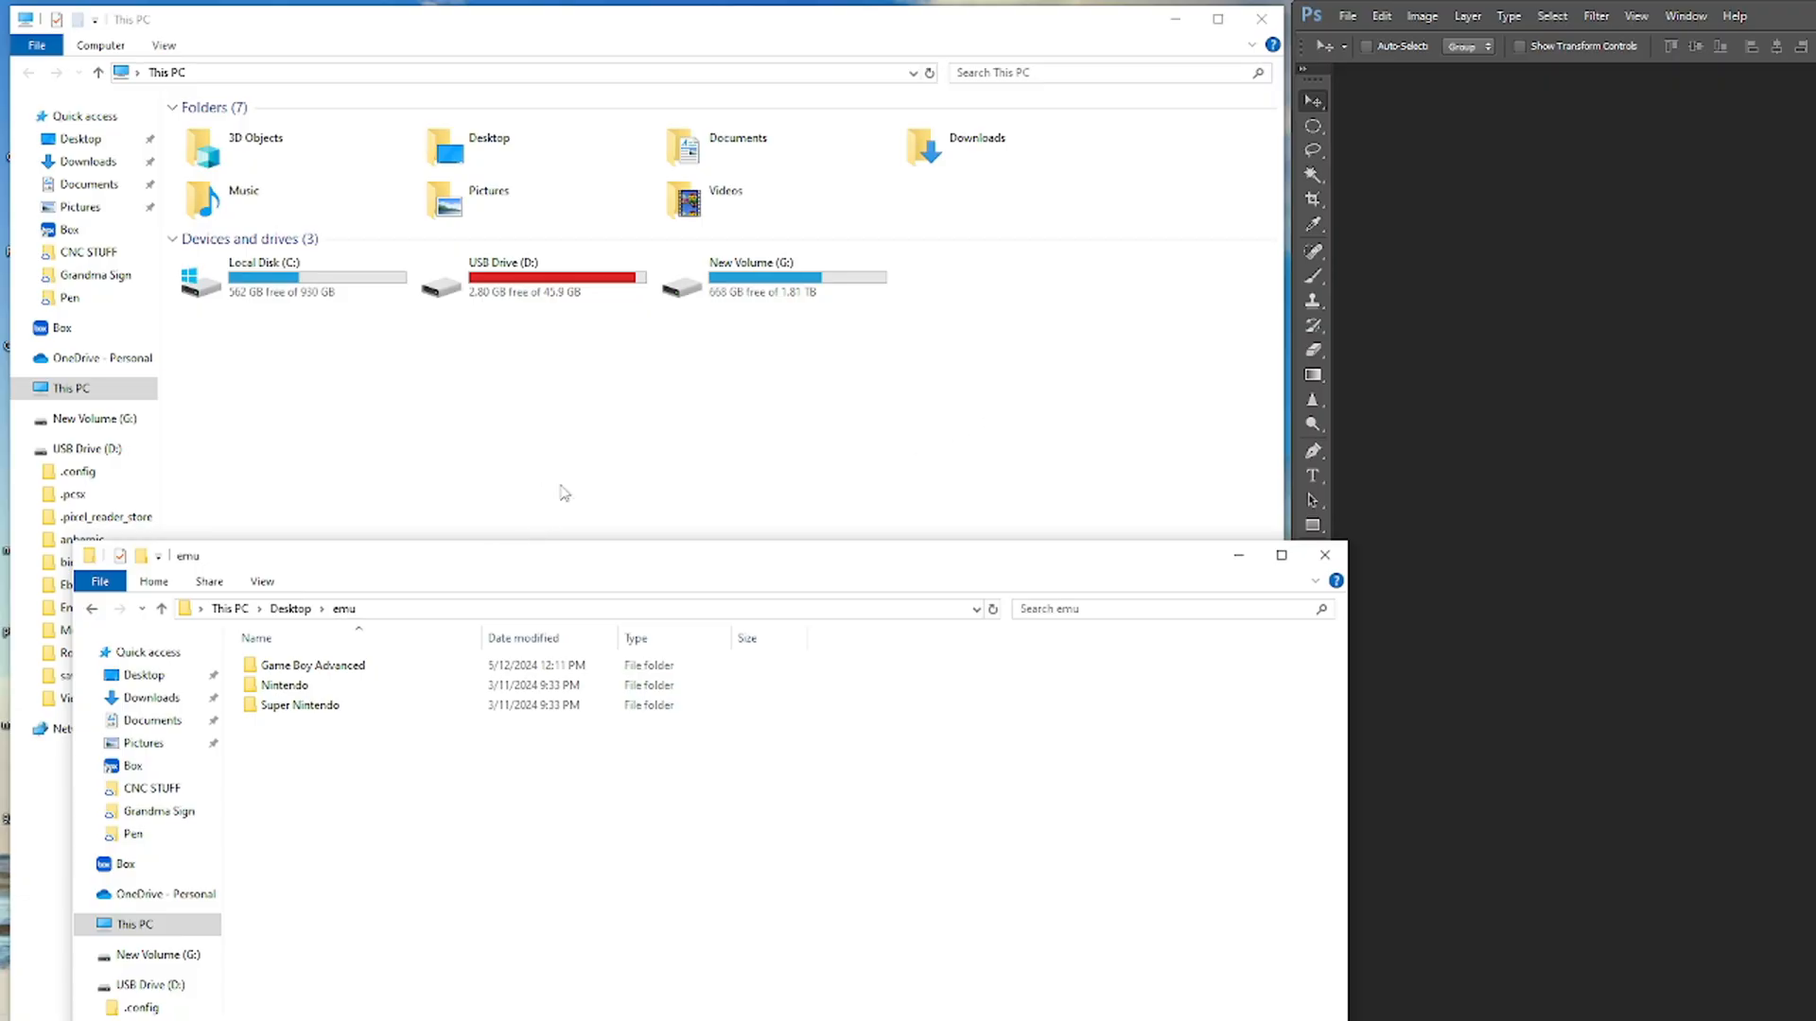
Step: Open USB Drive (D:) in one window and the Game Boy Advanced ROM folder in another
click(88, 448)
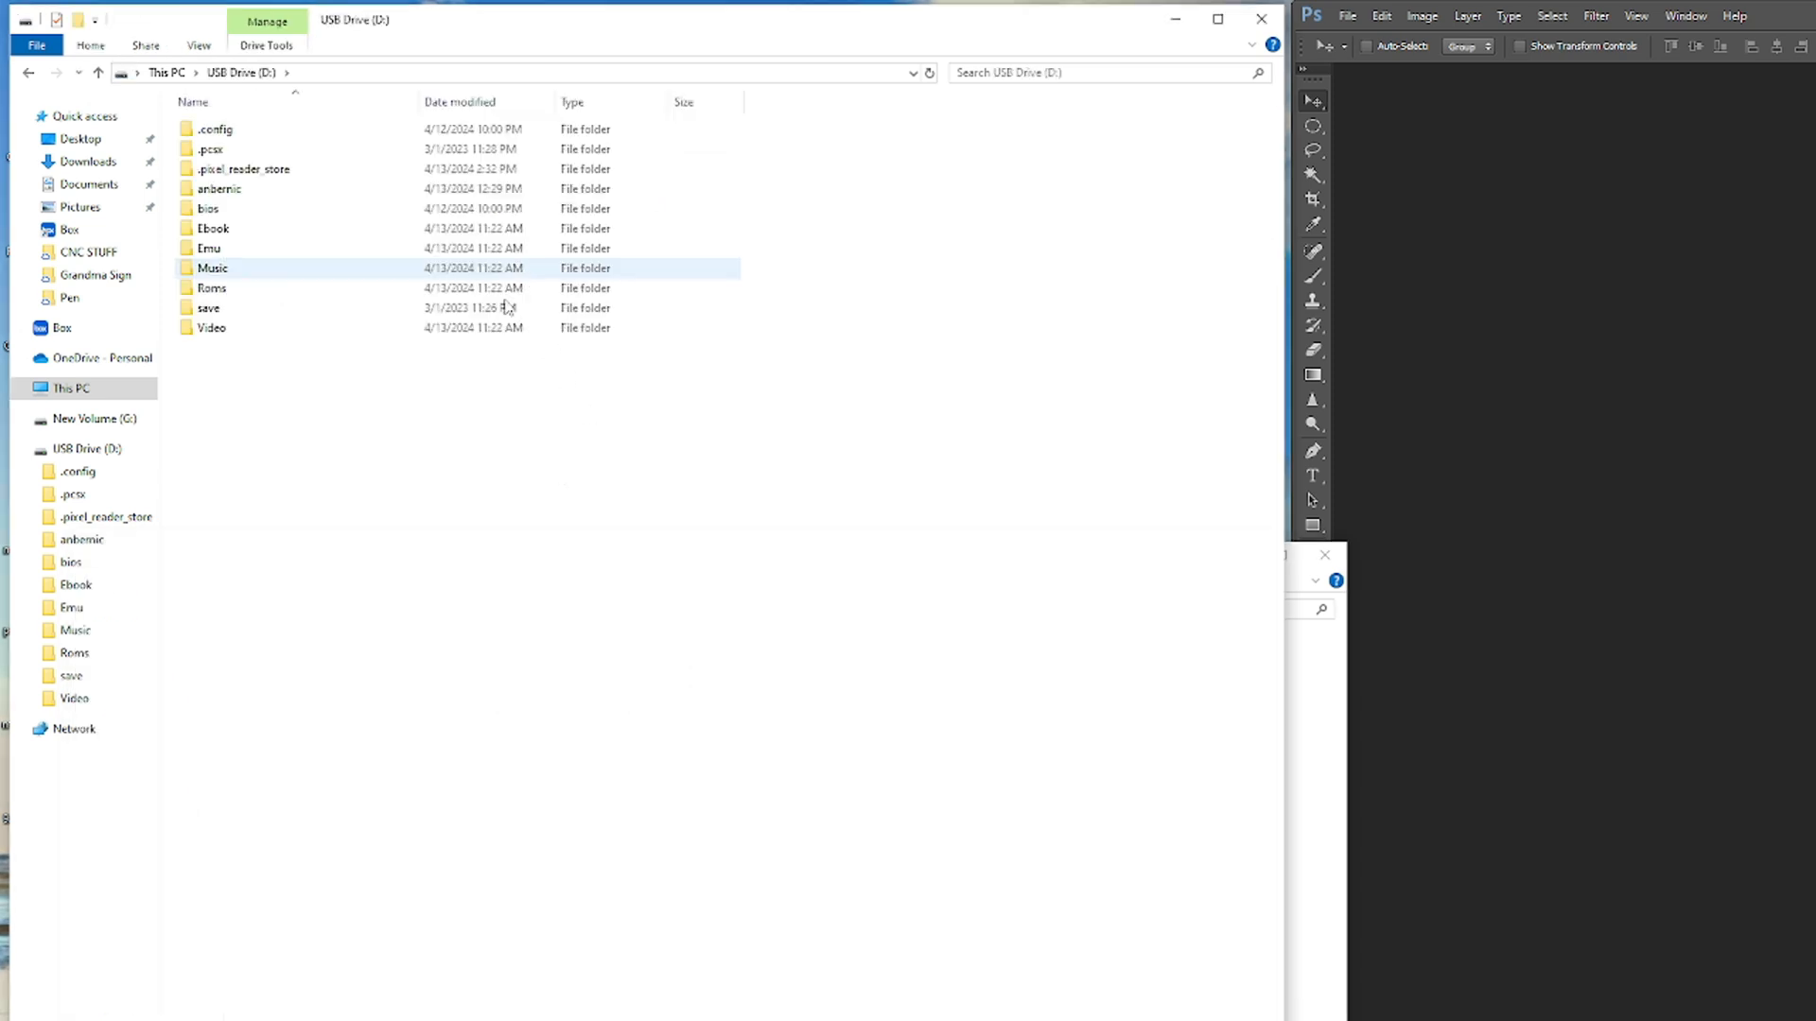
click(1183, 626)
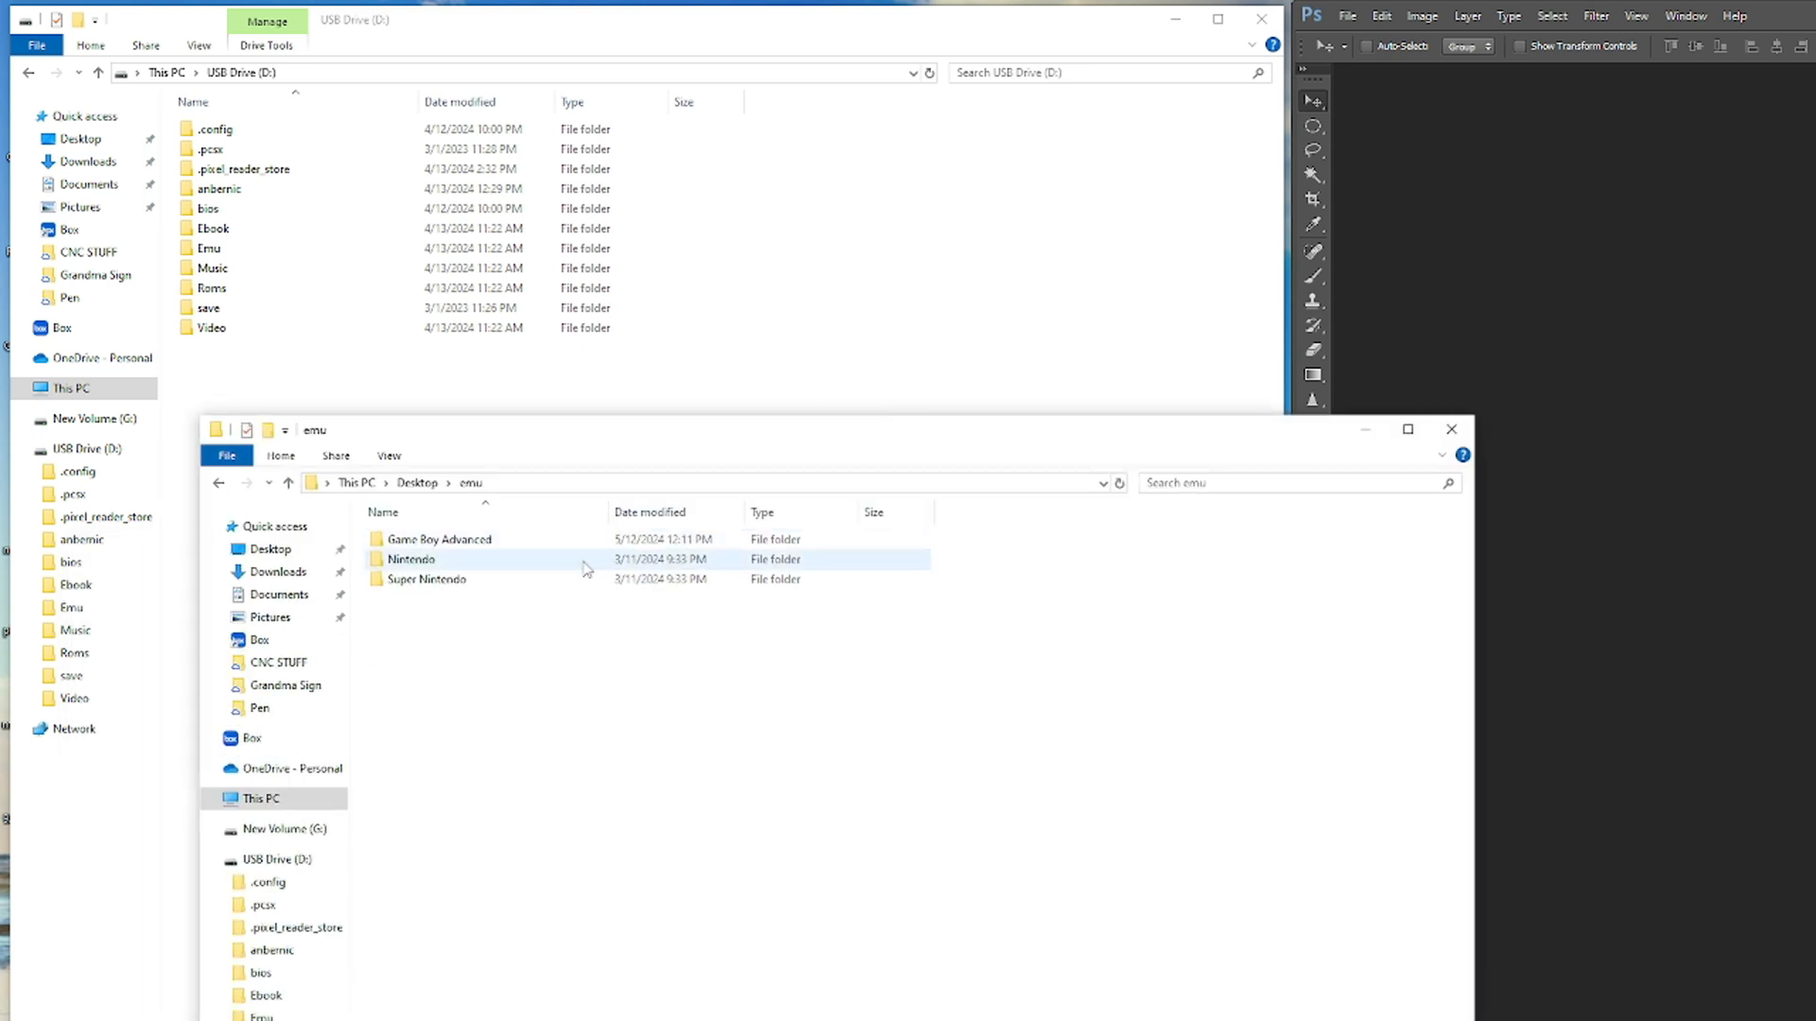
click(429, 598)
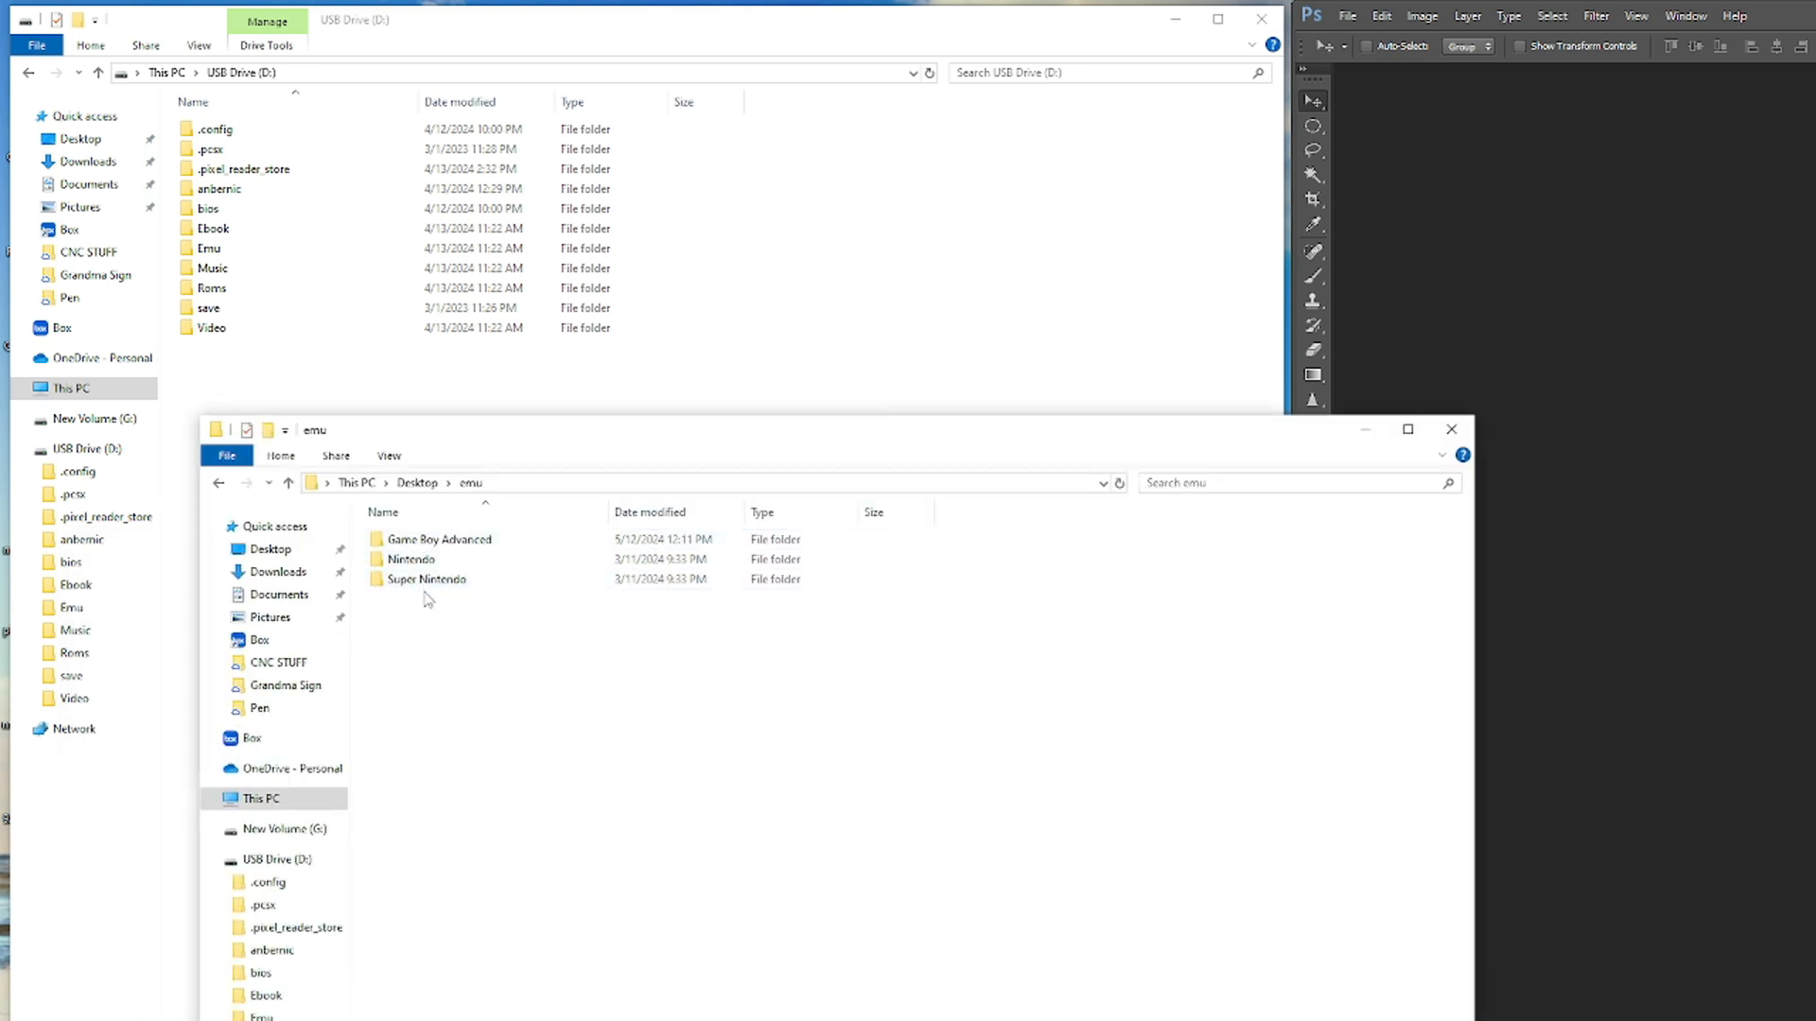
double_click(438, 538)
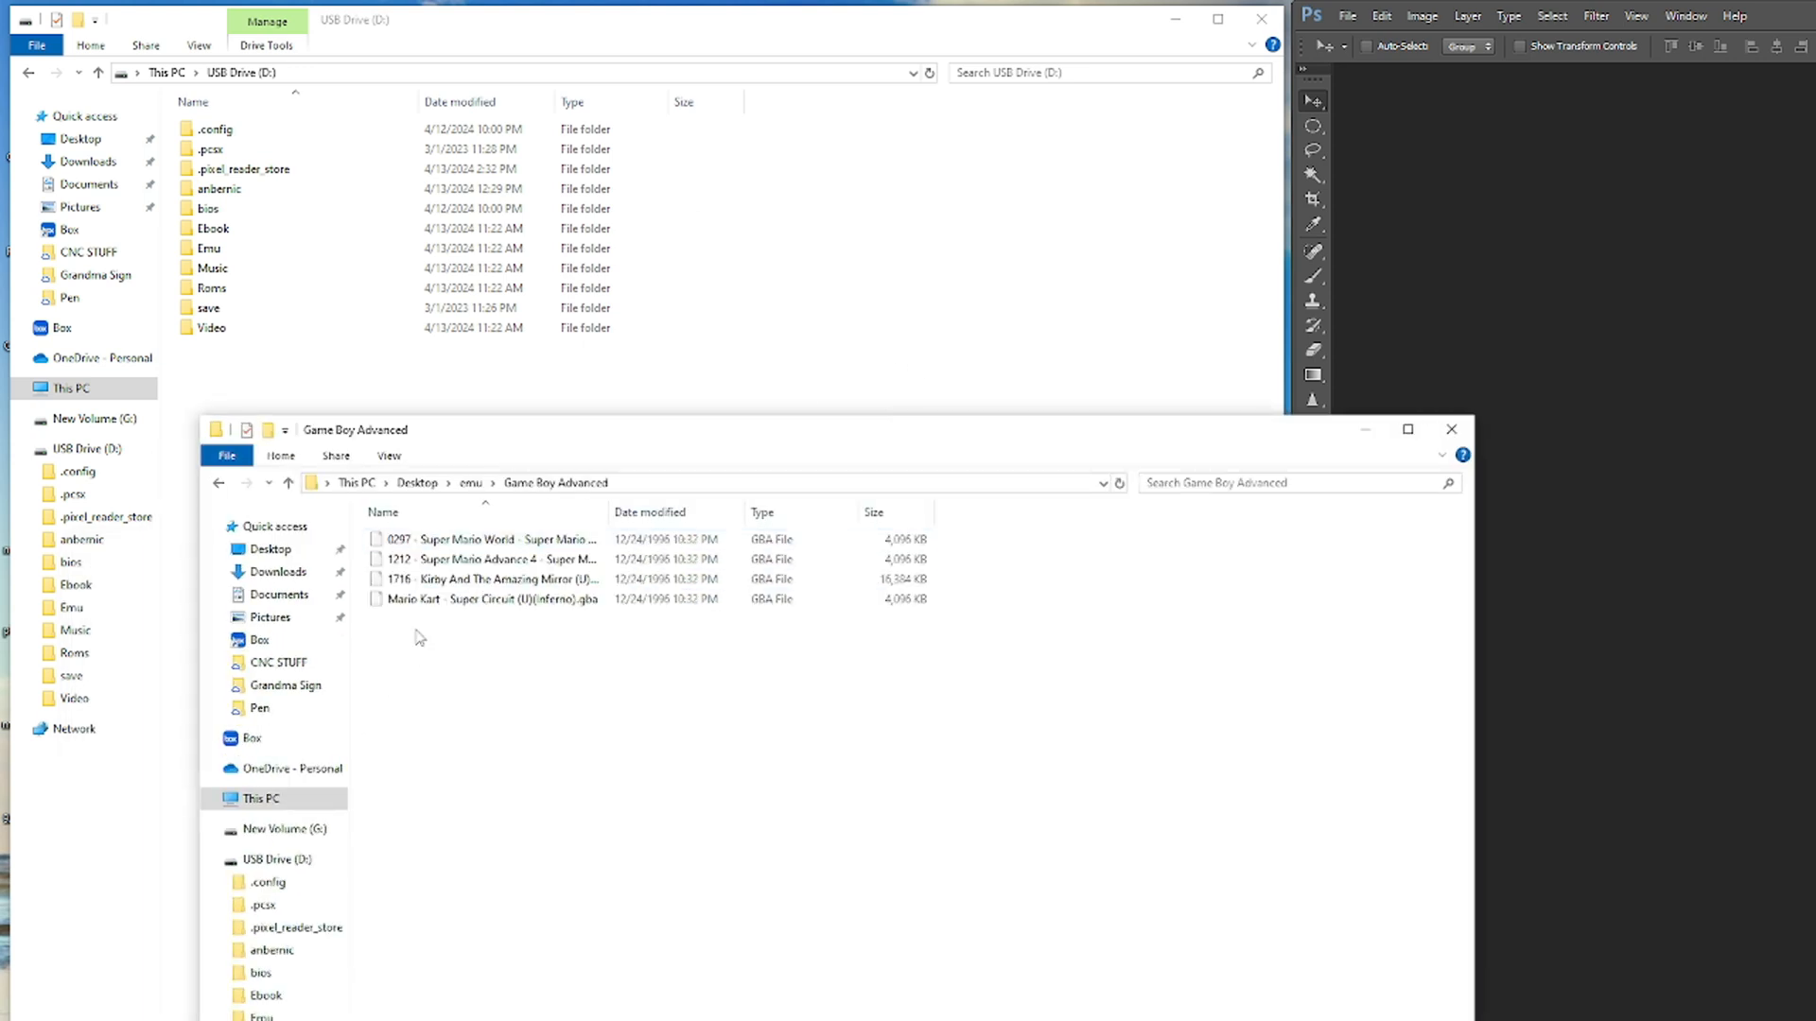
click(486, 598)
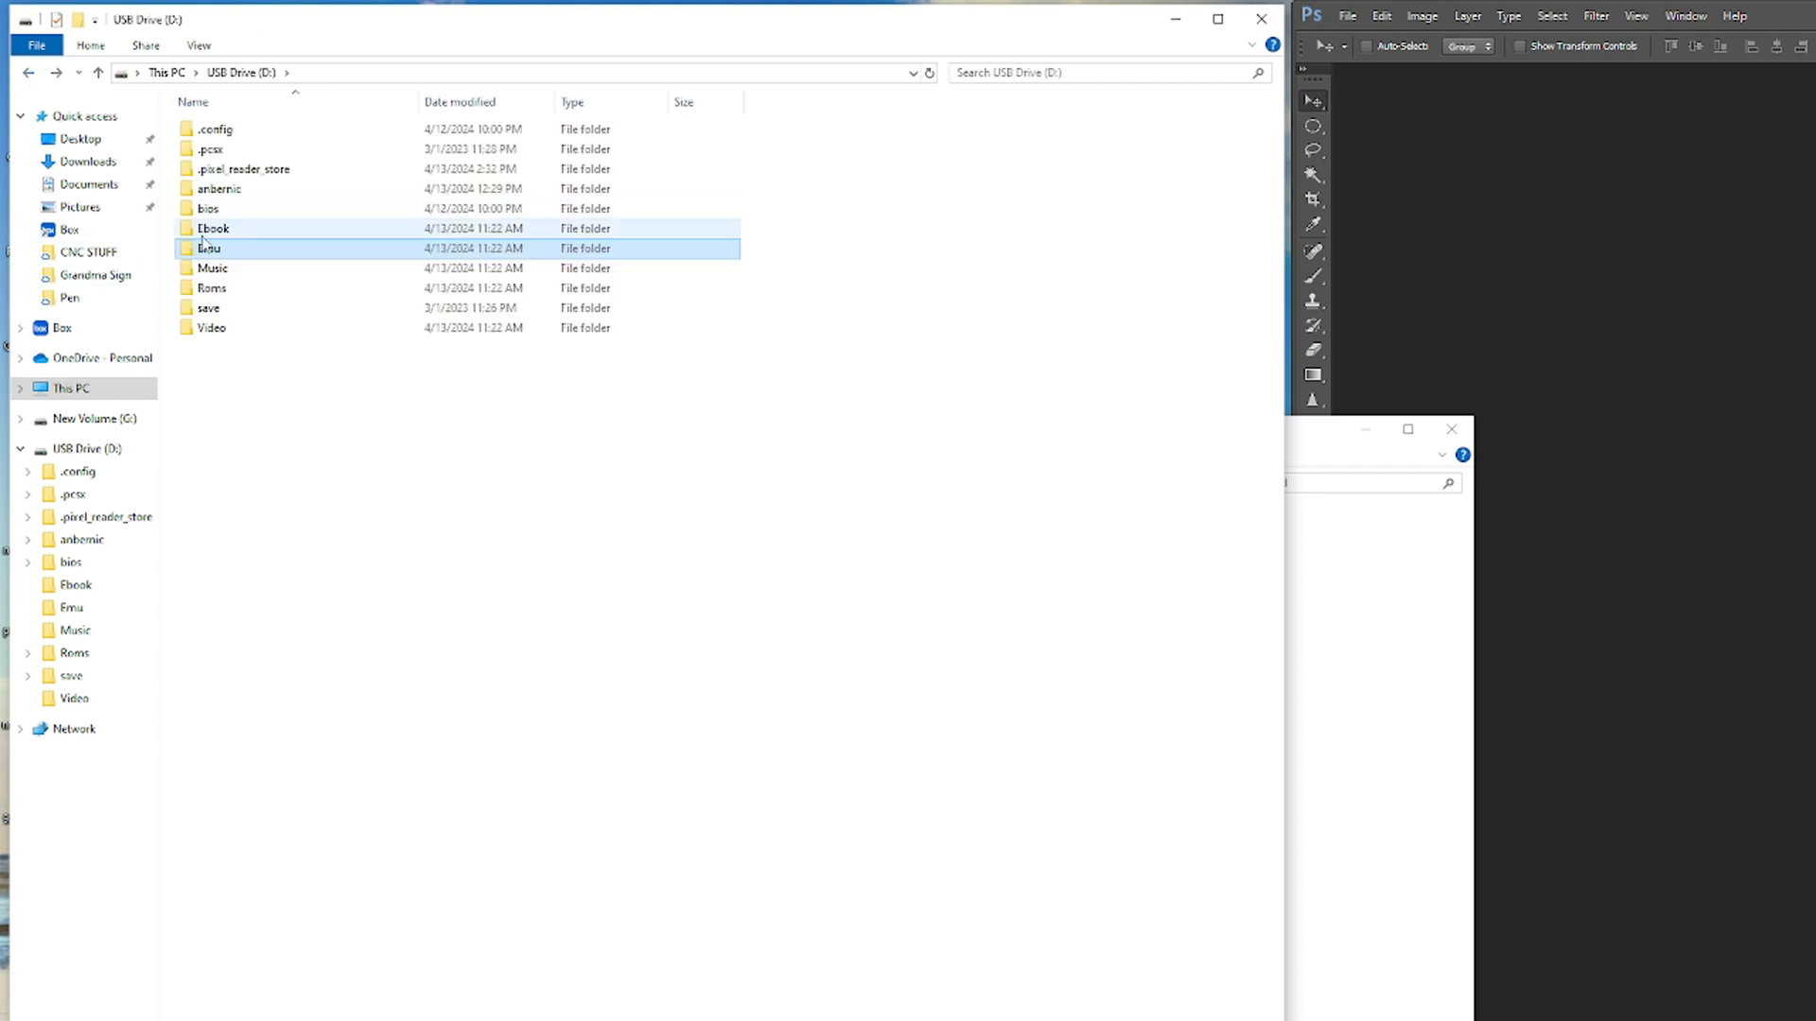
Step: Go into Roms, then GBA on the USB drive, and scroll the list to reach Imgs
click(211, 288)
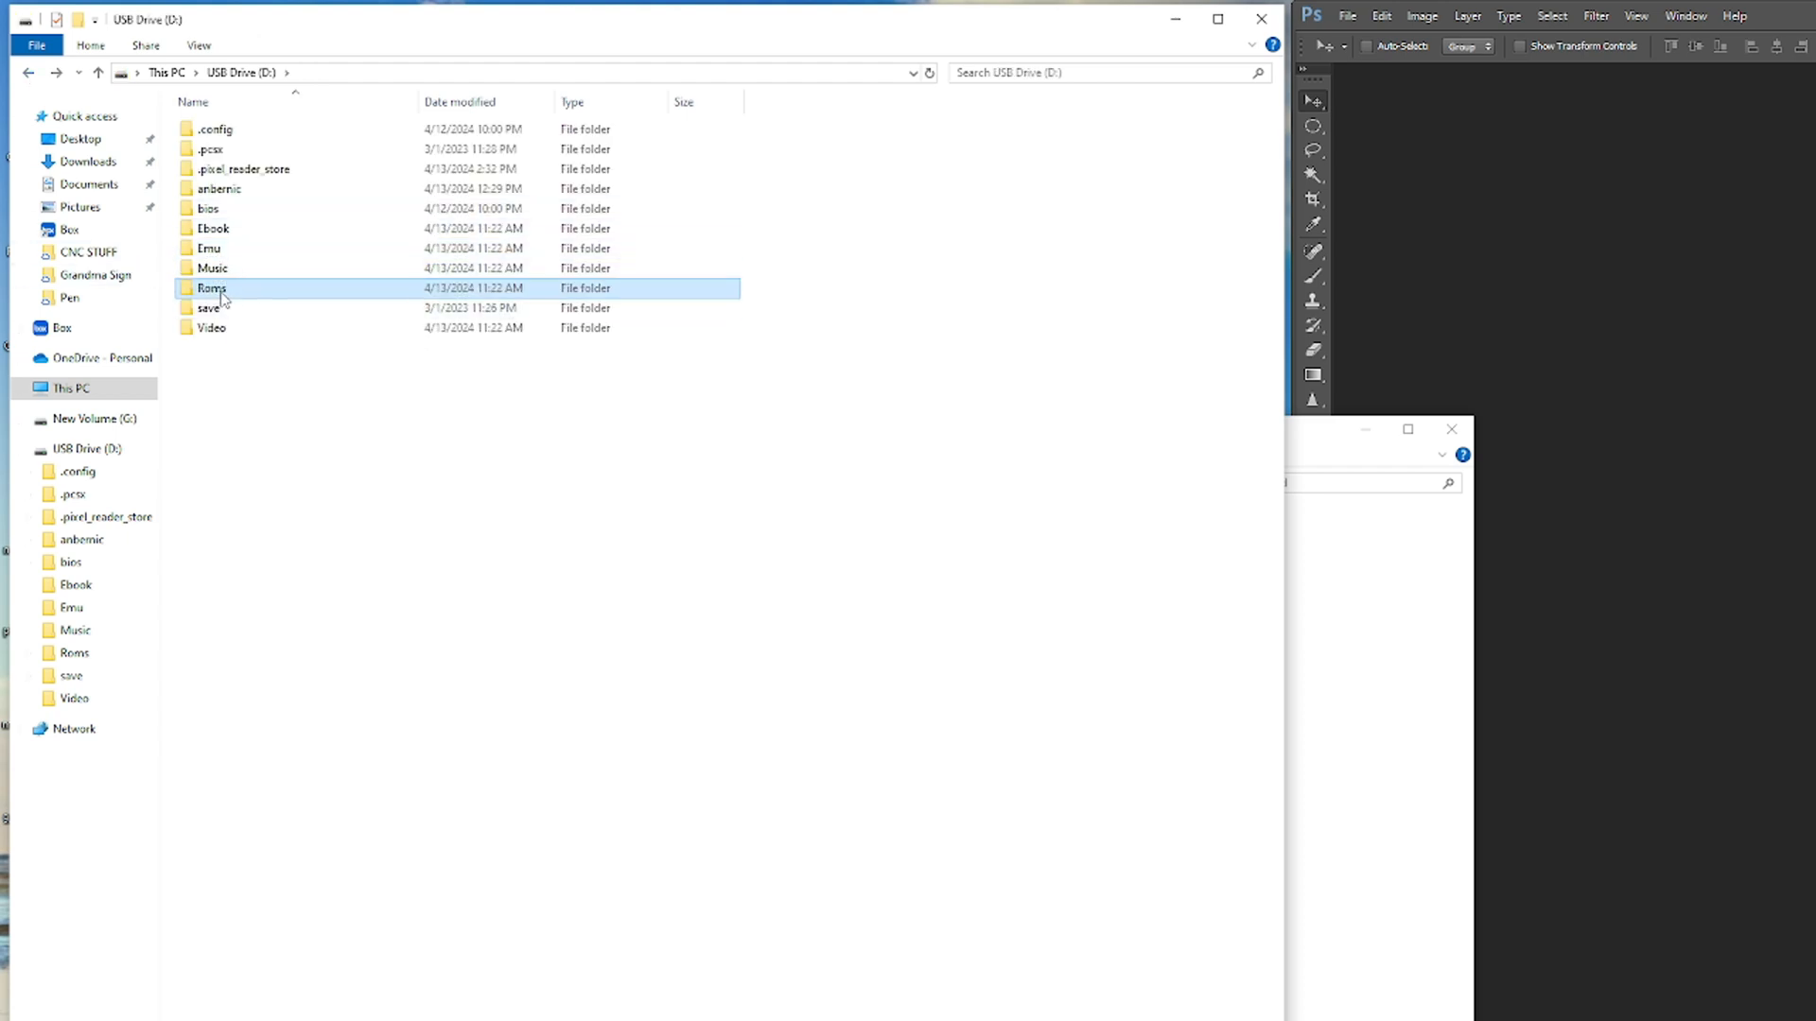
double_click(211, 287)
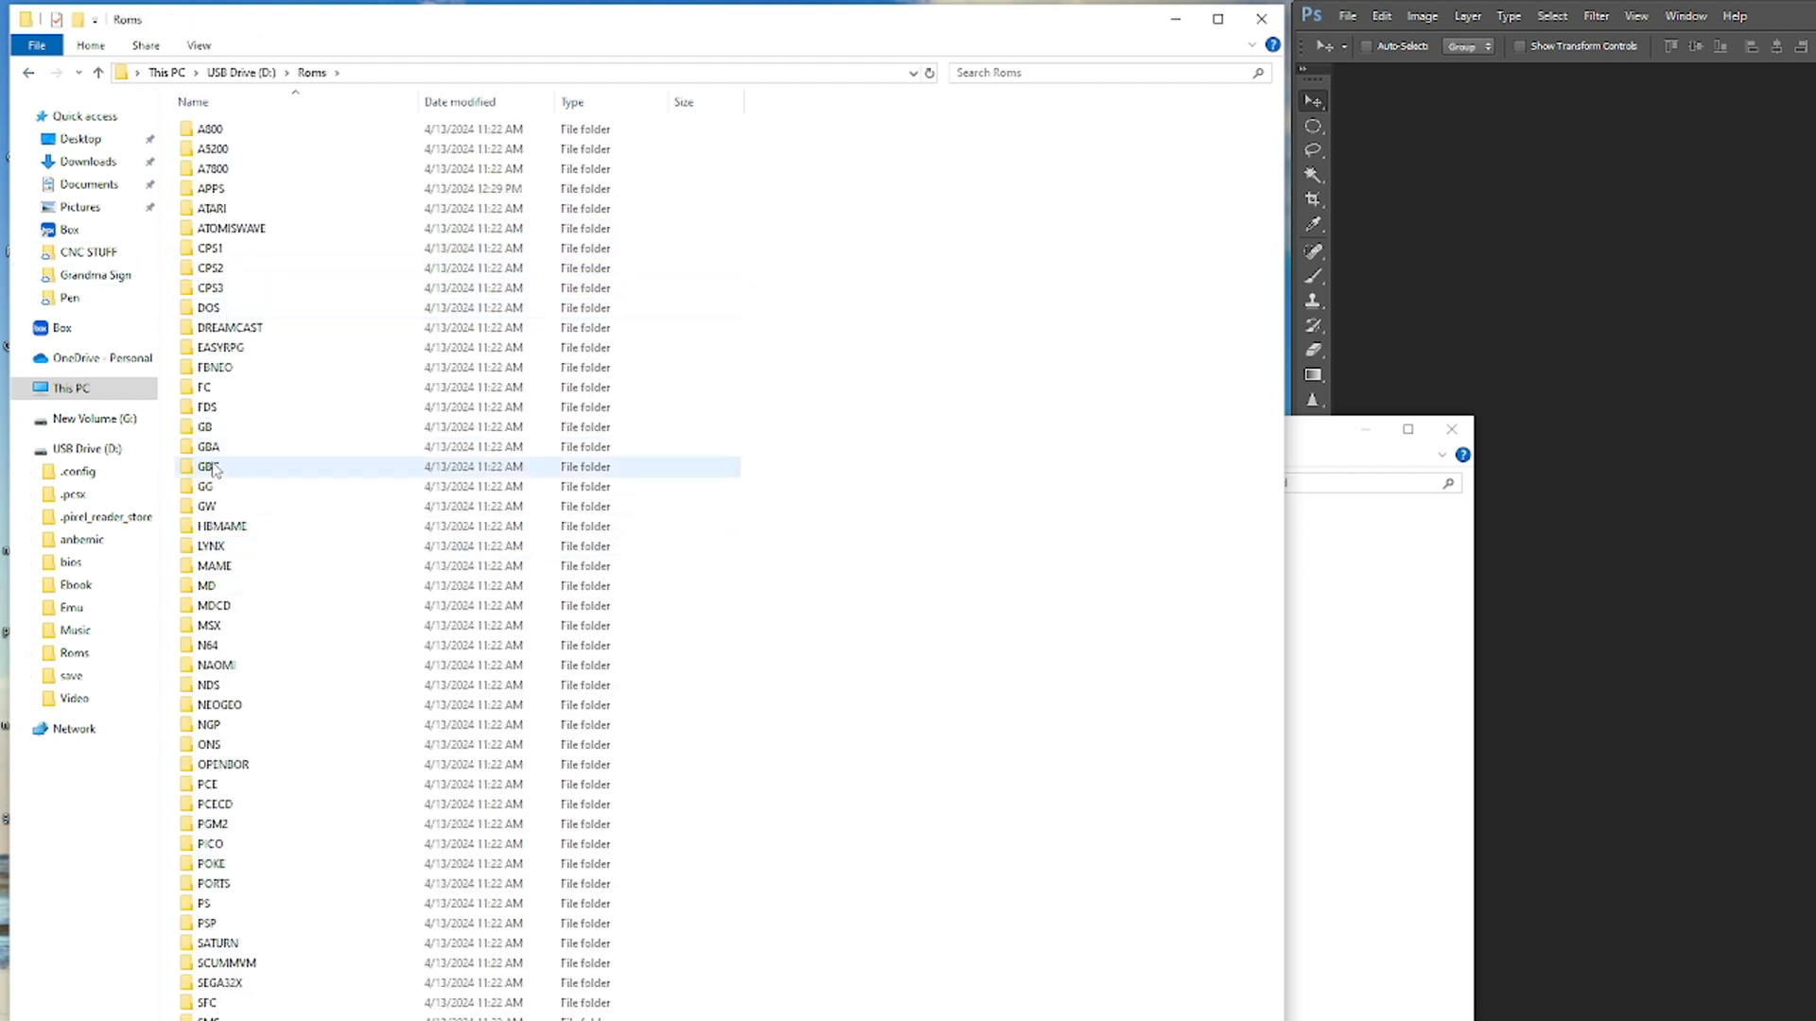
double_click(208, 466)
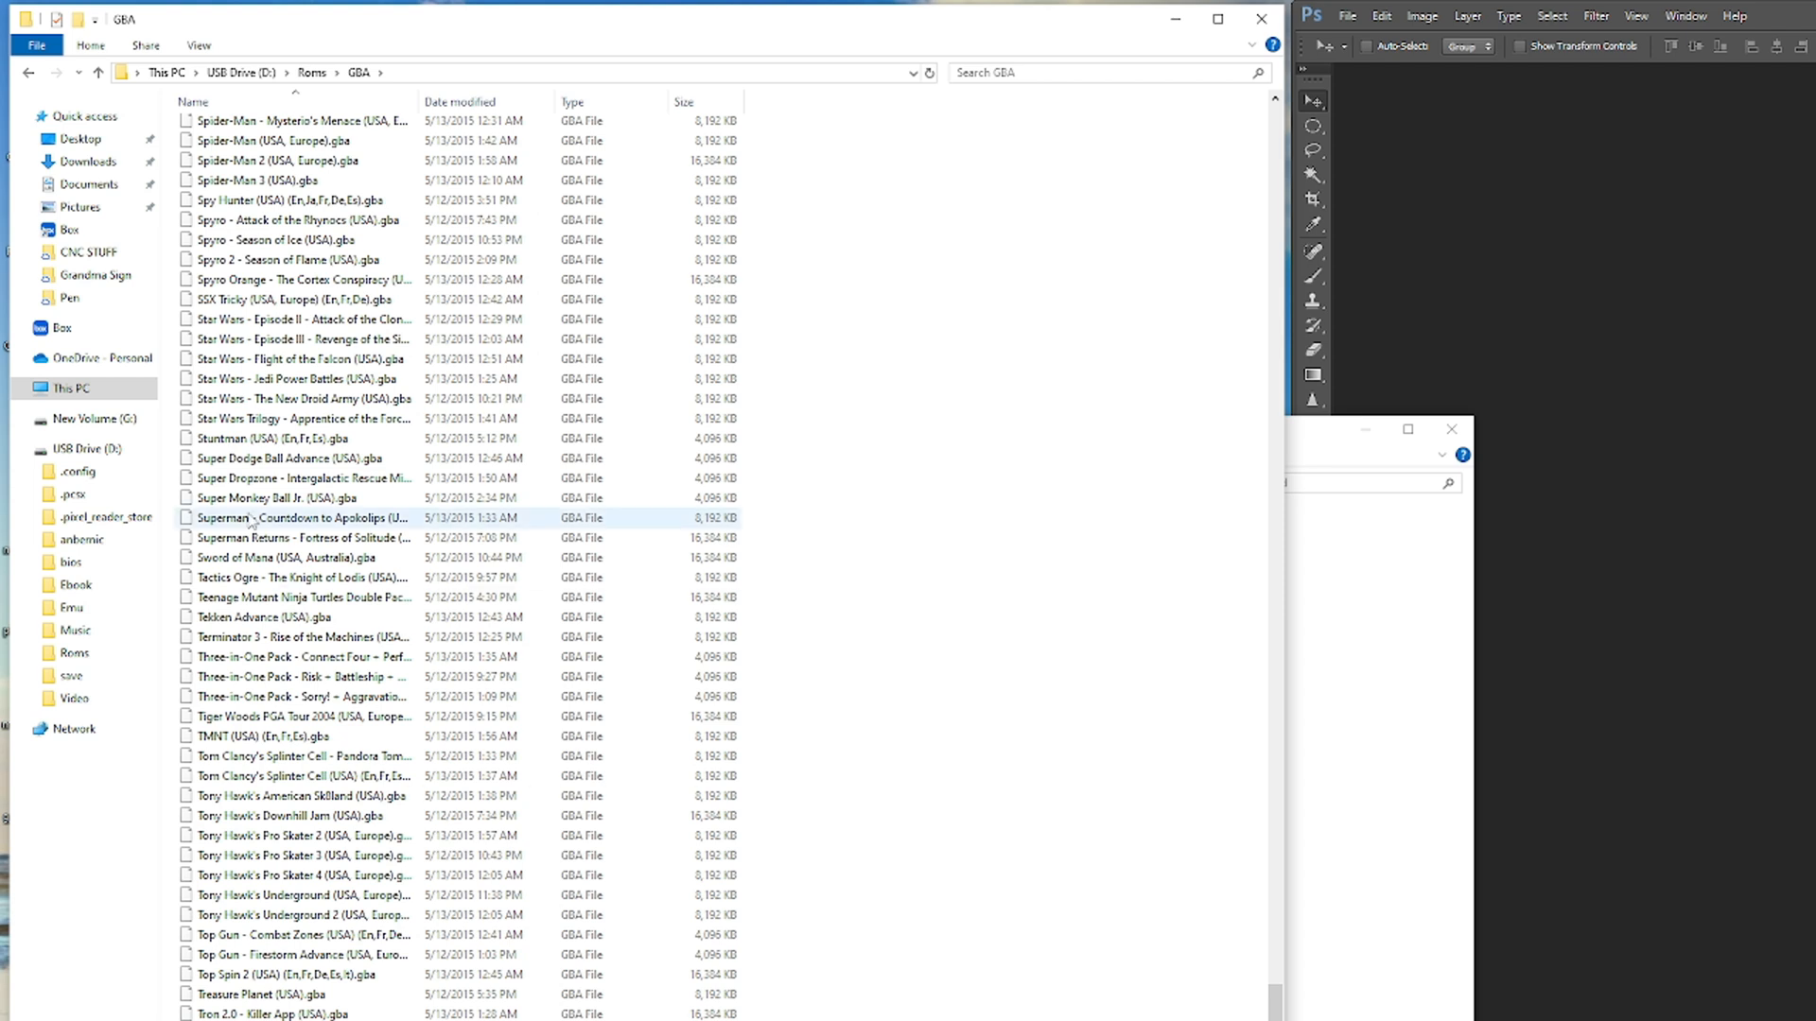
mouse_move(347, 698)
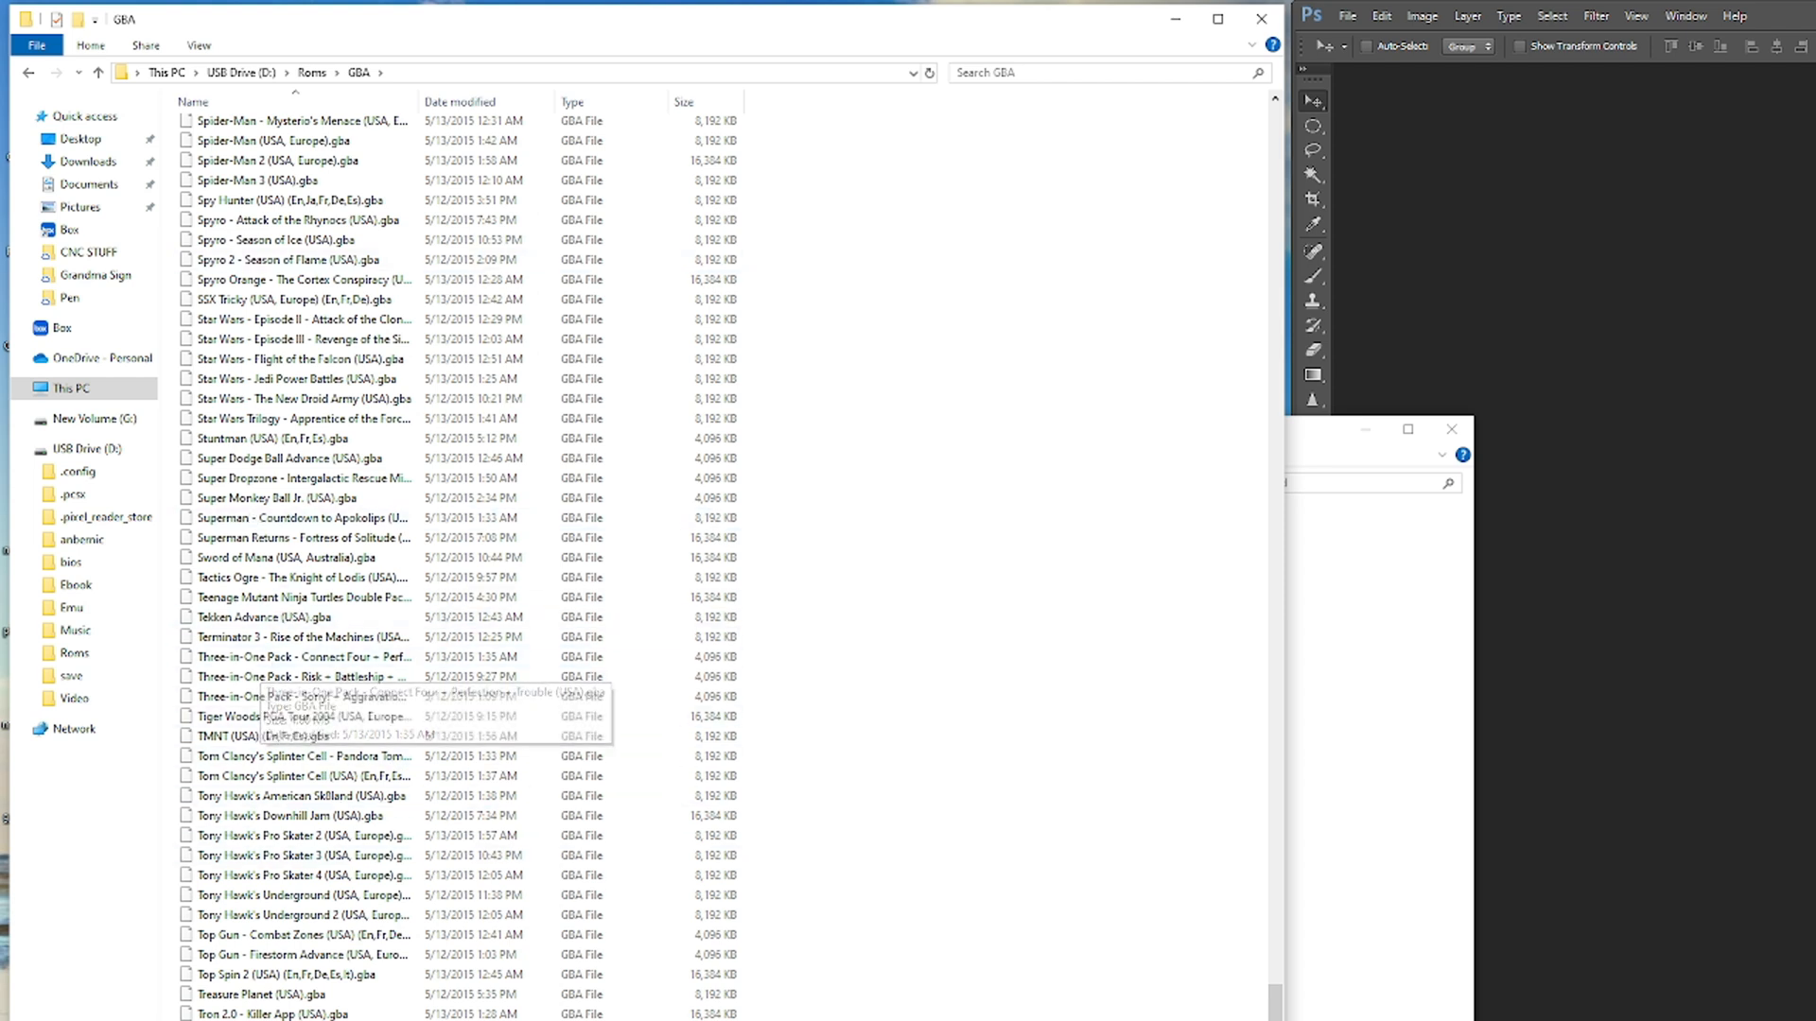
scroll(up, 3)
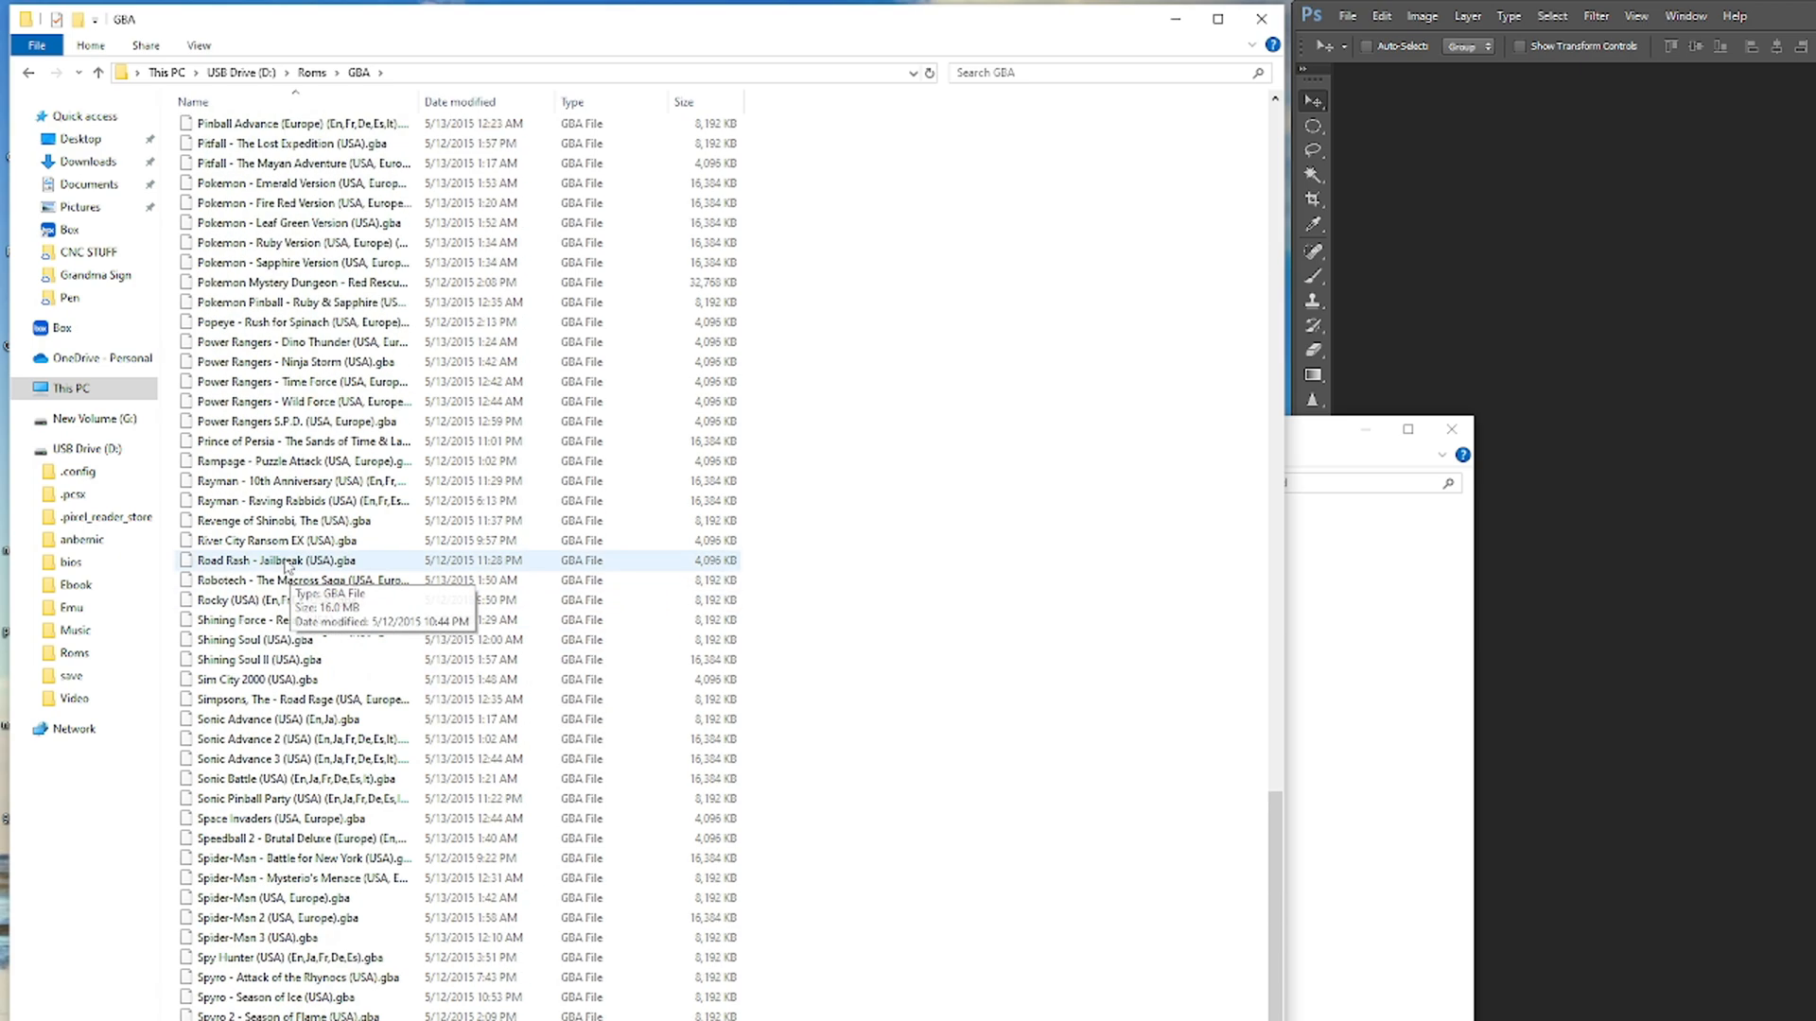
scroll(up, 3)
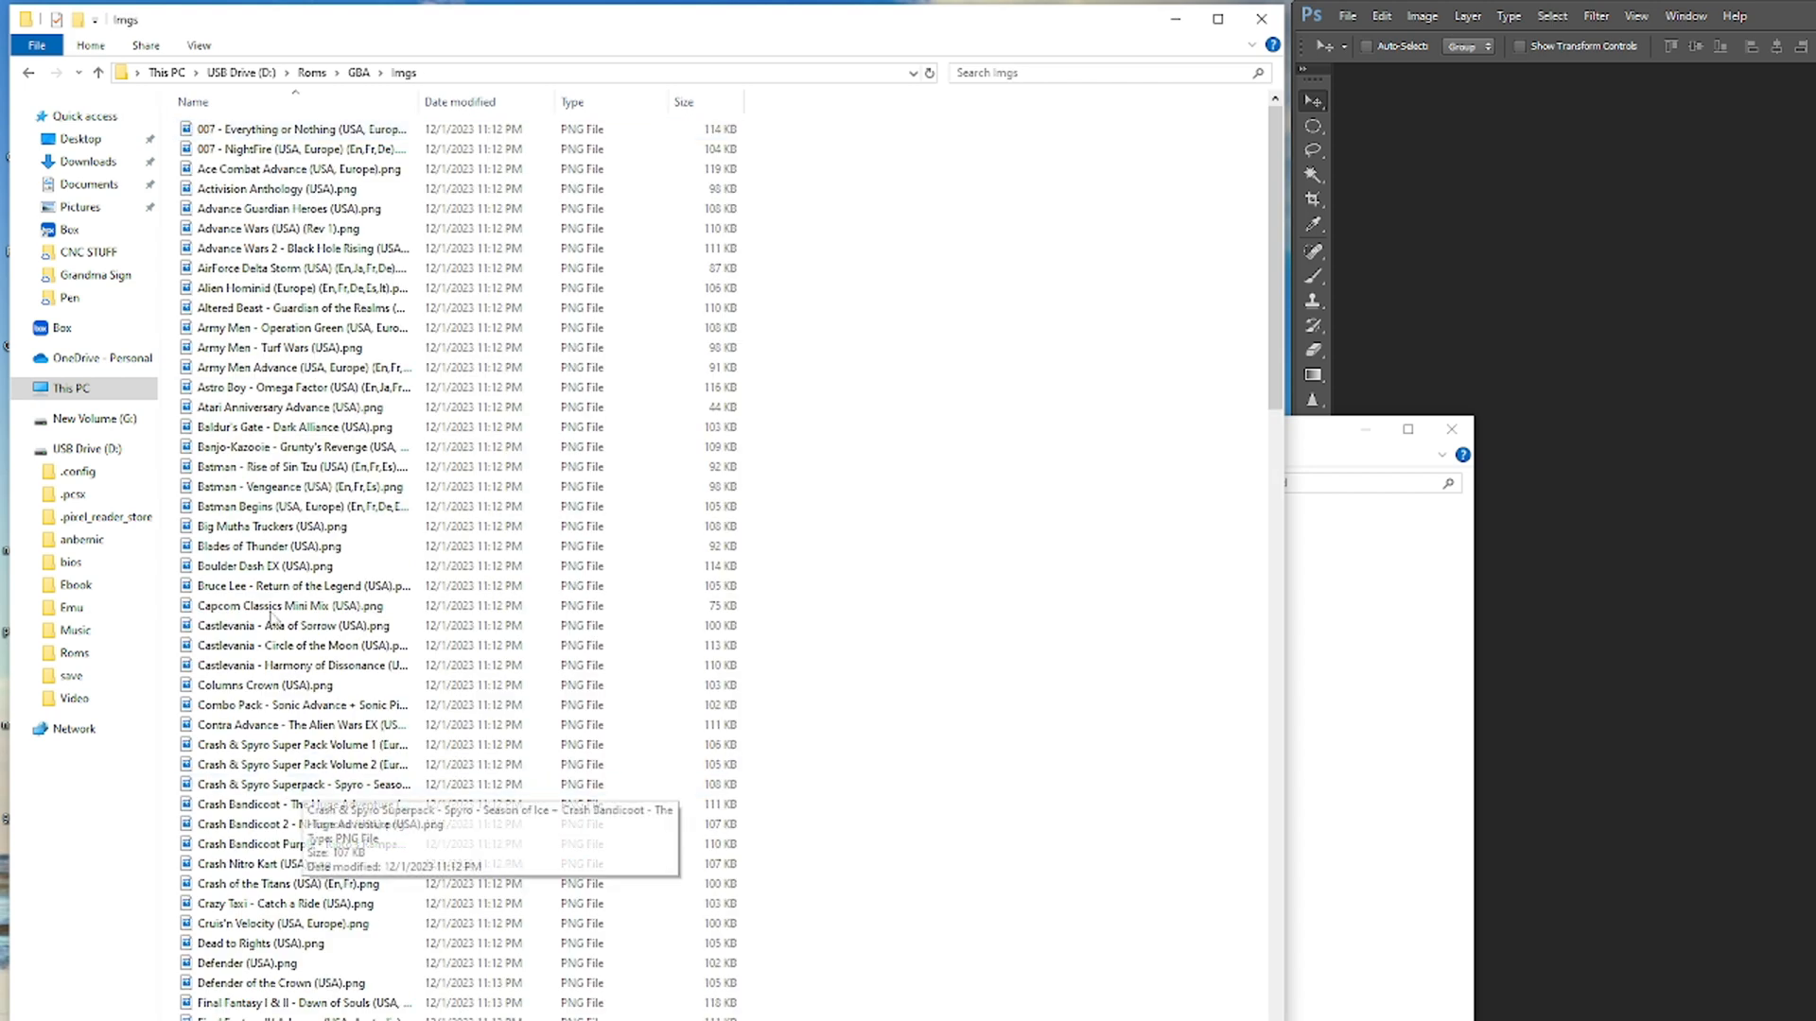
Step: Open the 007 - Everything or Nothing cover PNG in Photoshop
click(289, 625)
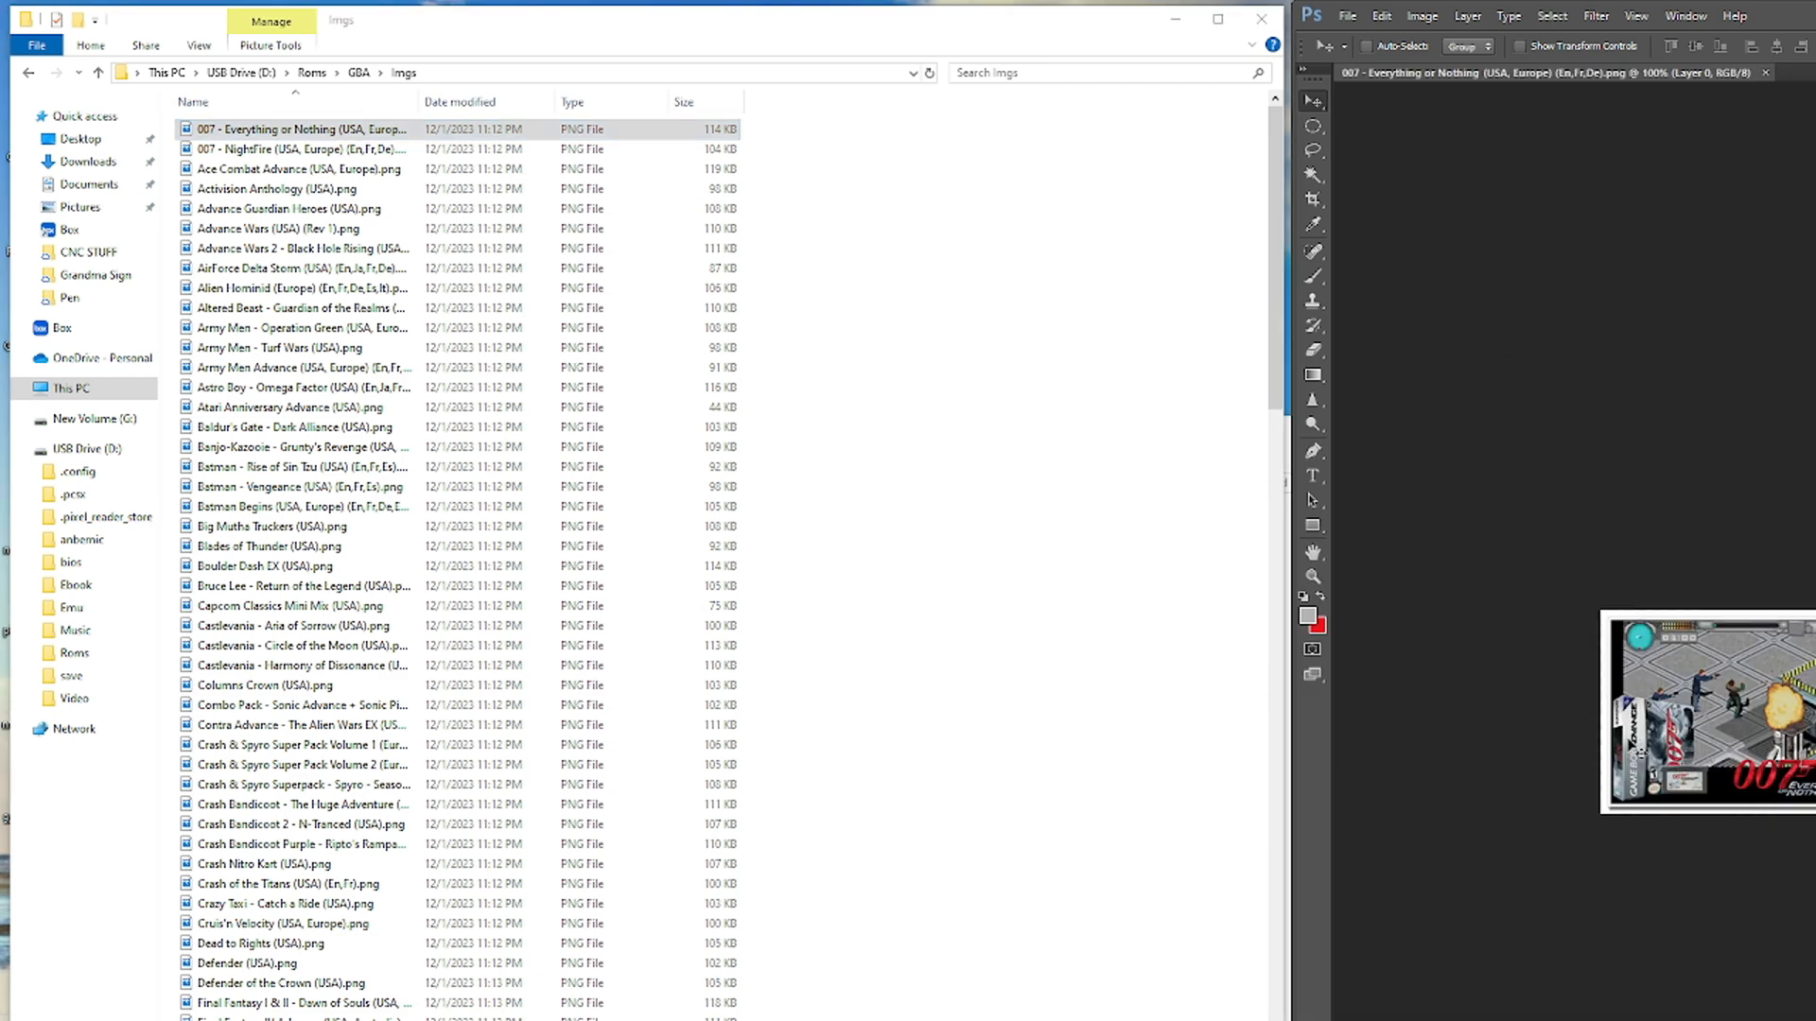
mouse_move(1559, 559)
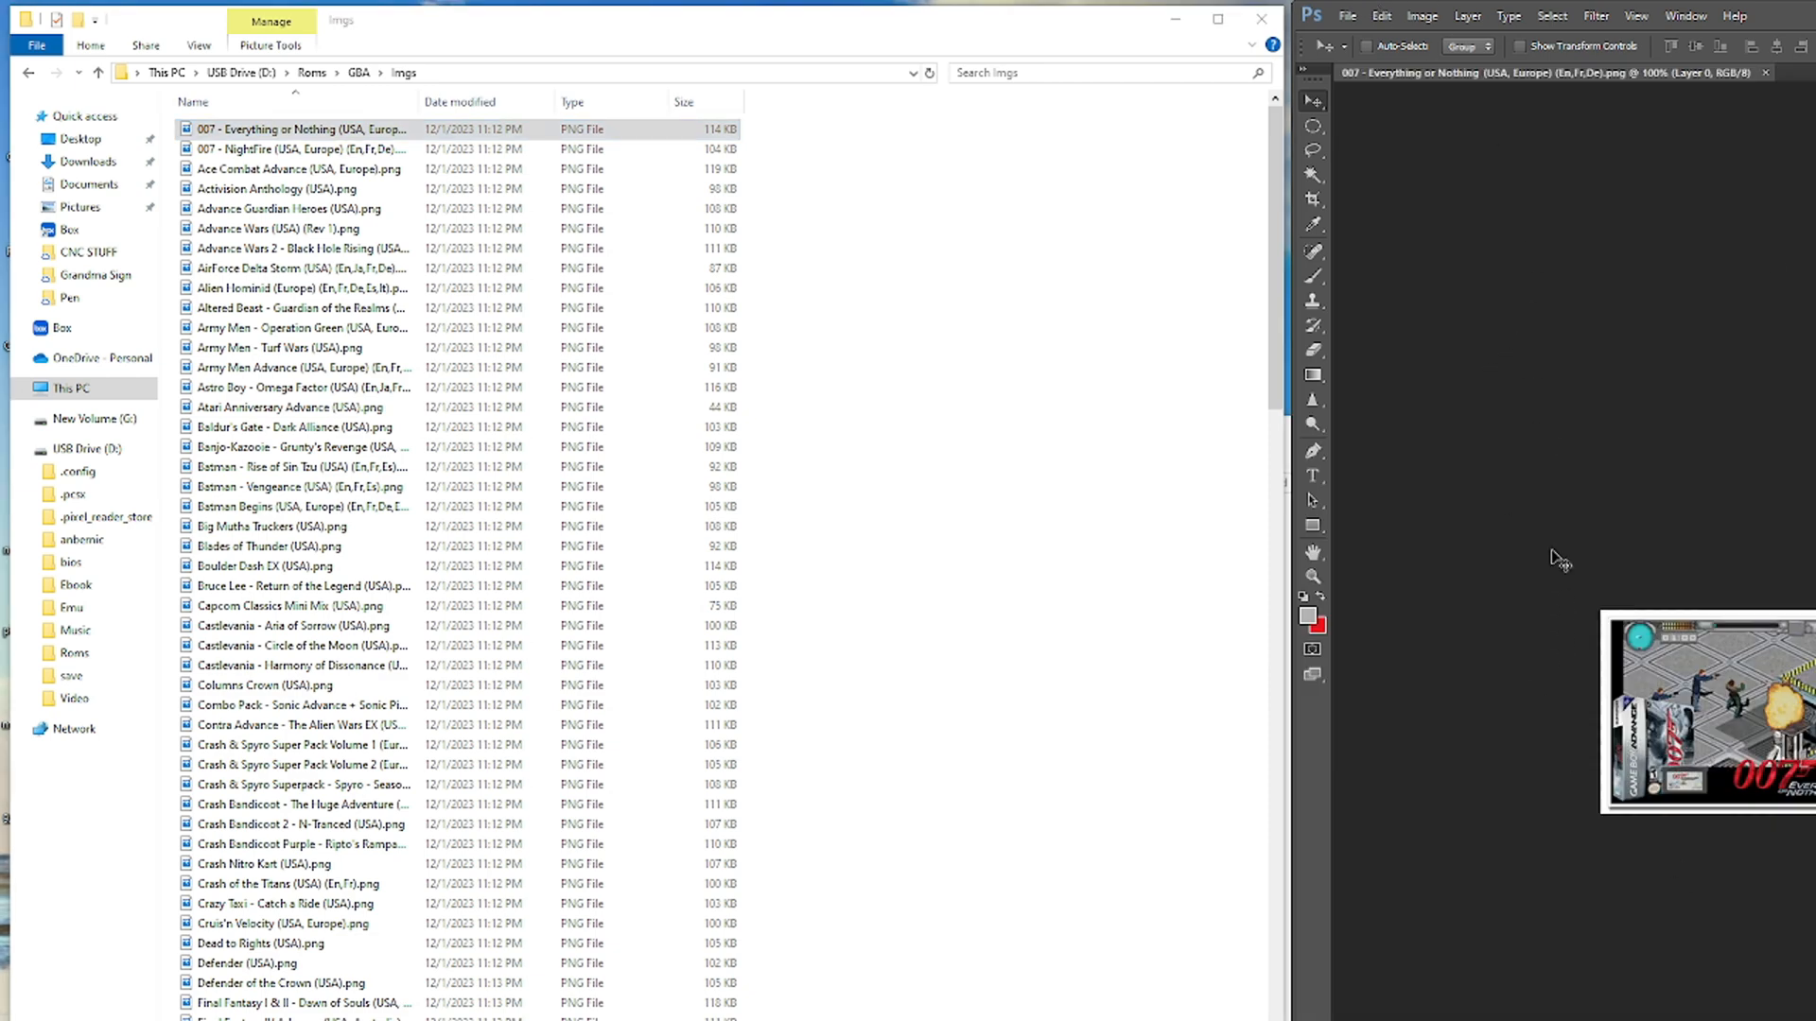
mouse_move(1621, 588)
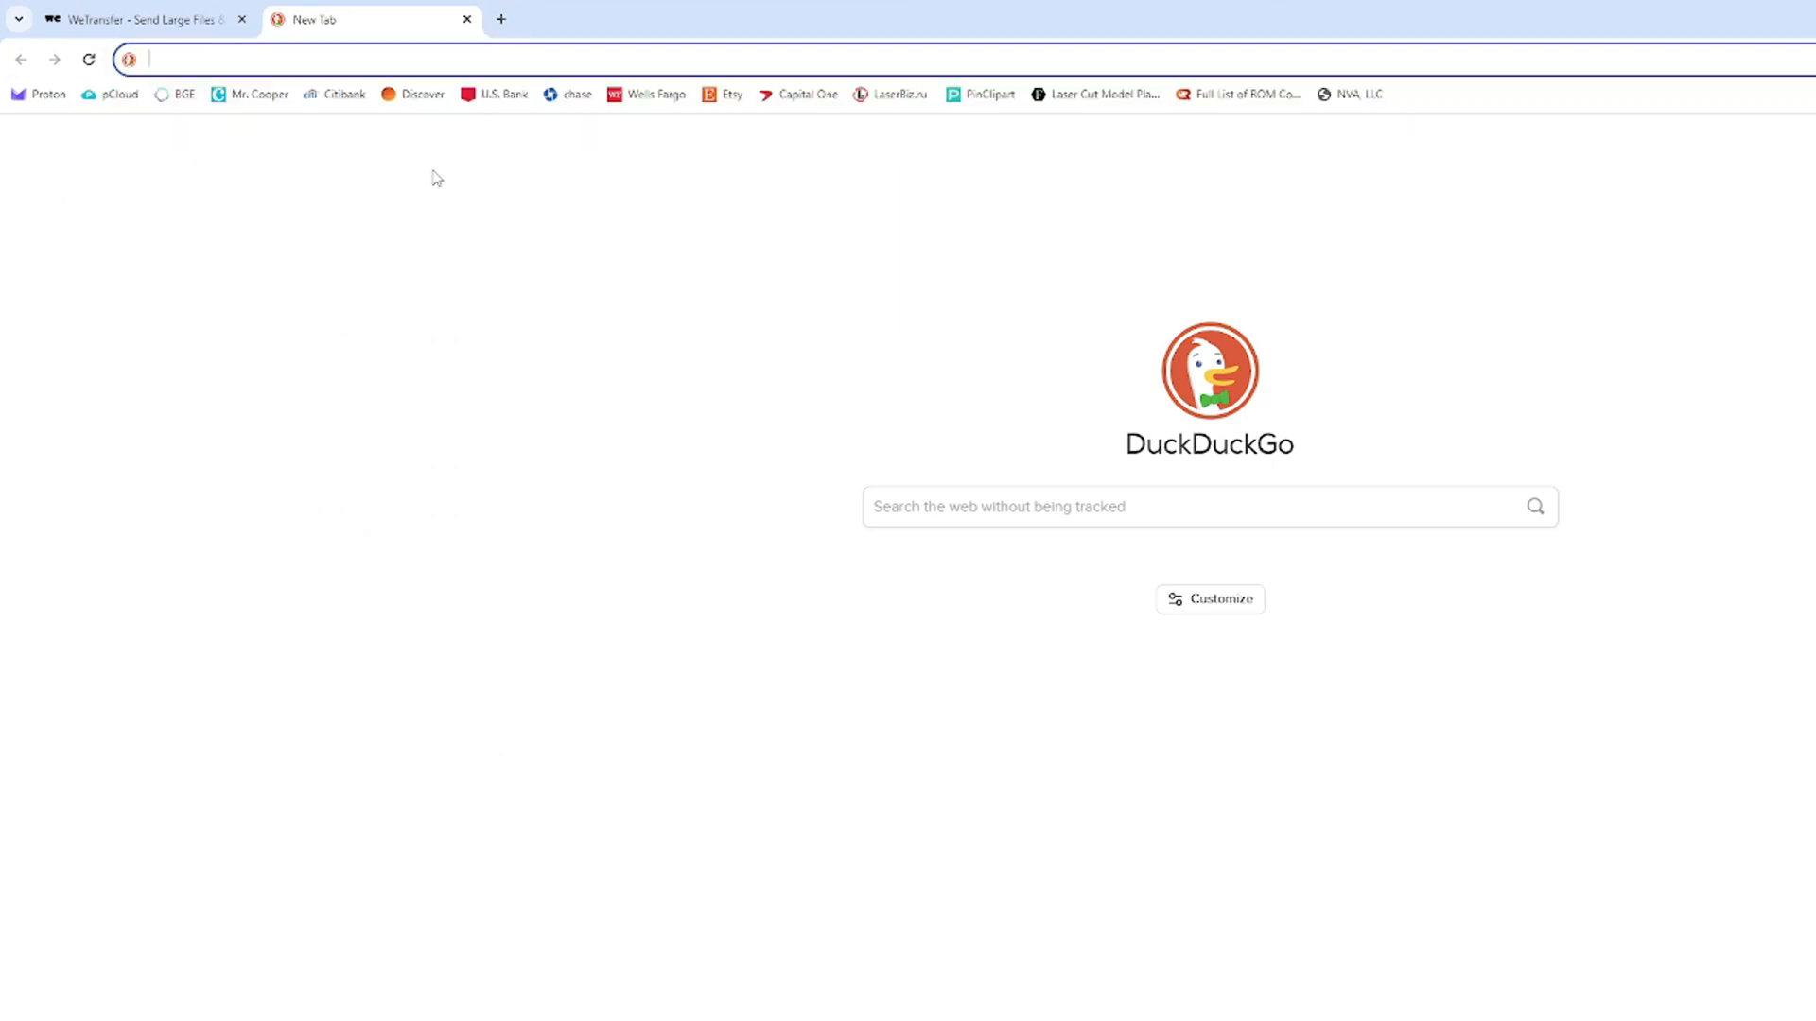
Step: Search images for 'mario cart' and save a Mario Kart Super Circuit race screenshot
text(mario cart bga)
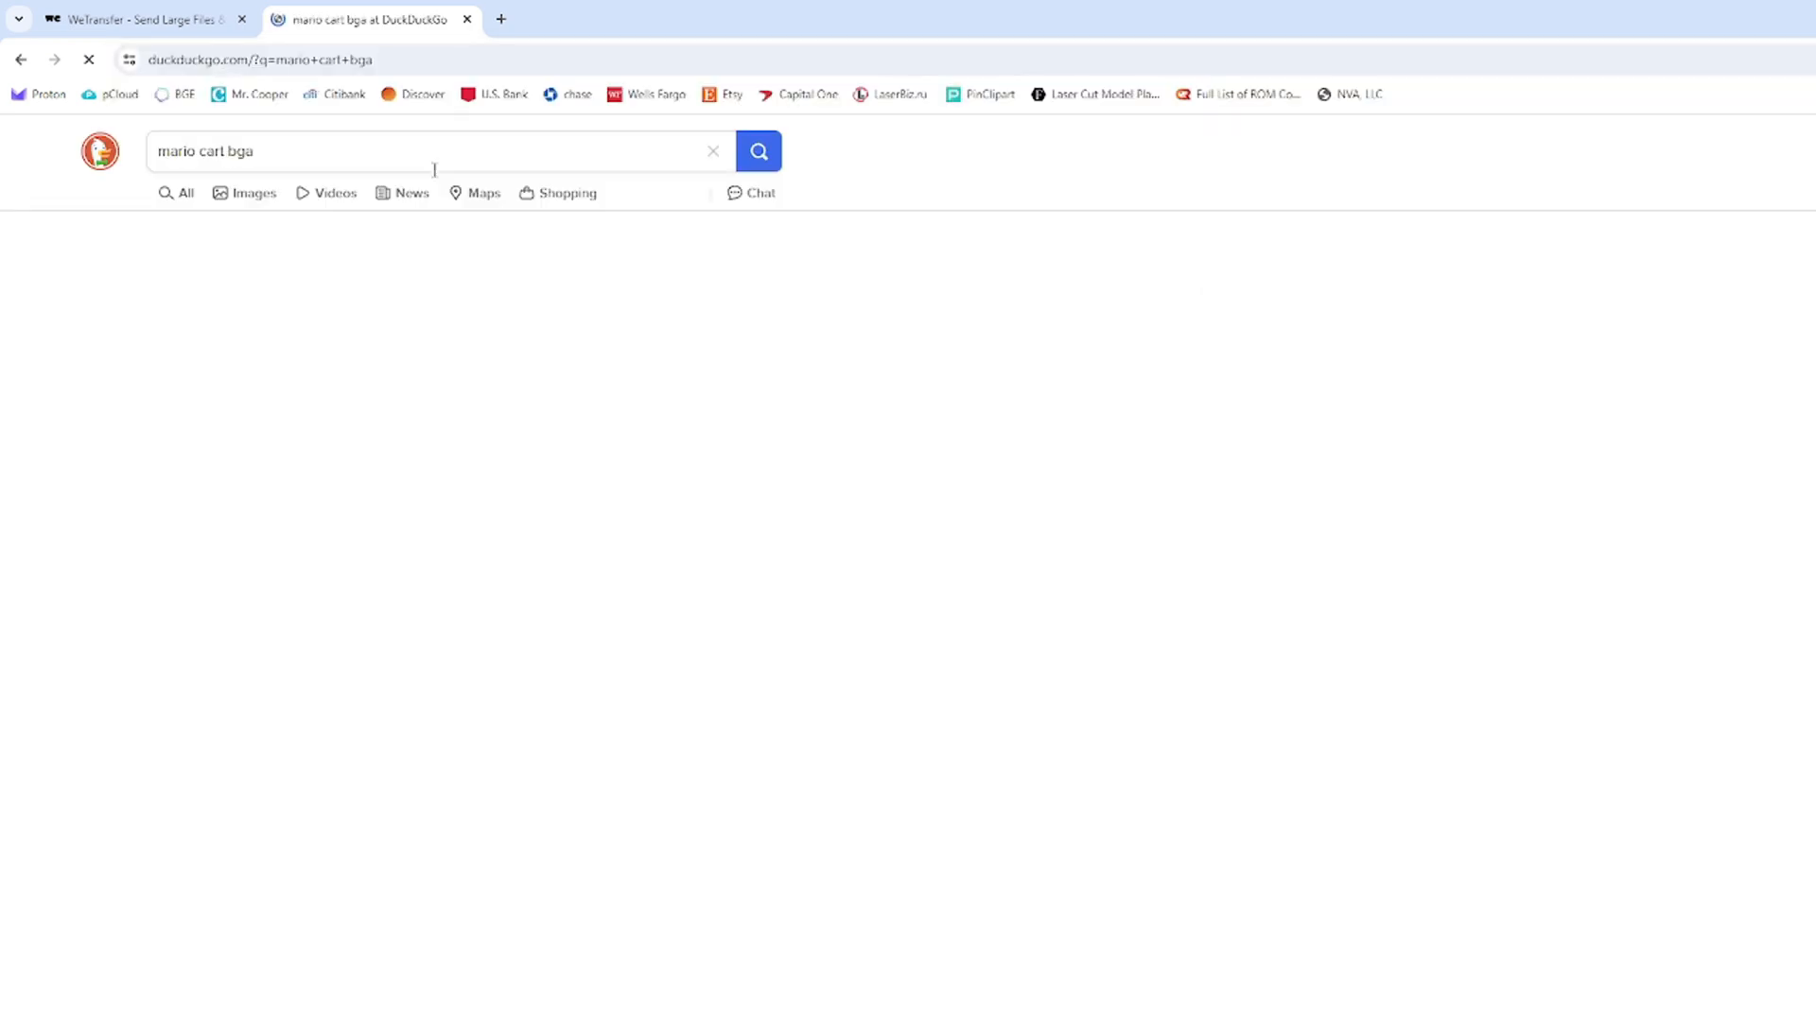
click(253, 193)
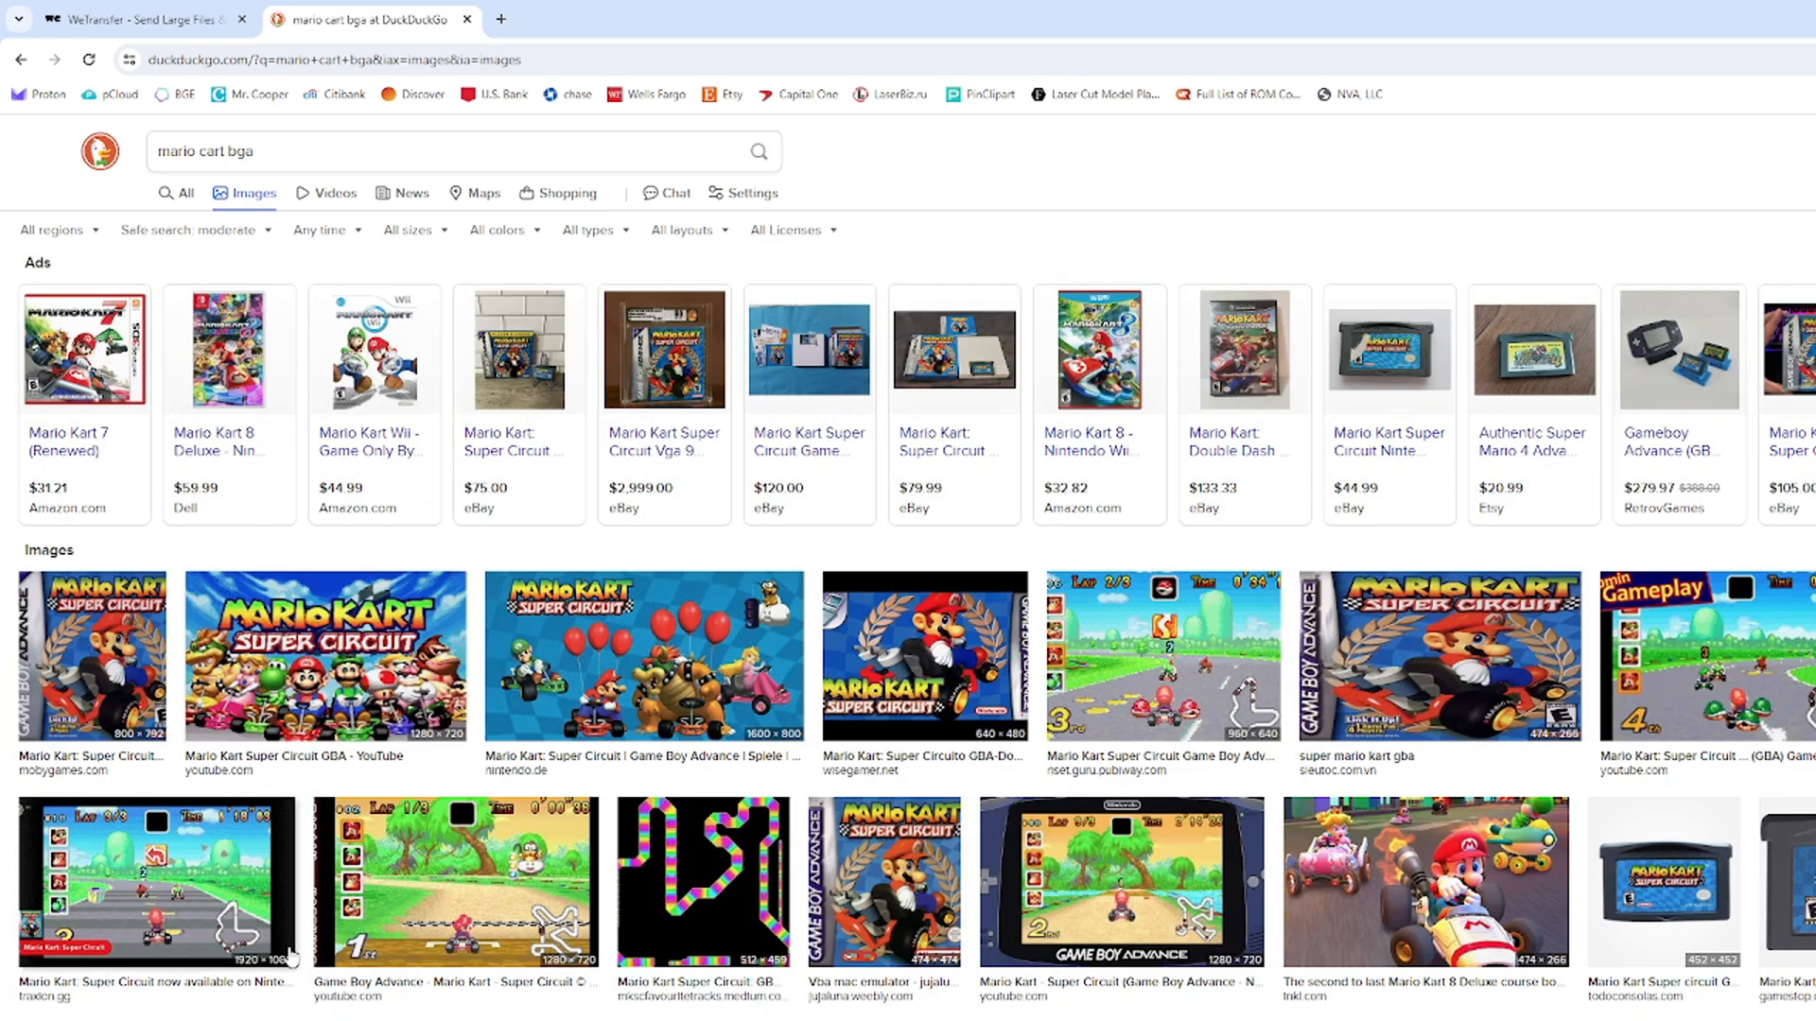
mouse_move(336, 897)
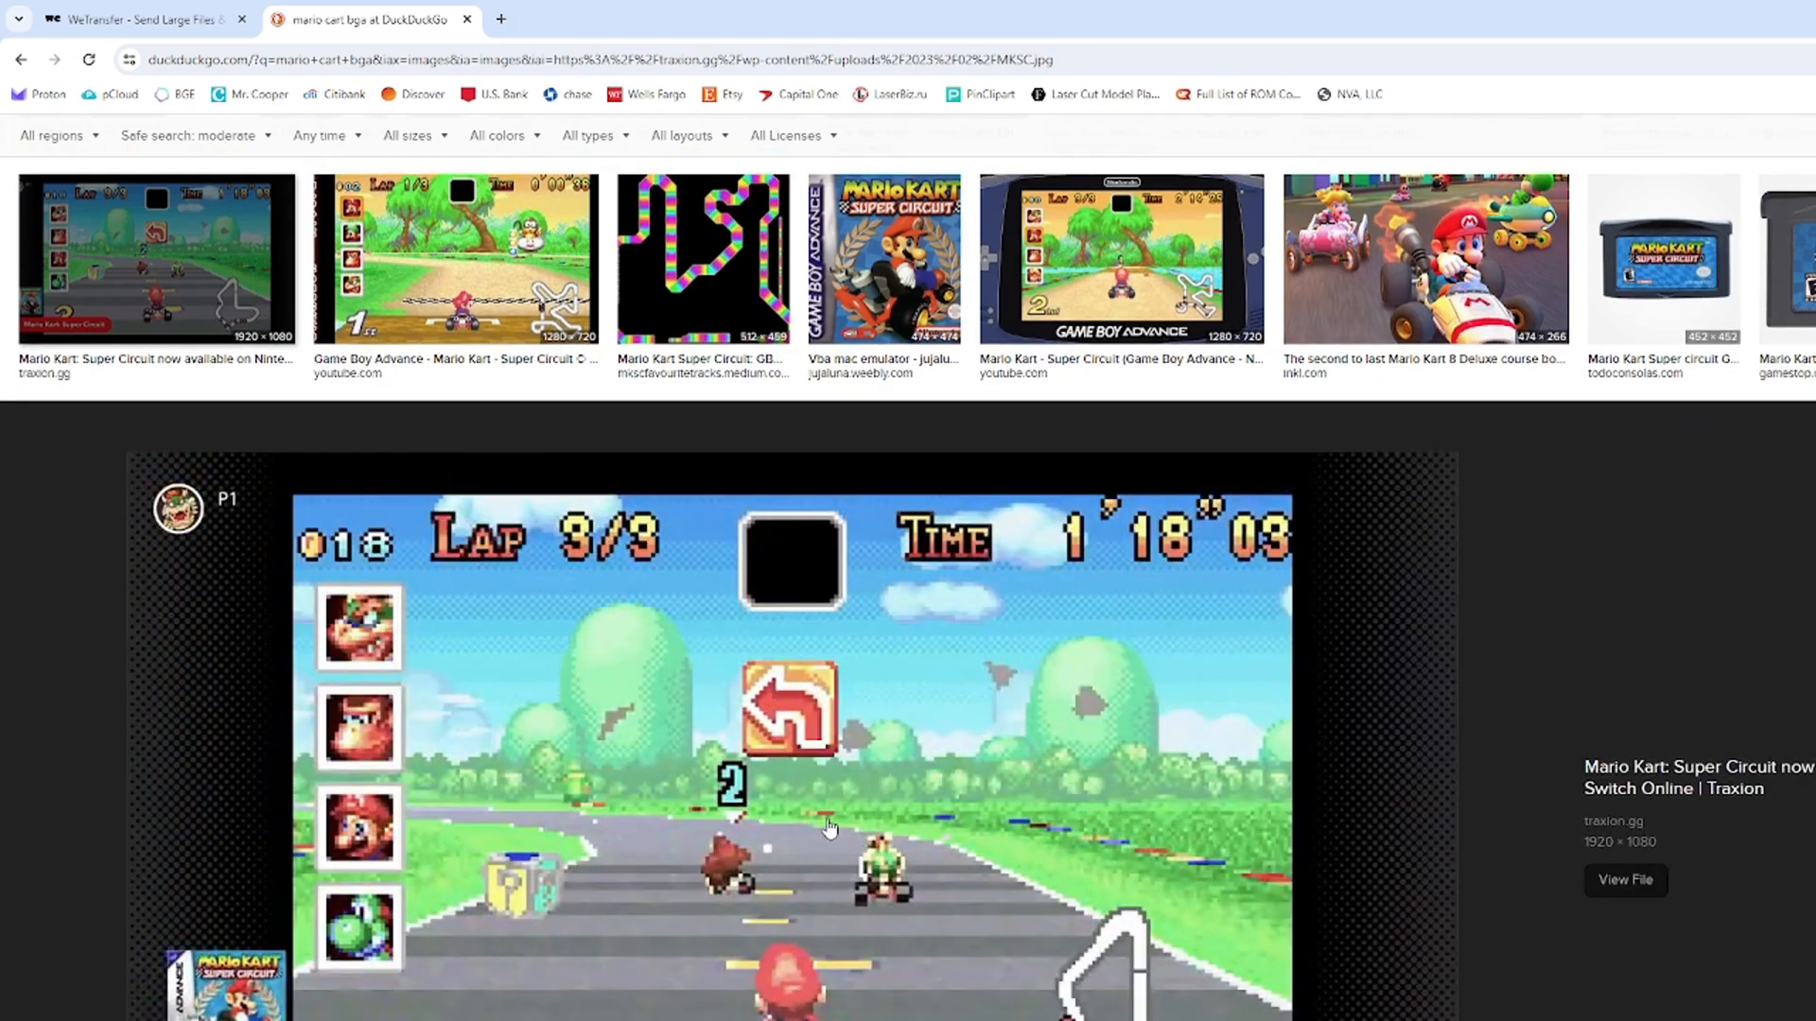
right_click(828, 828)
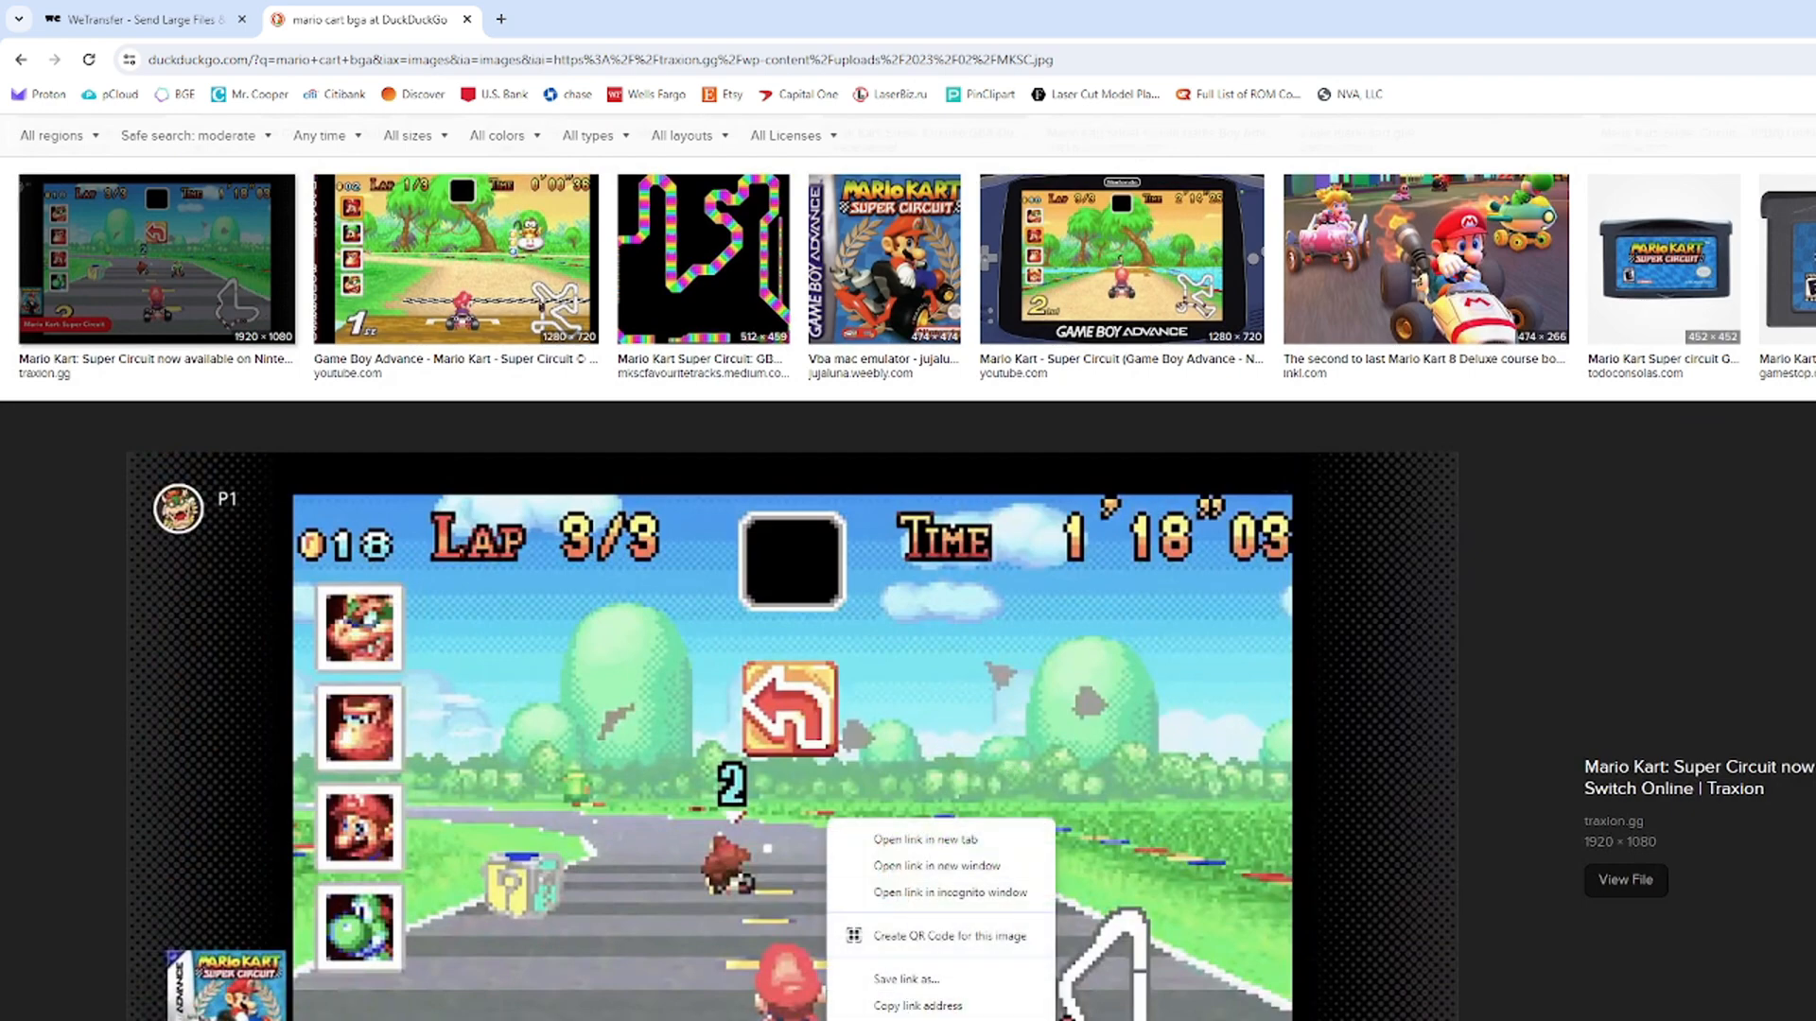
click(907, 979)
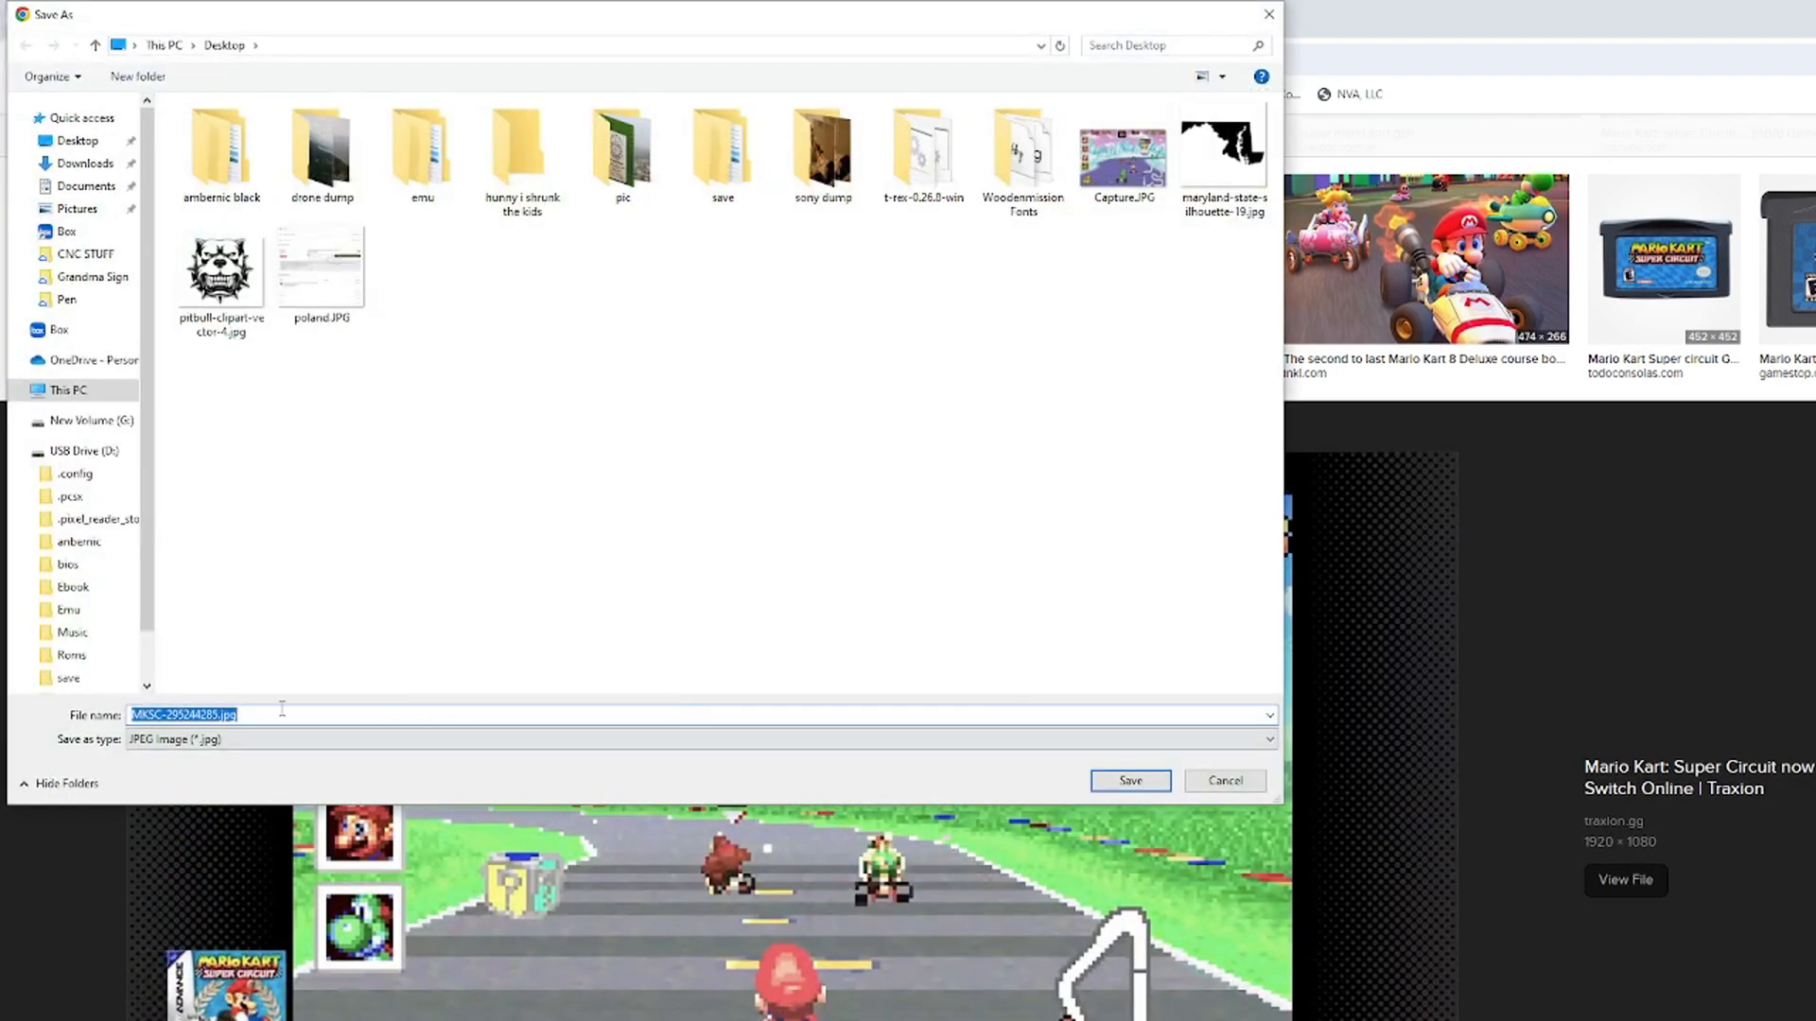
click(1121, 150)
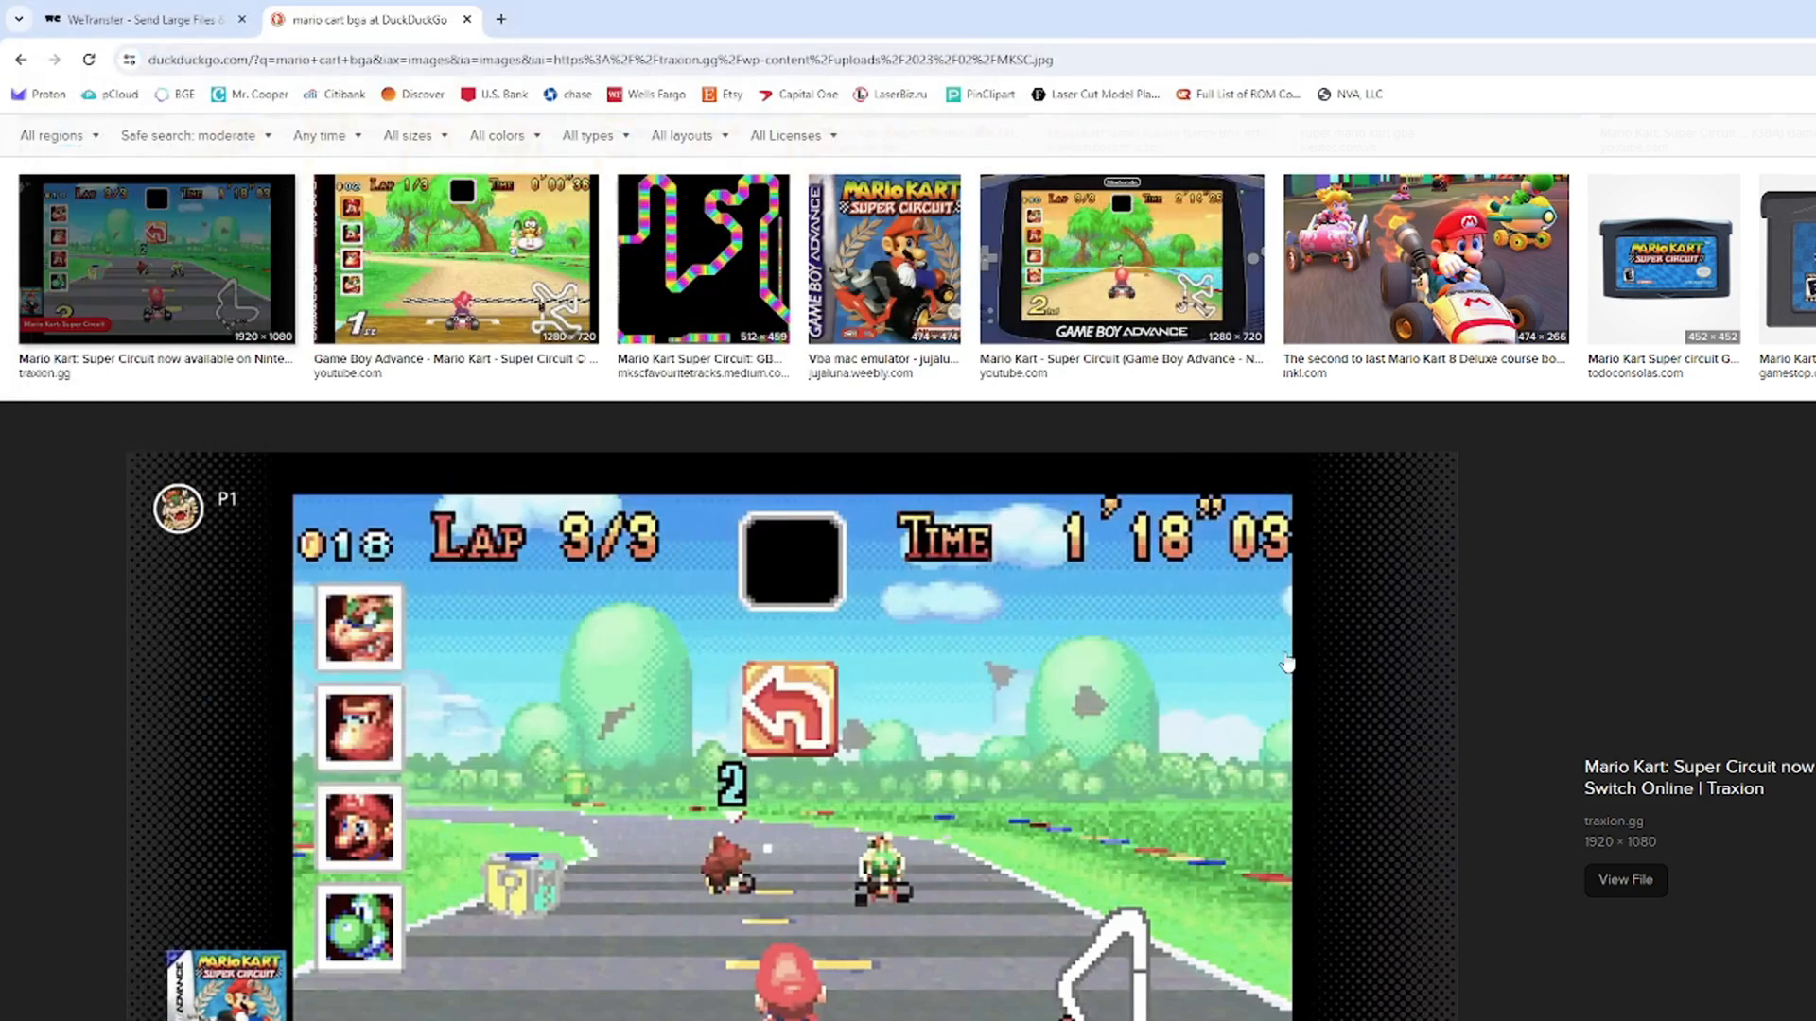
mouse_move(463, 102)
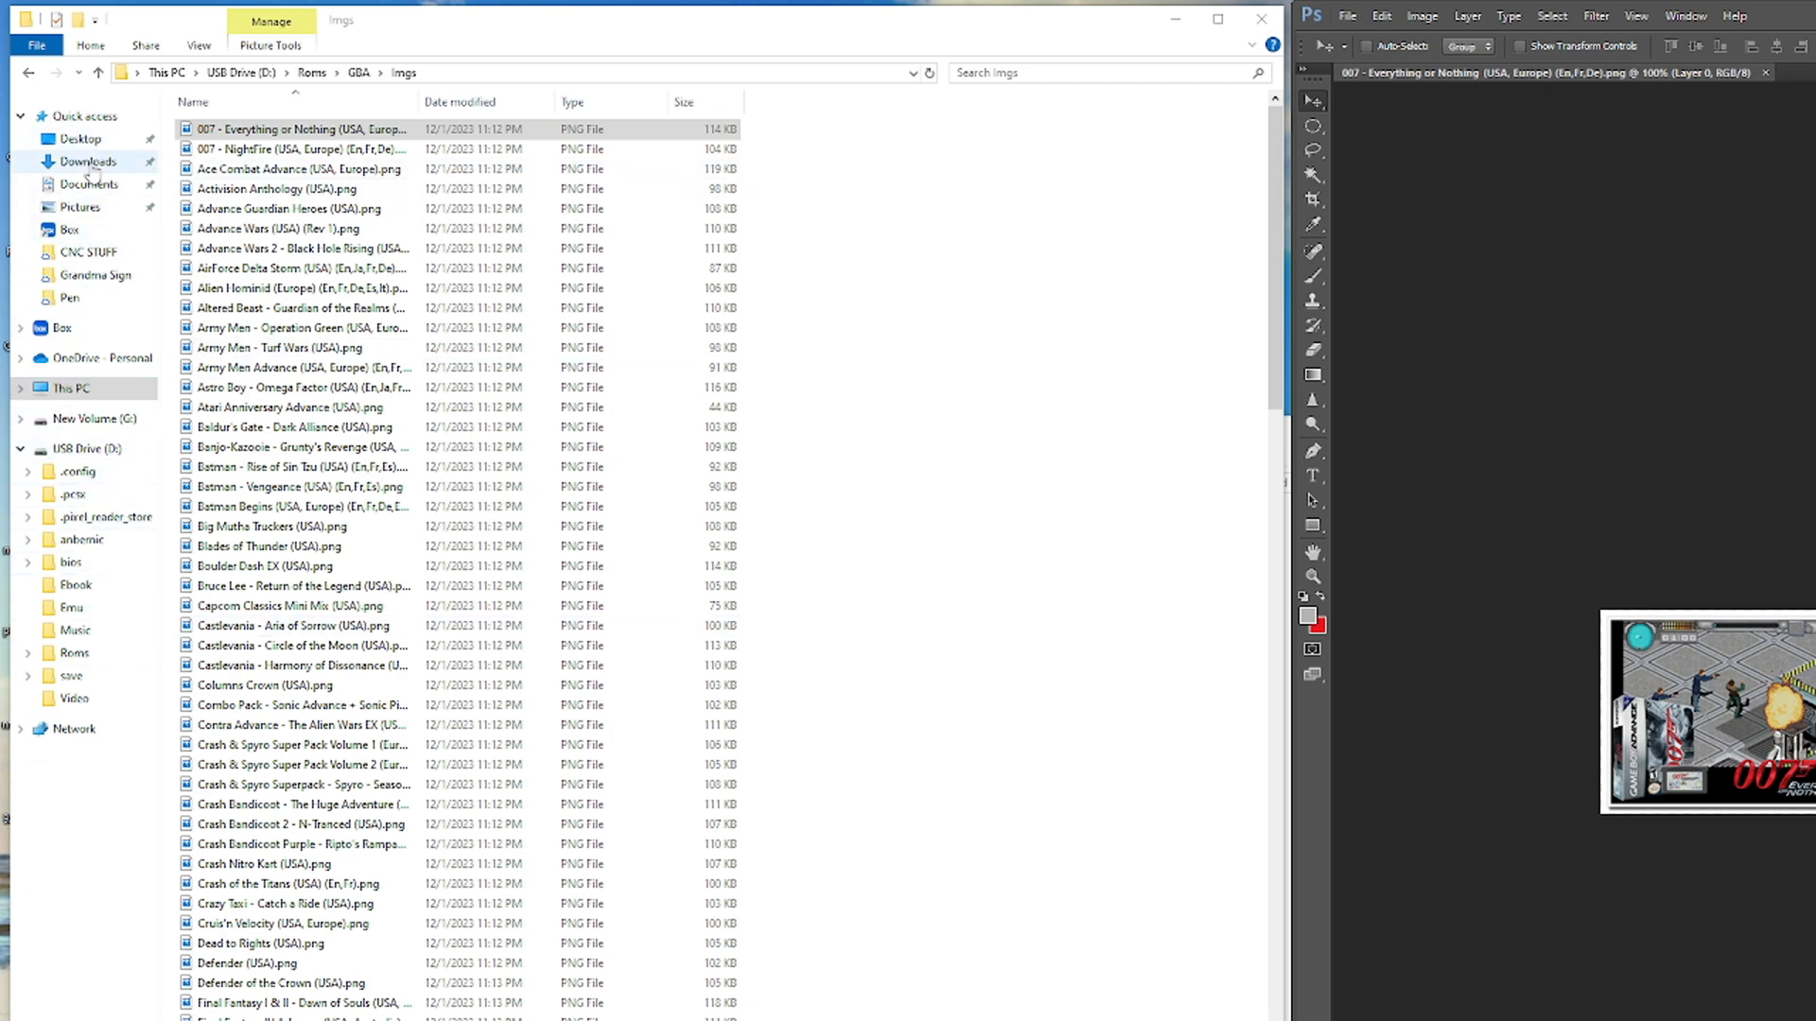
Step: Place Capture.JPG from the Desktop into the 007 document and enlarge it over the cover
click(79, 138)
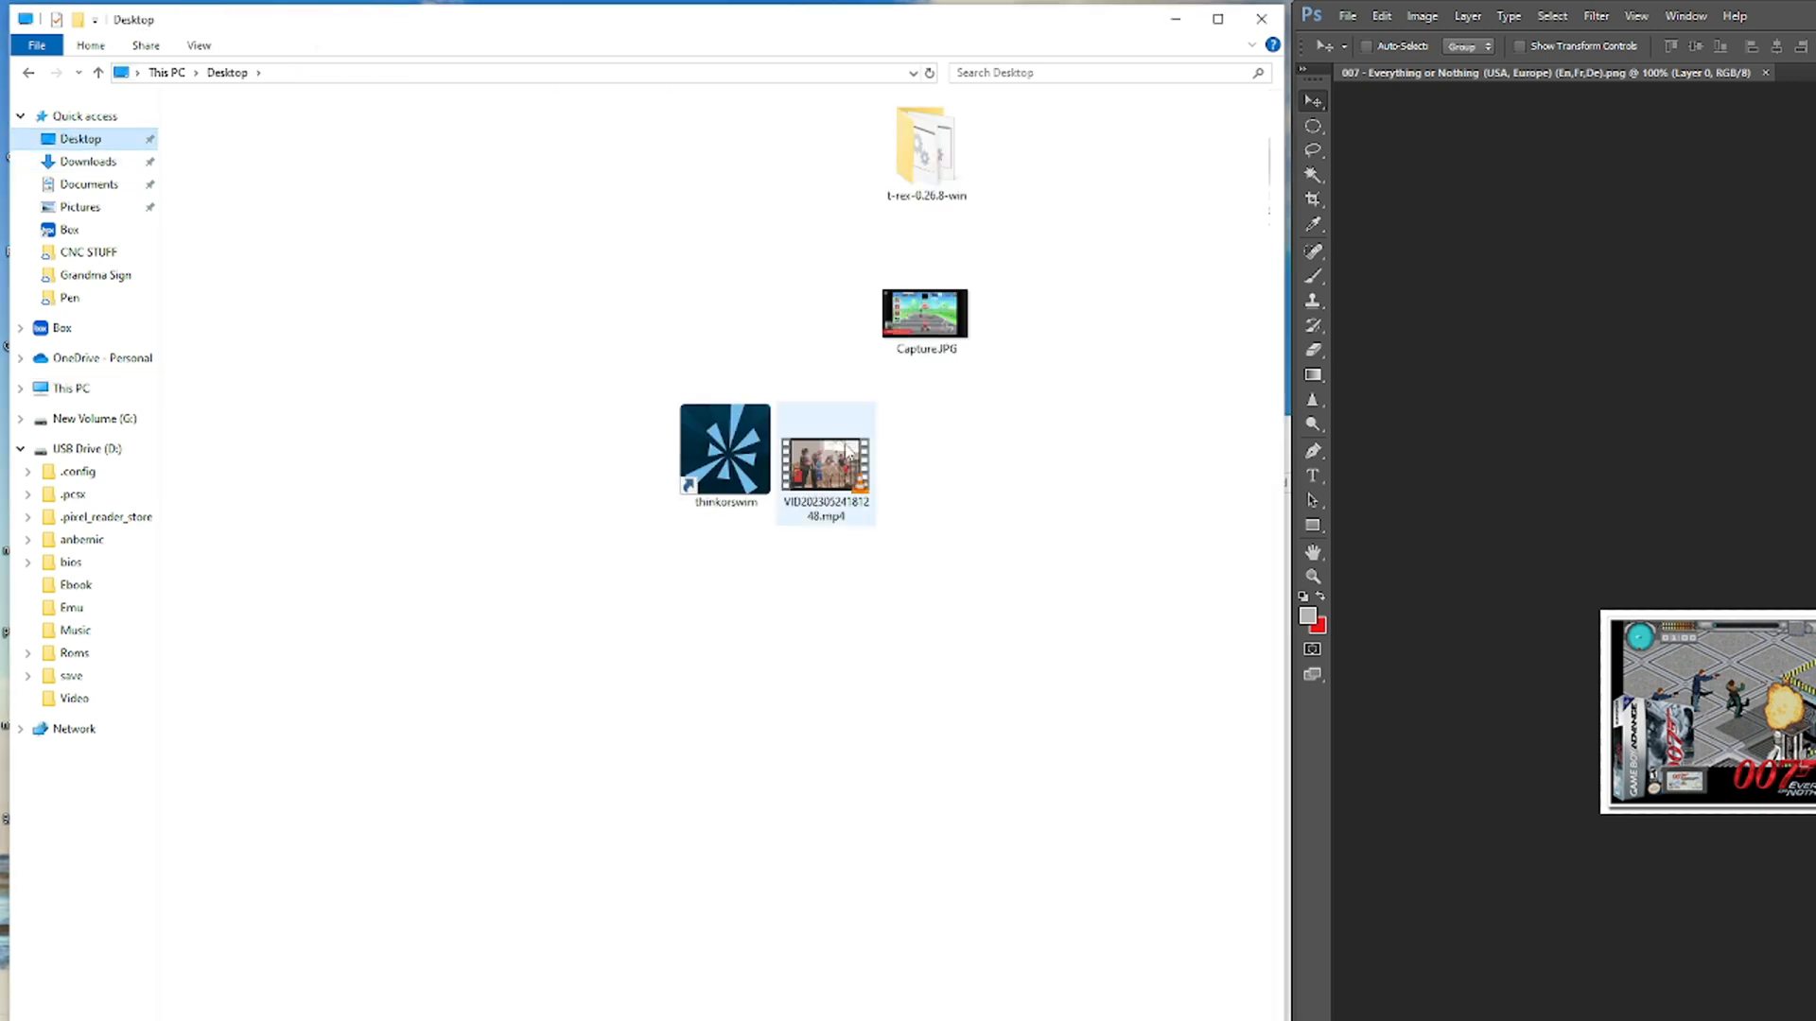
click(925, 304)
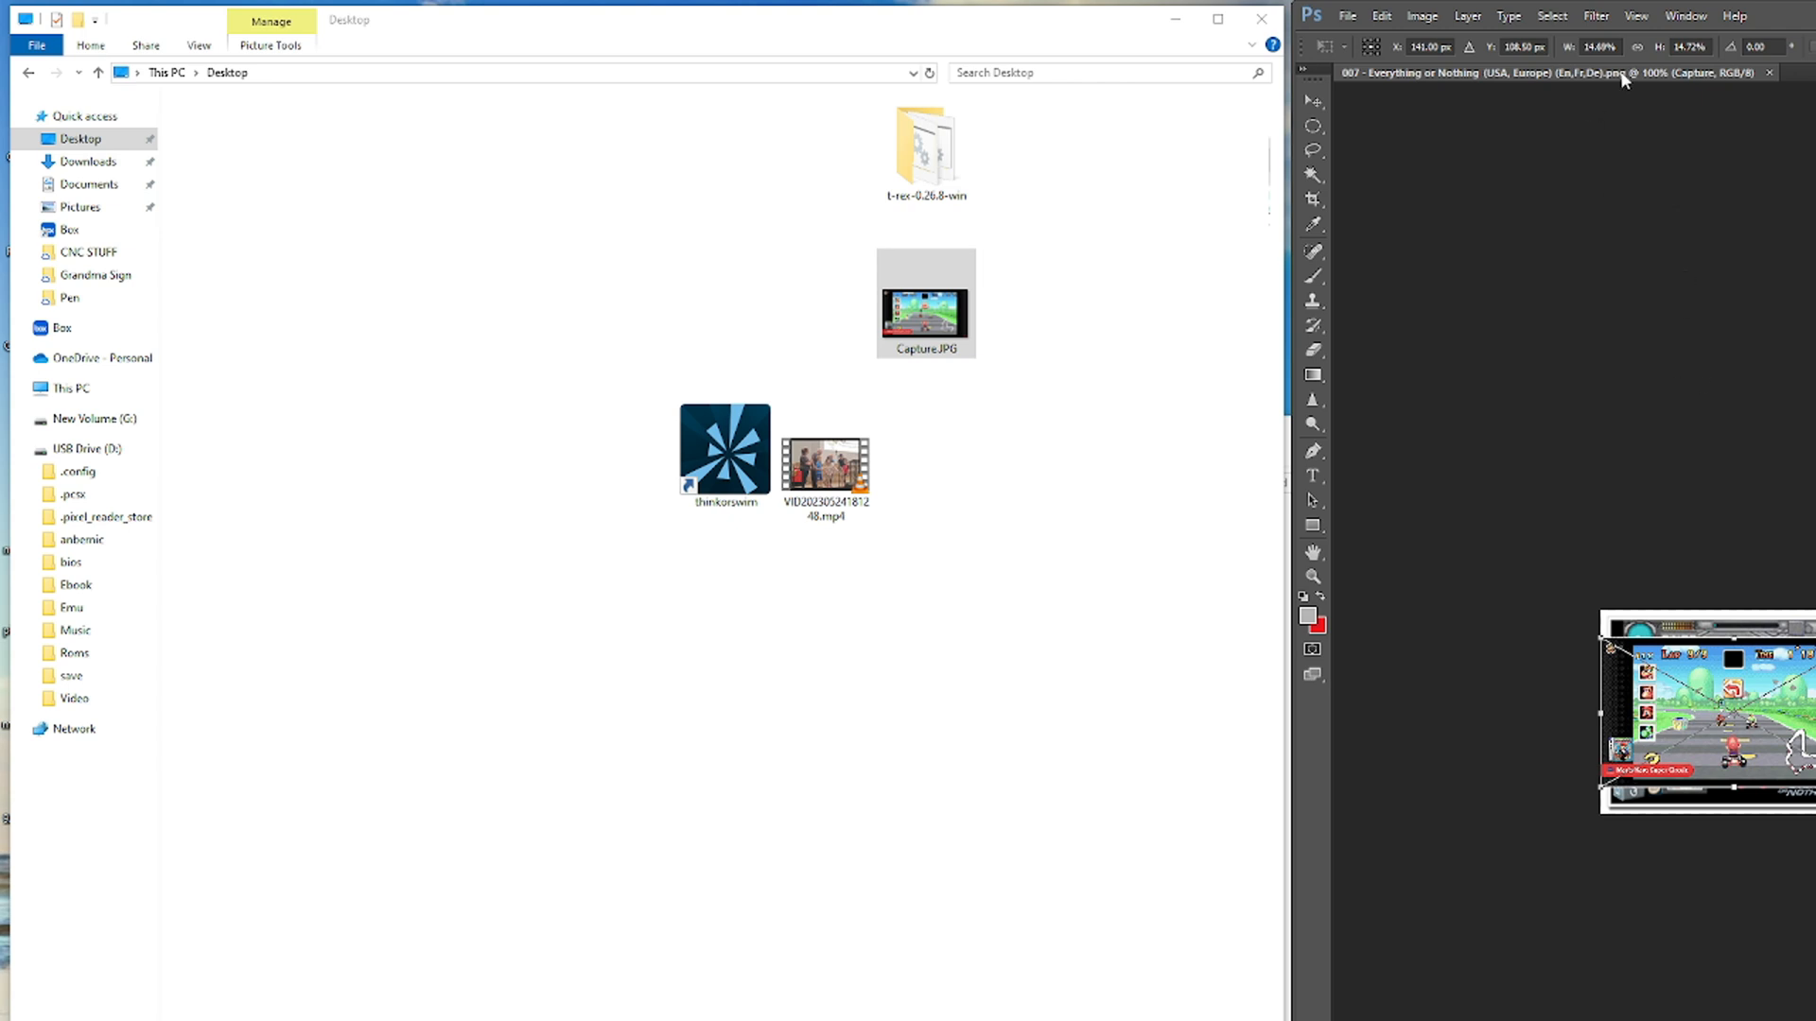
click(1313, 102)
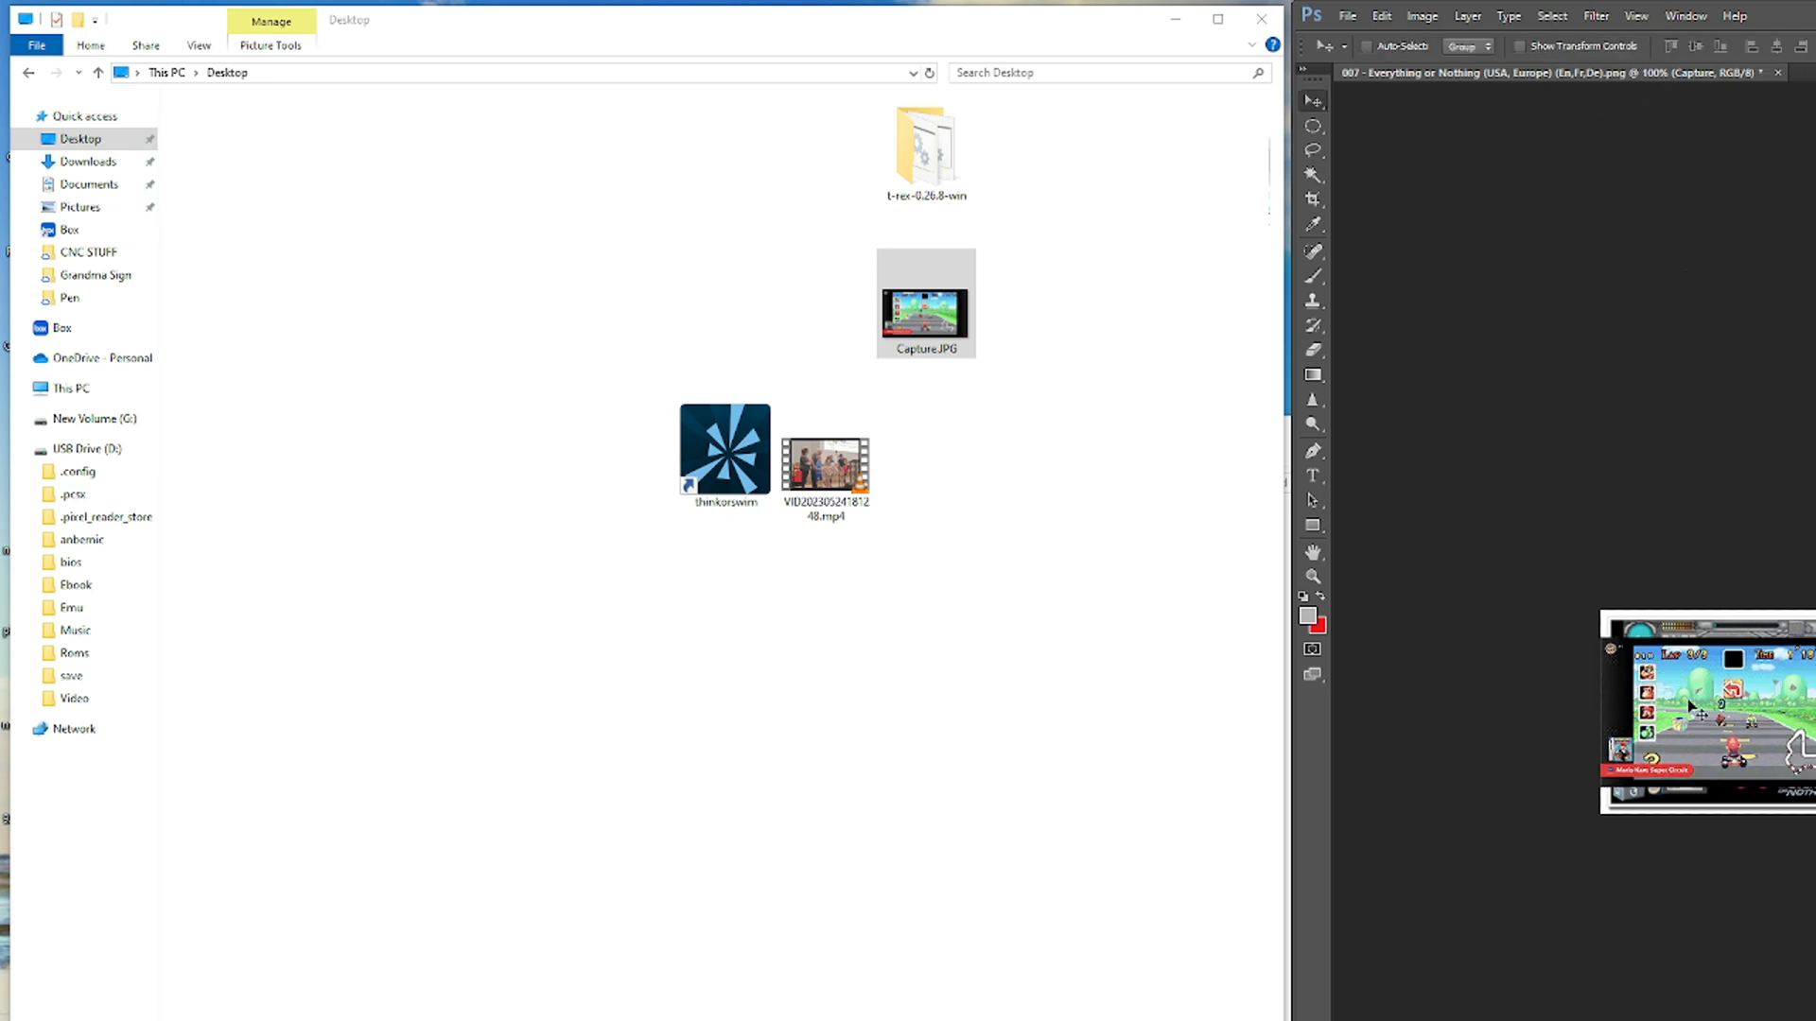
mouse_move(1795, 727)
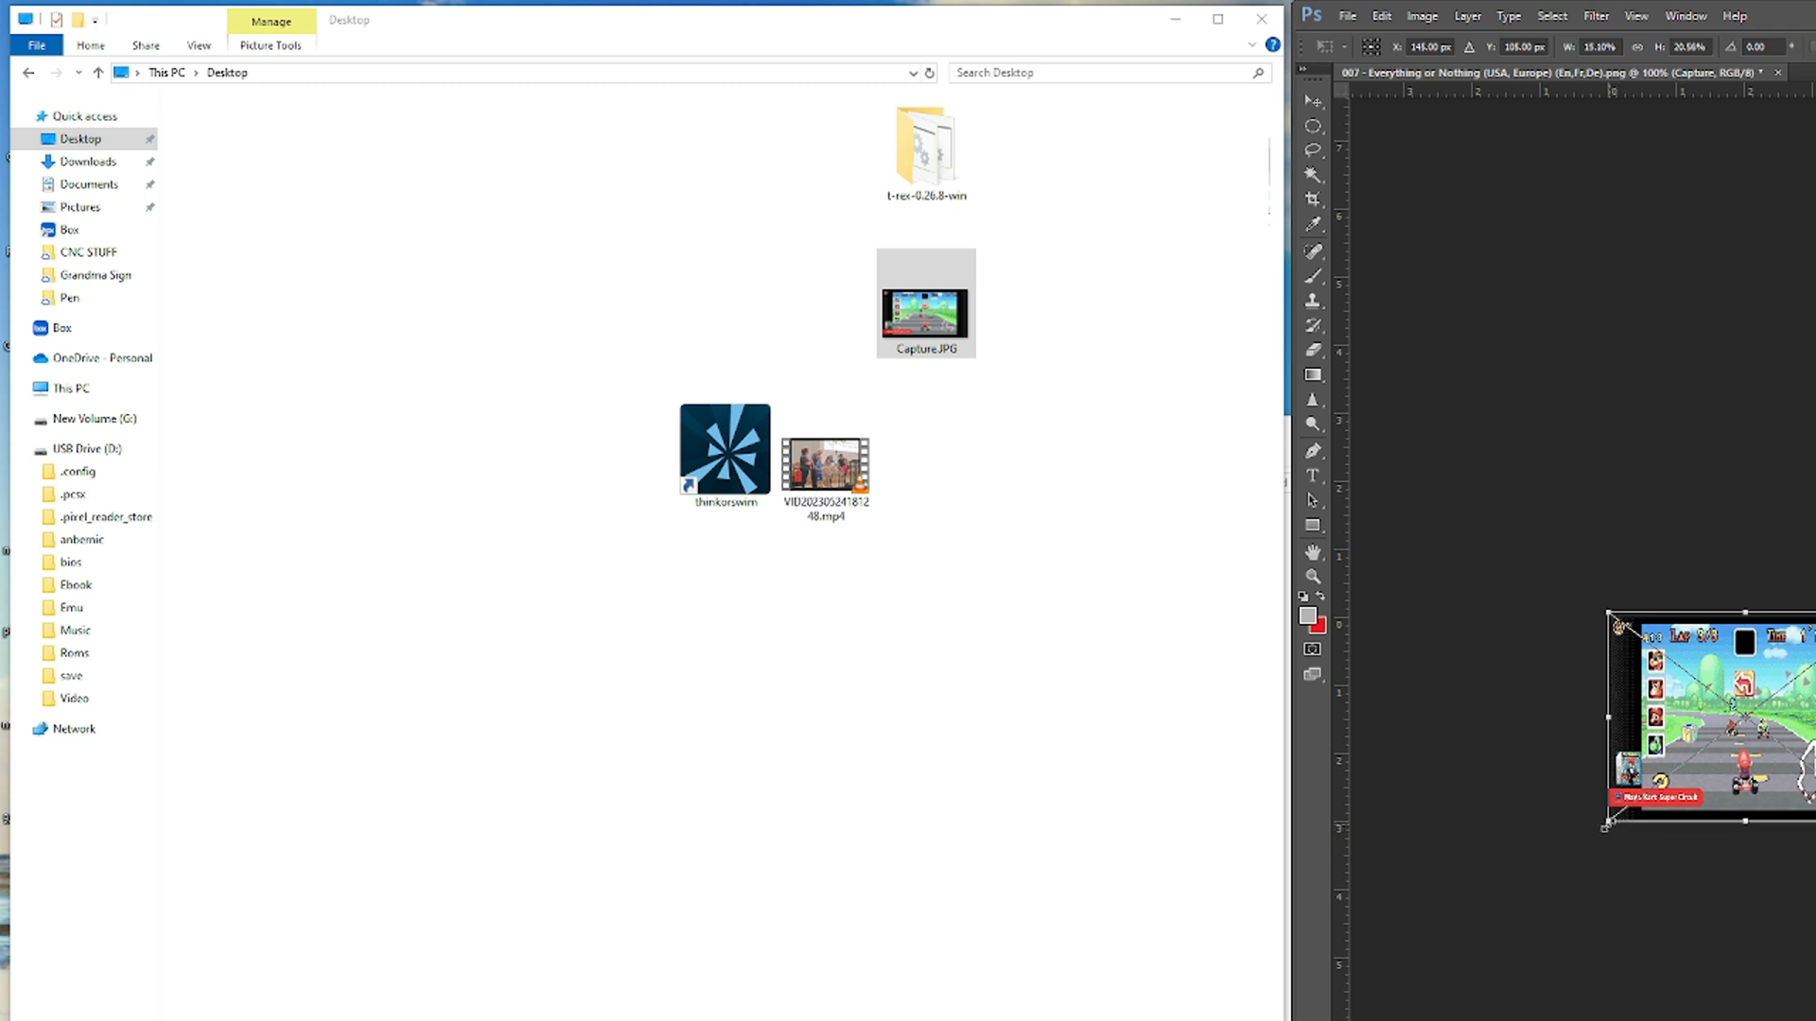
click(1312, 103)
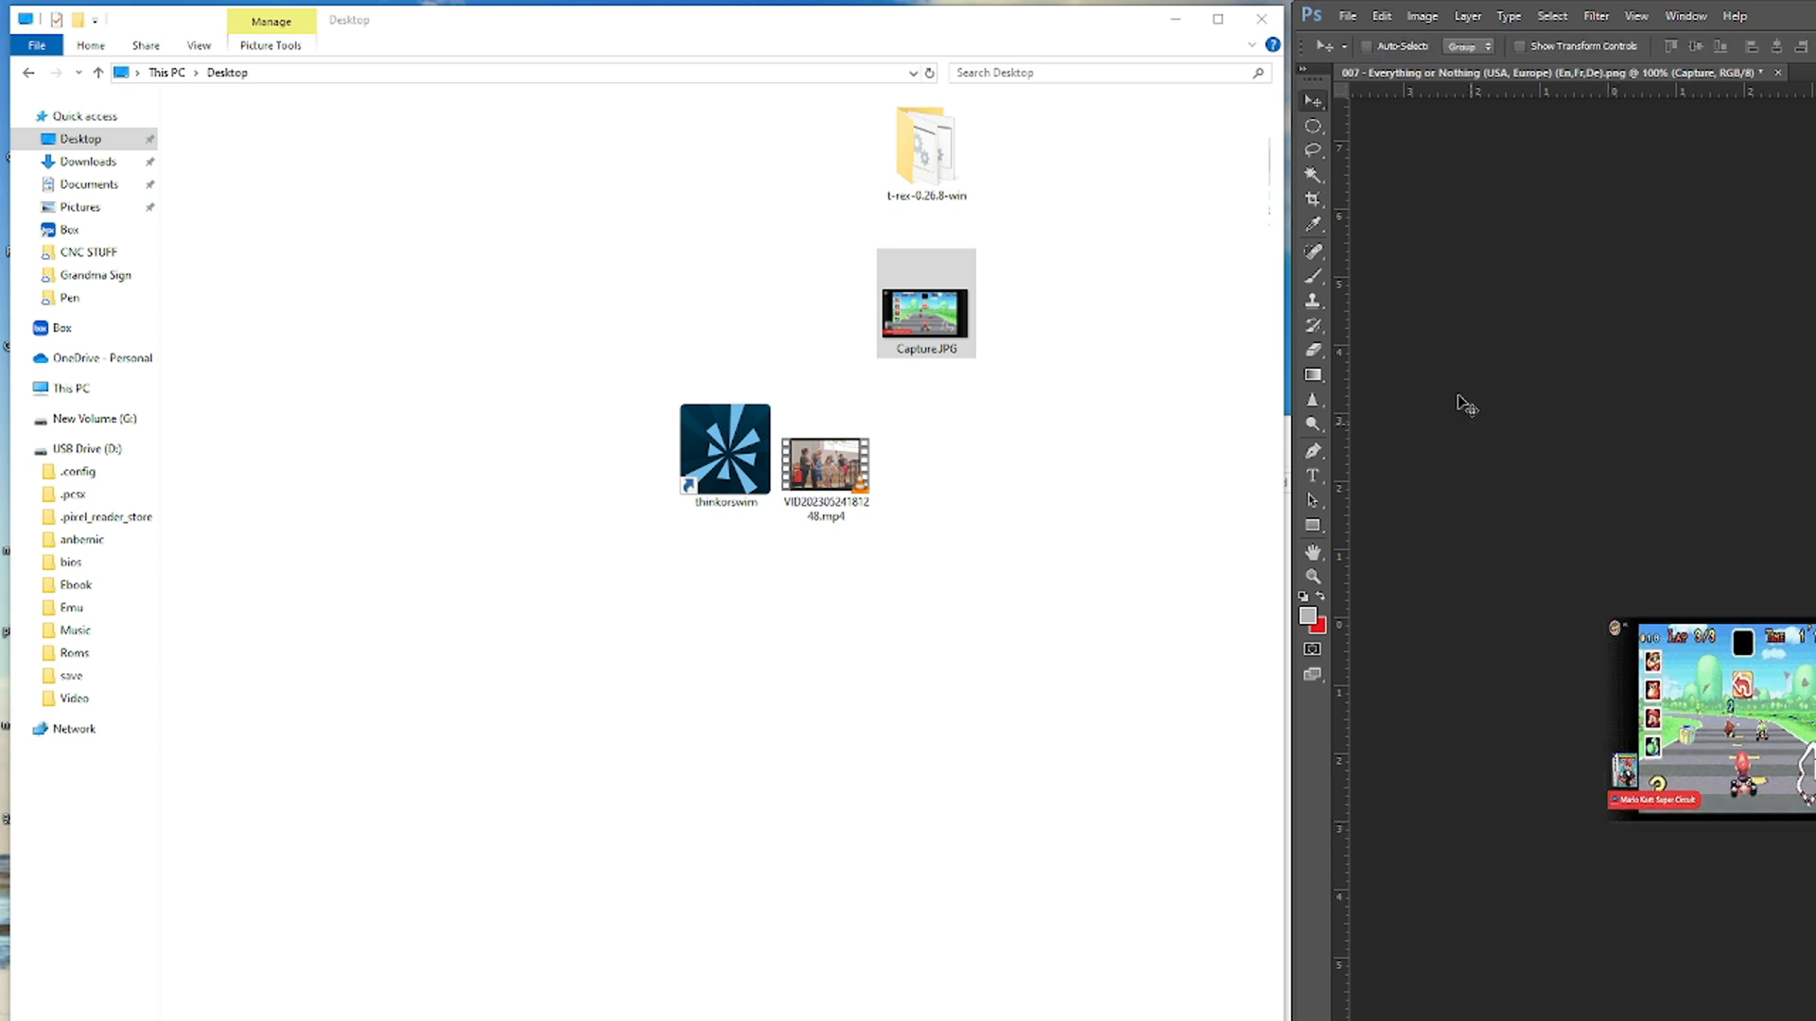
click(1346, 15)
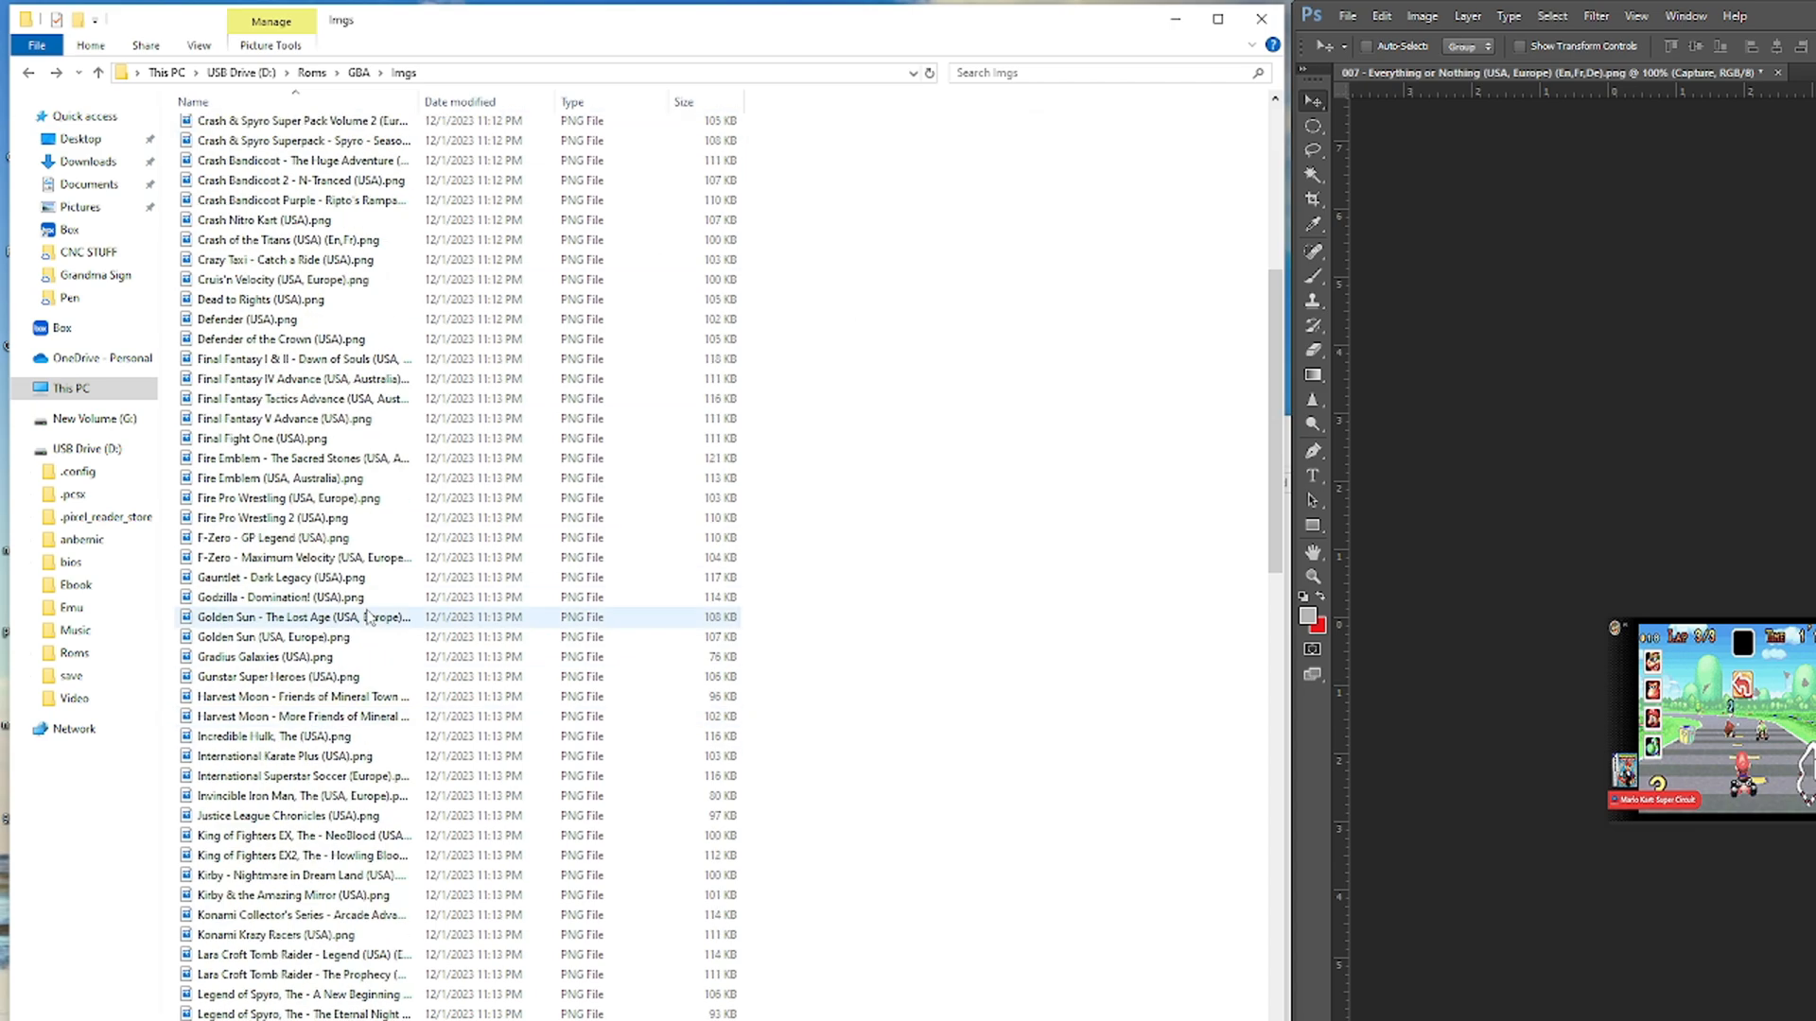
scroll(down, 3)
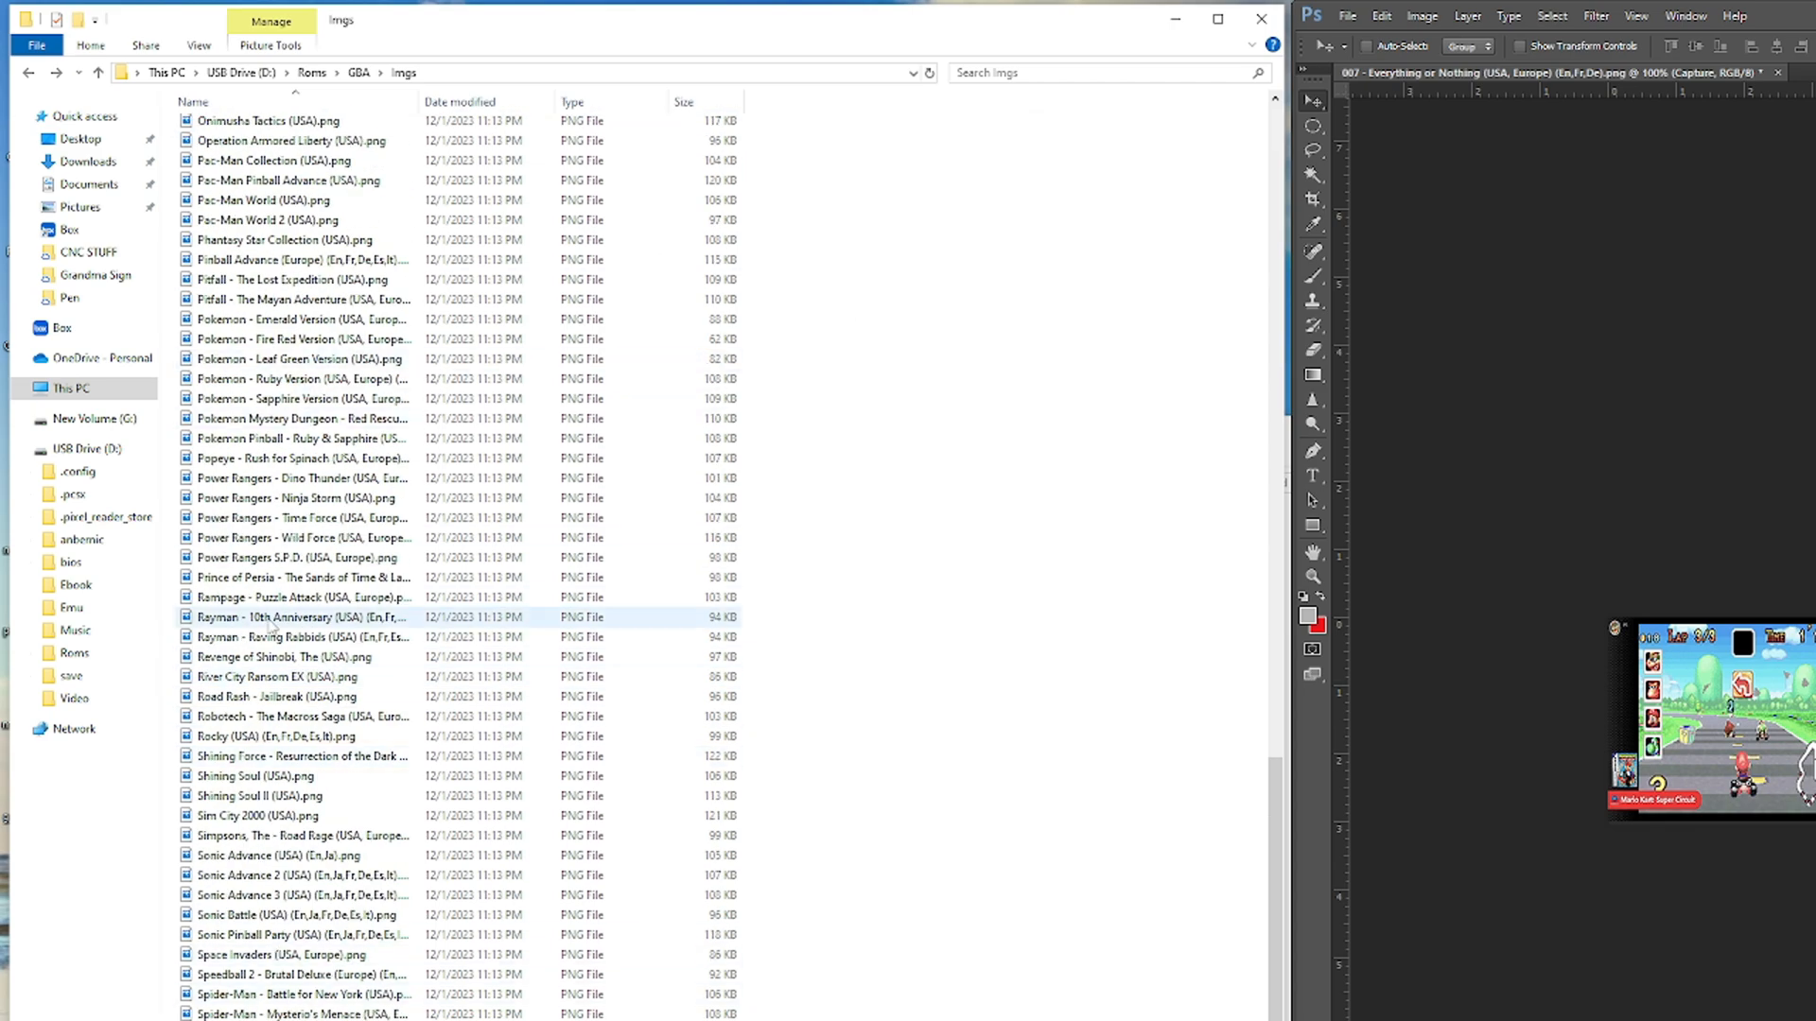
click(278, 700)
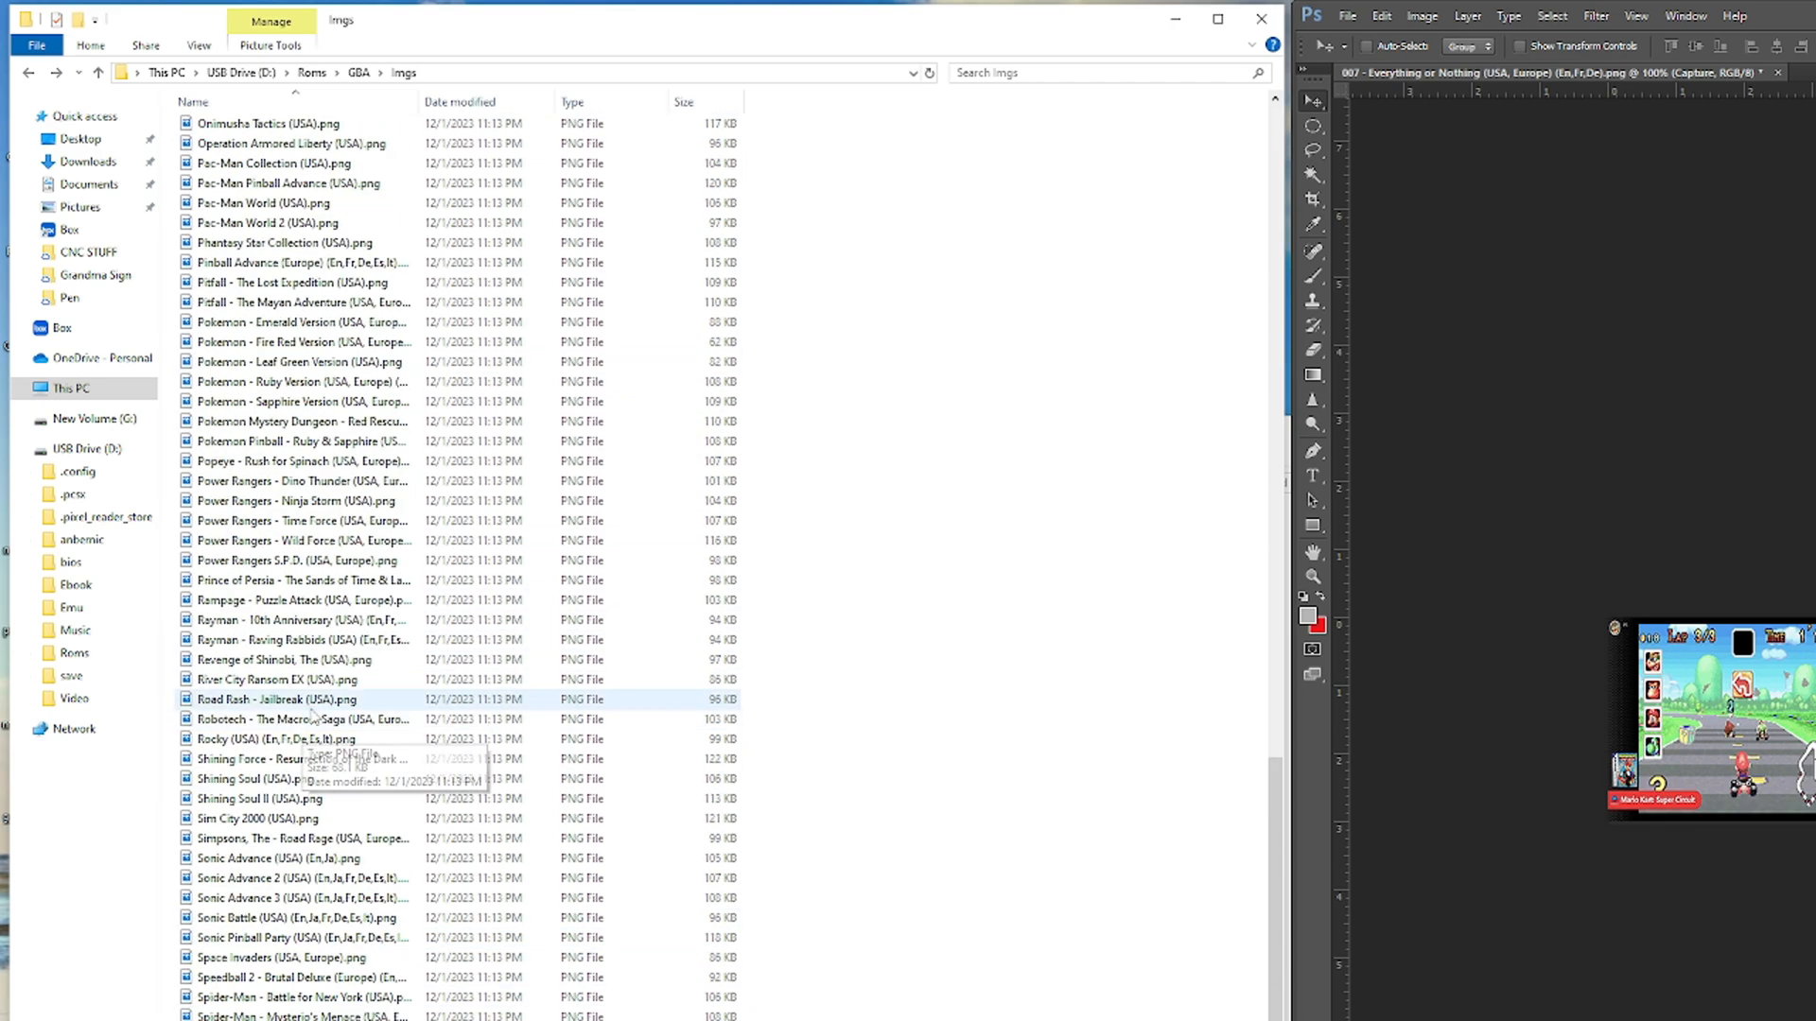
scroll(up, 3)
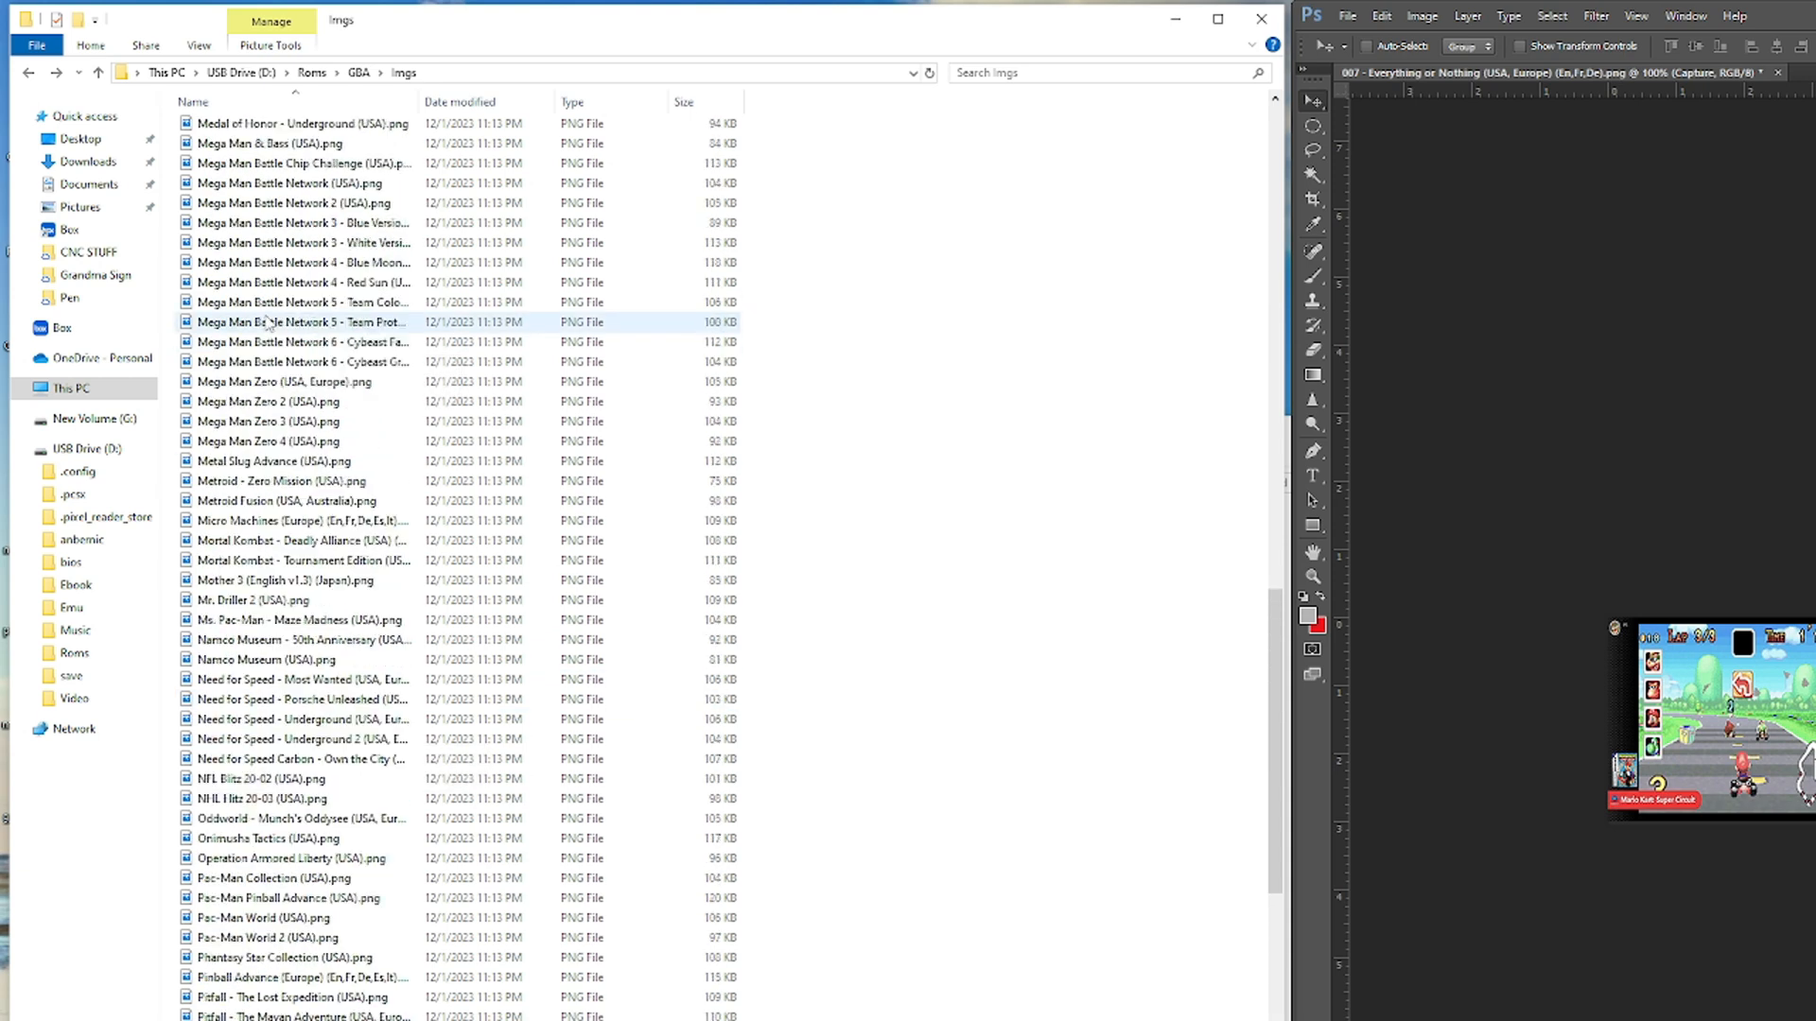
scroll(up, 3)
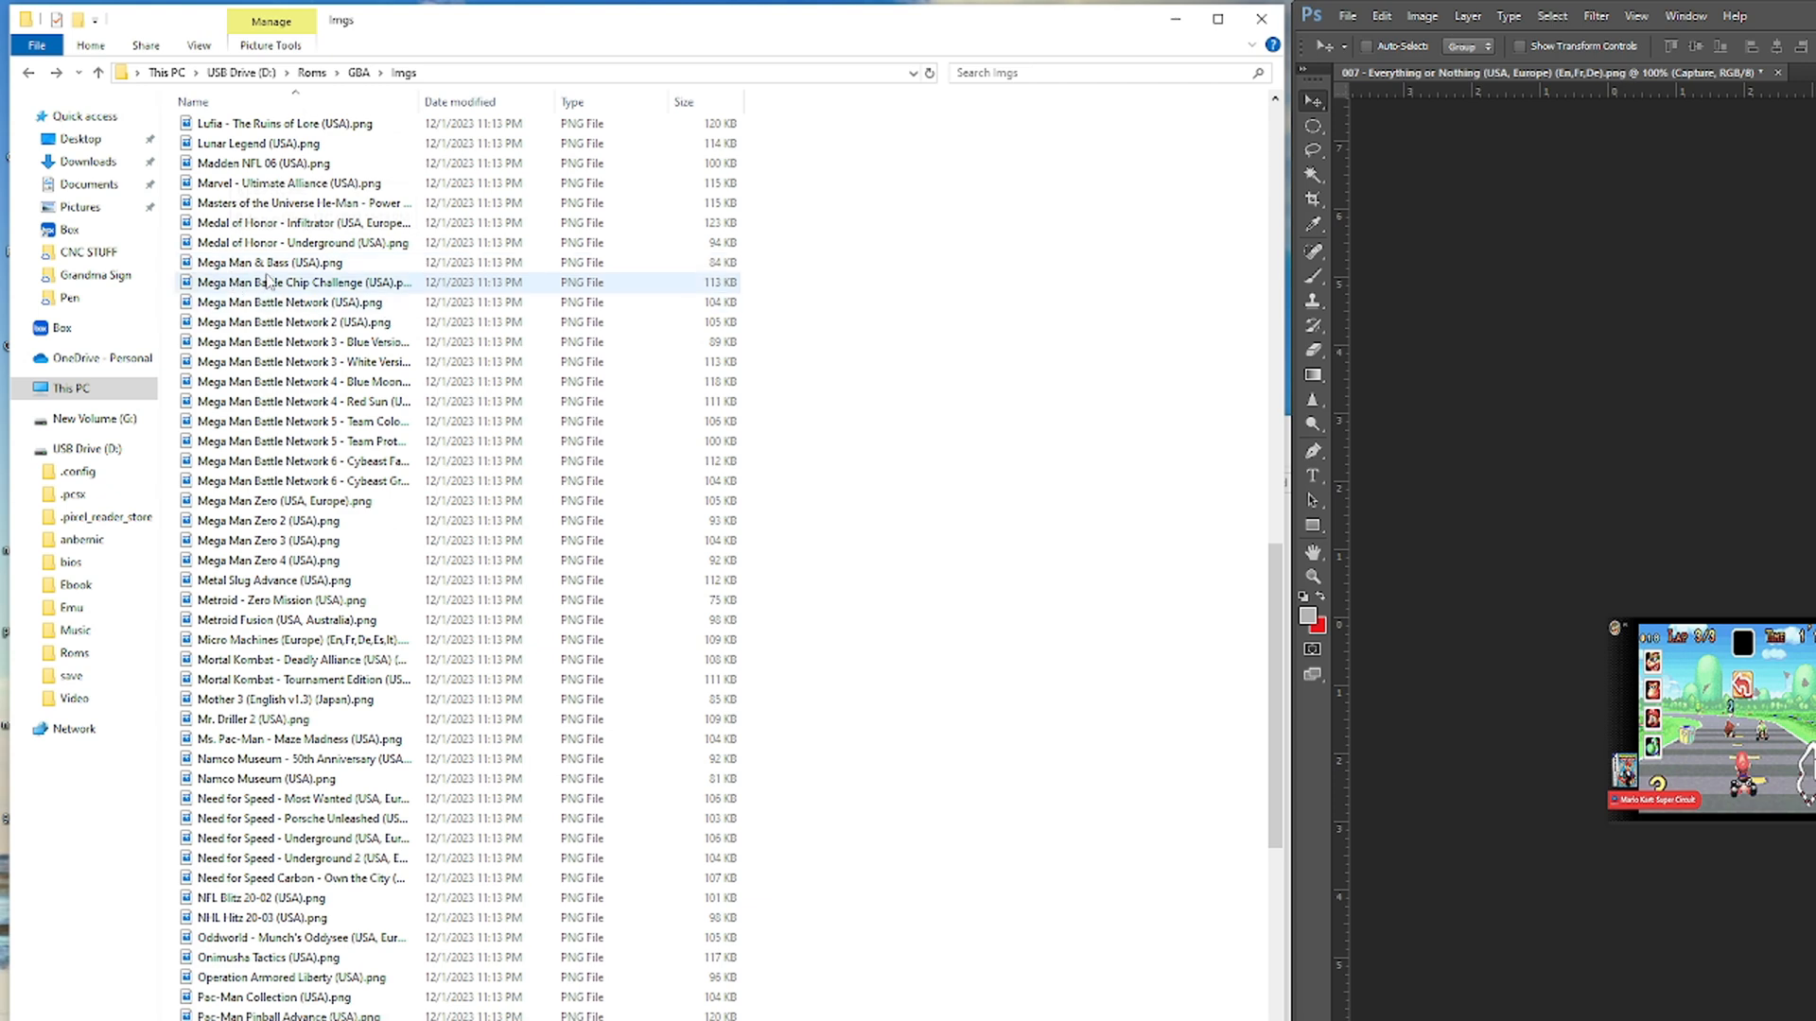
scroll(up, 3)
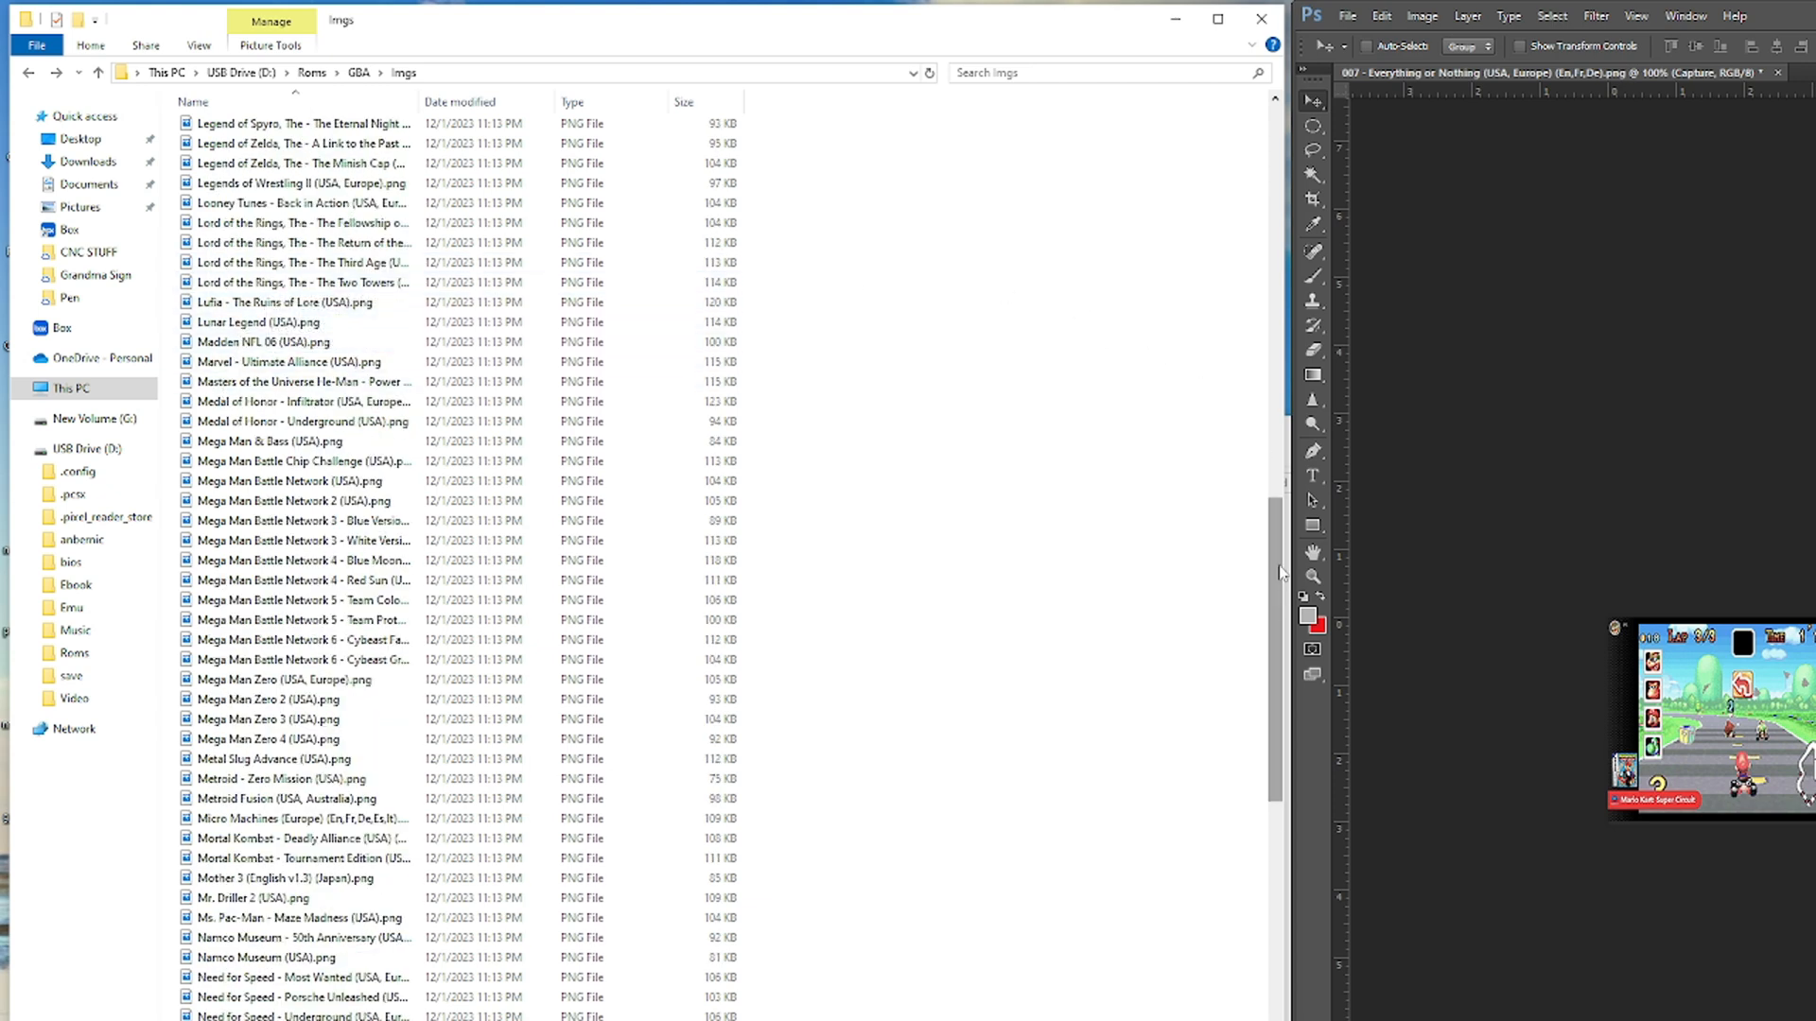
scroll(down, 3)
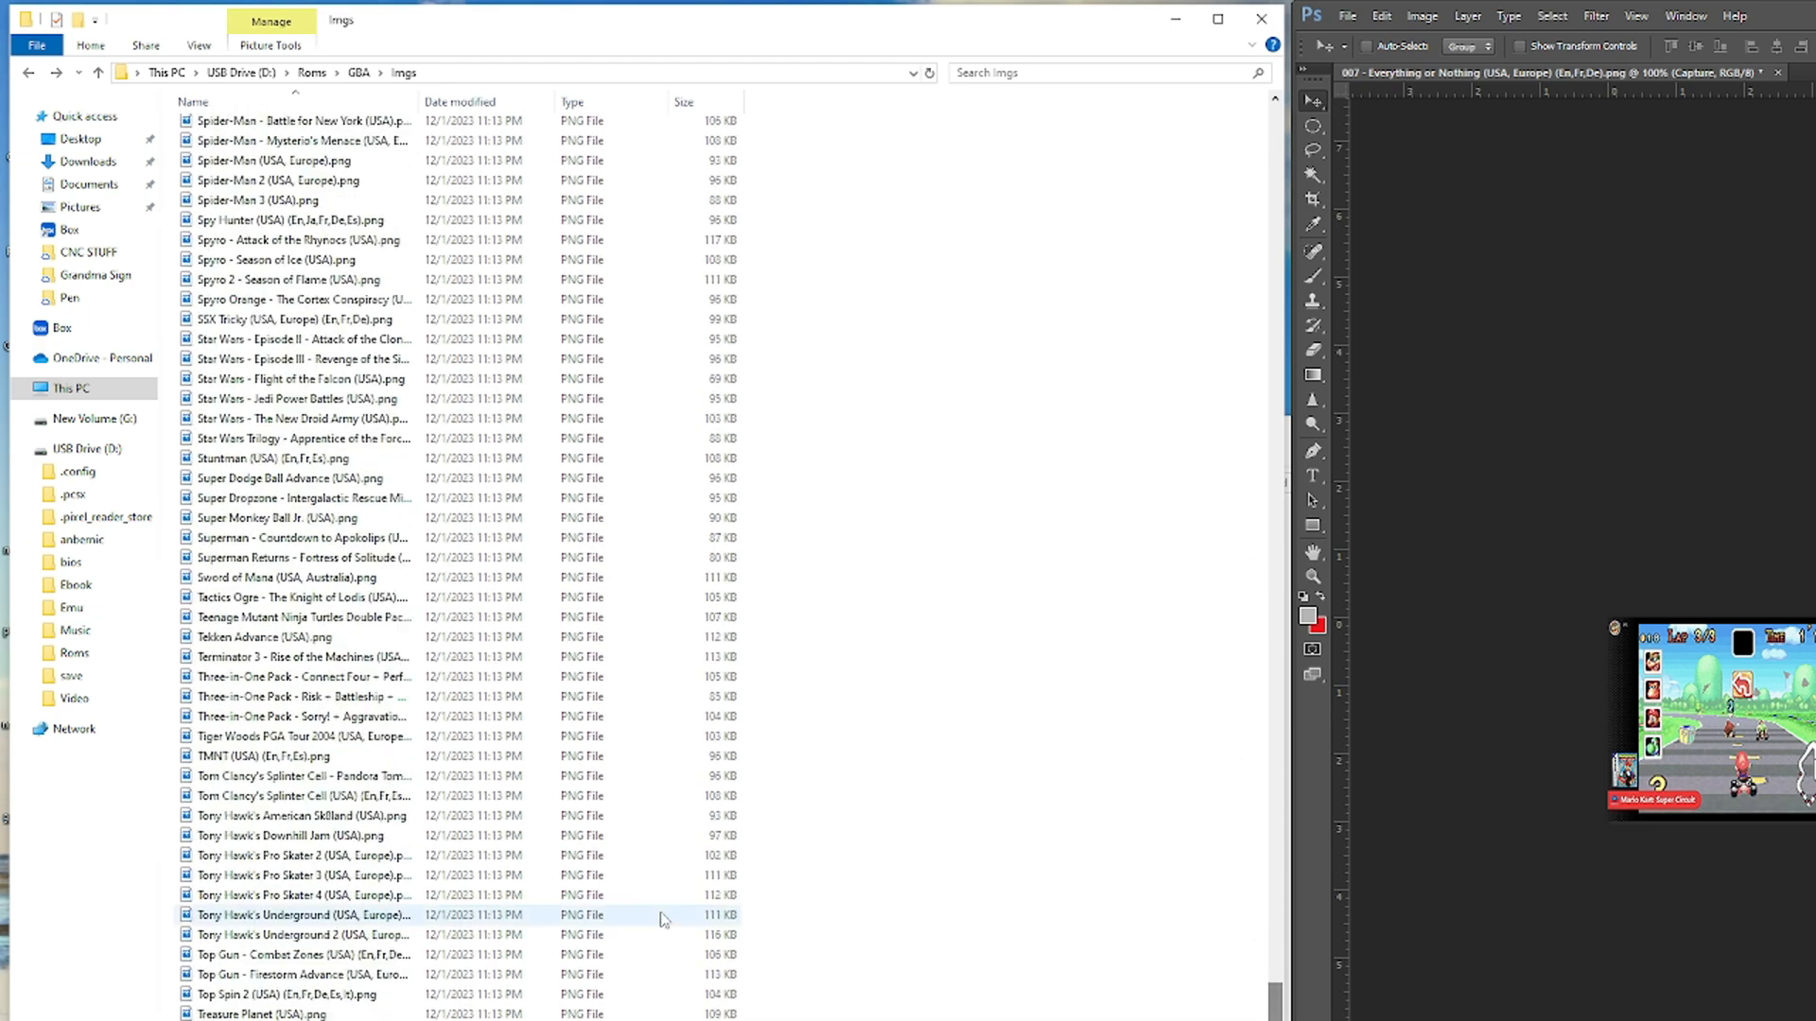
click(304, 537)
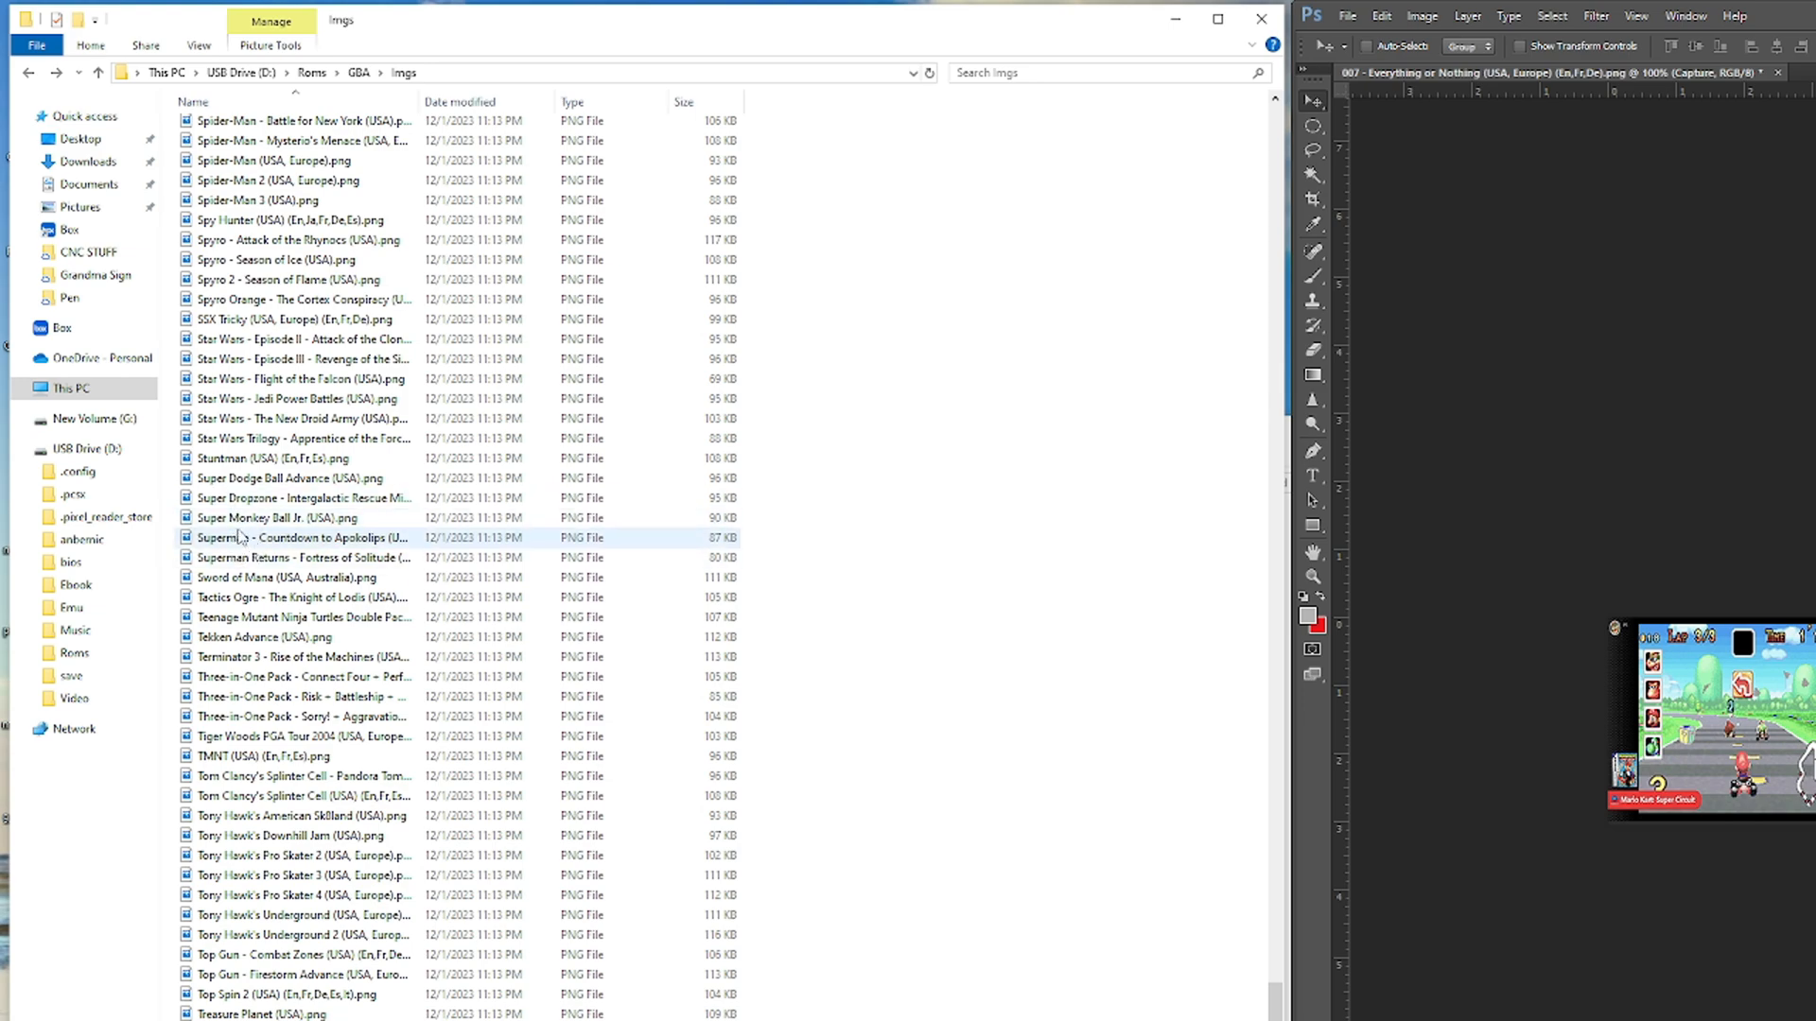
scroll(up, 3)
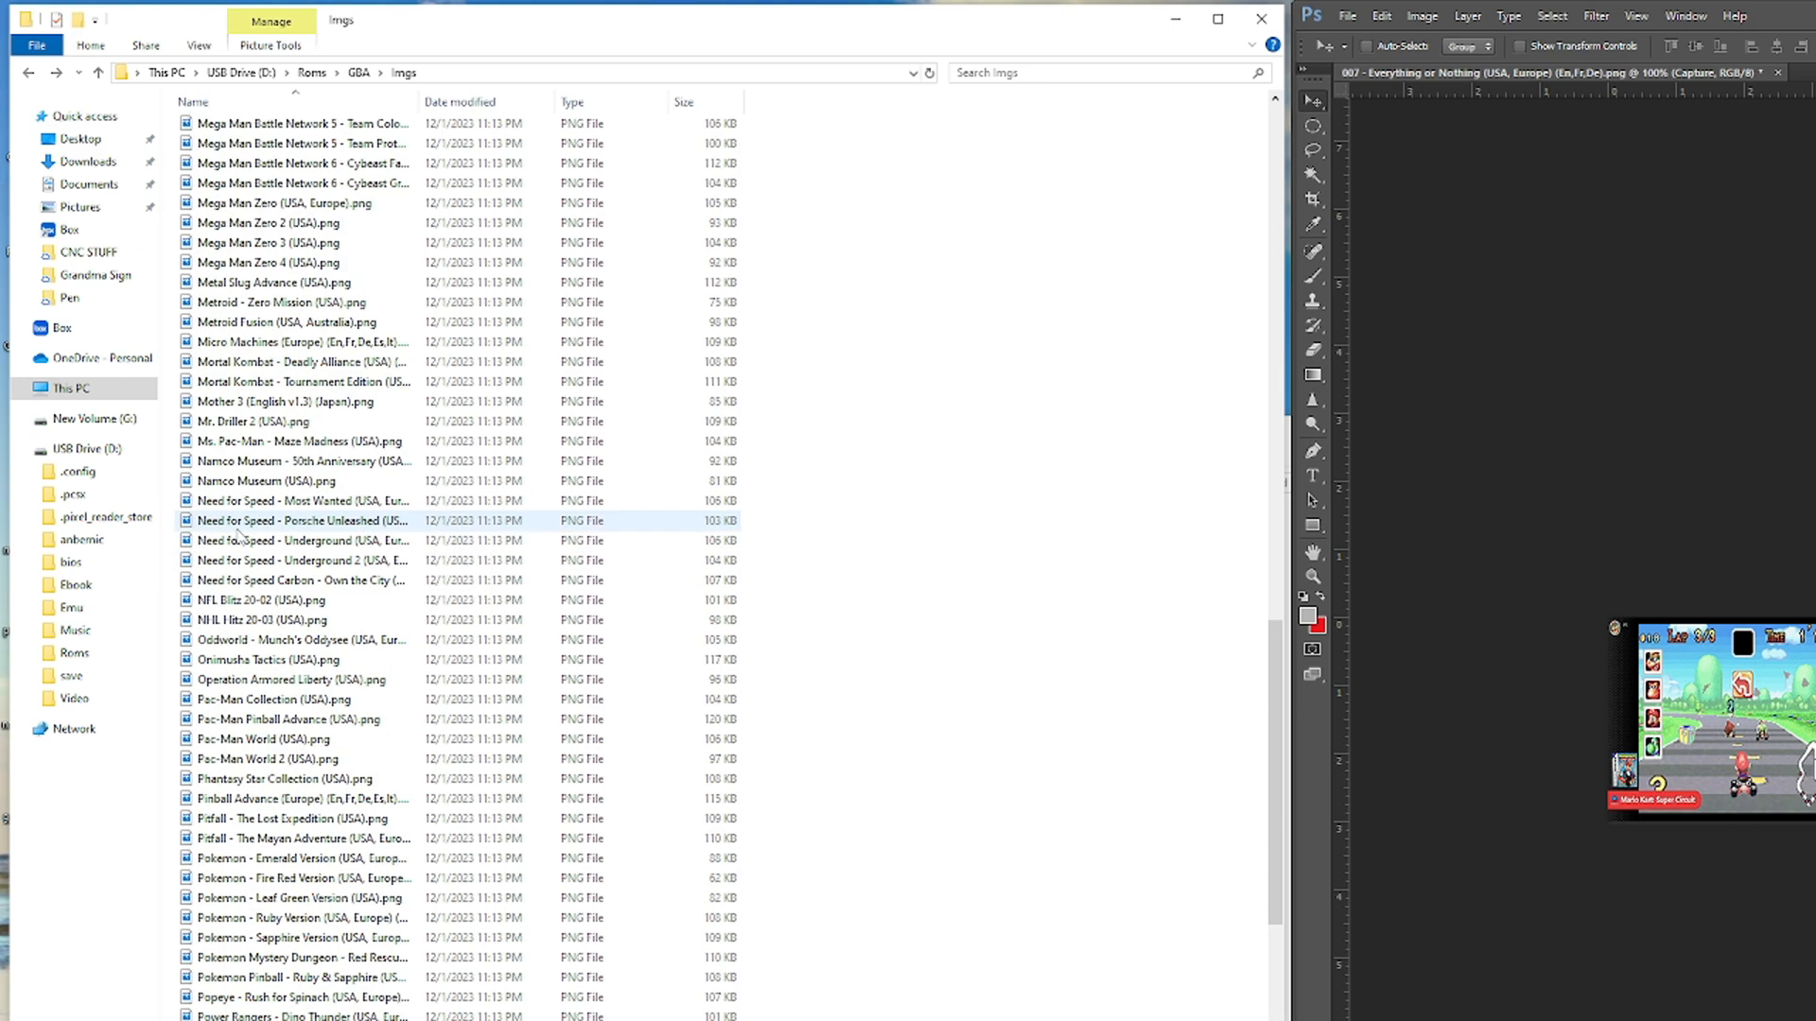
scroll(up, 3)
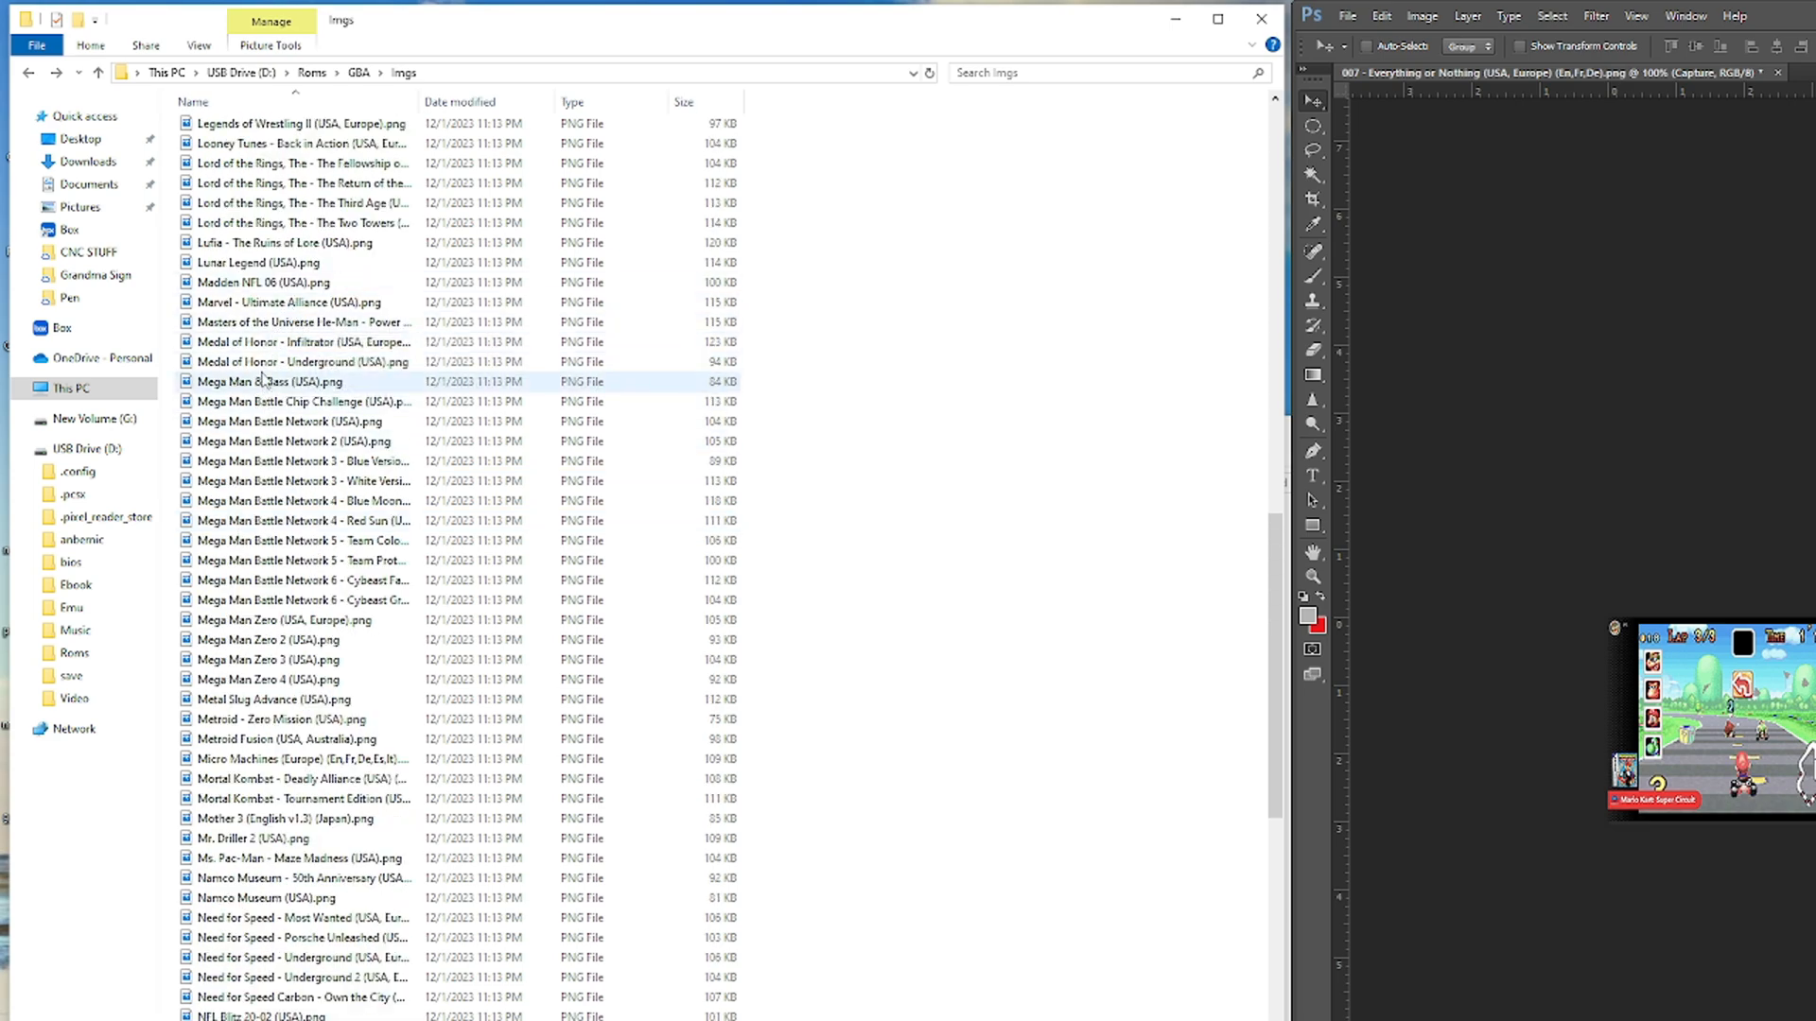
scroll(up, 3)
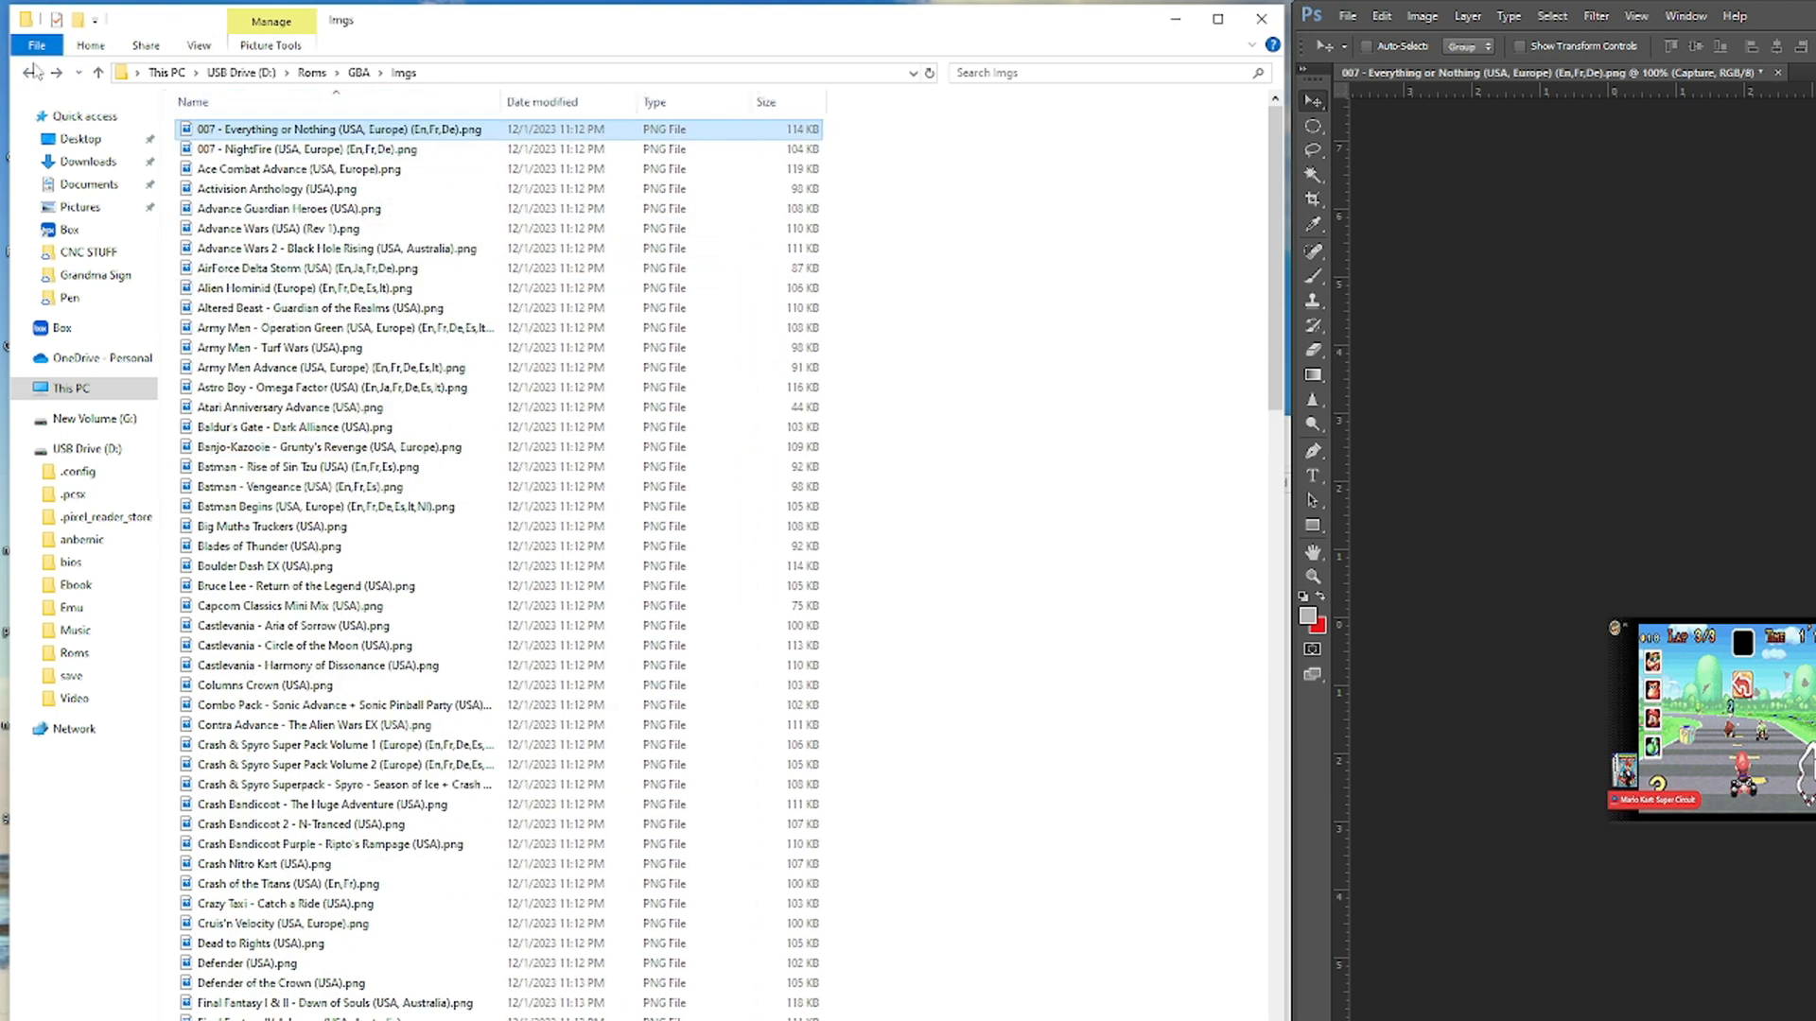
Step: Return to the GBA folder and select the Mario Kart - Super Circuit (U)(Inferno) ROM
click(98, 72)
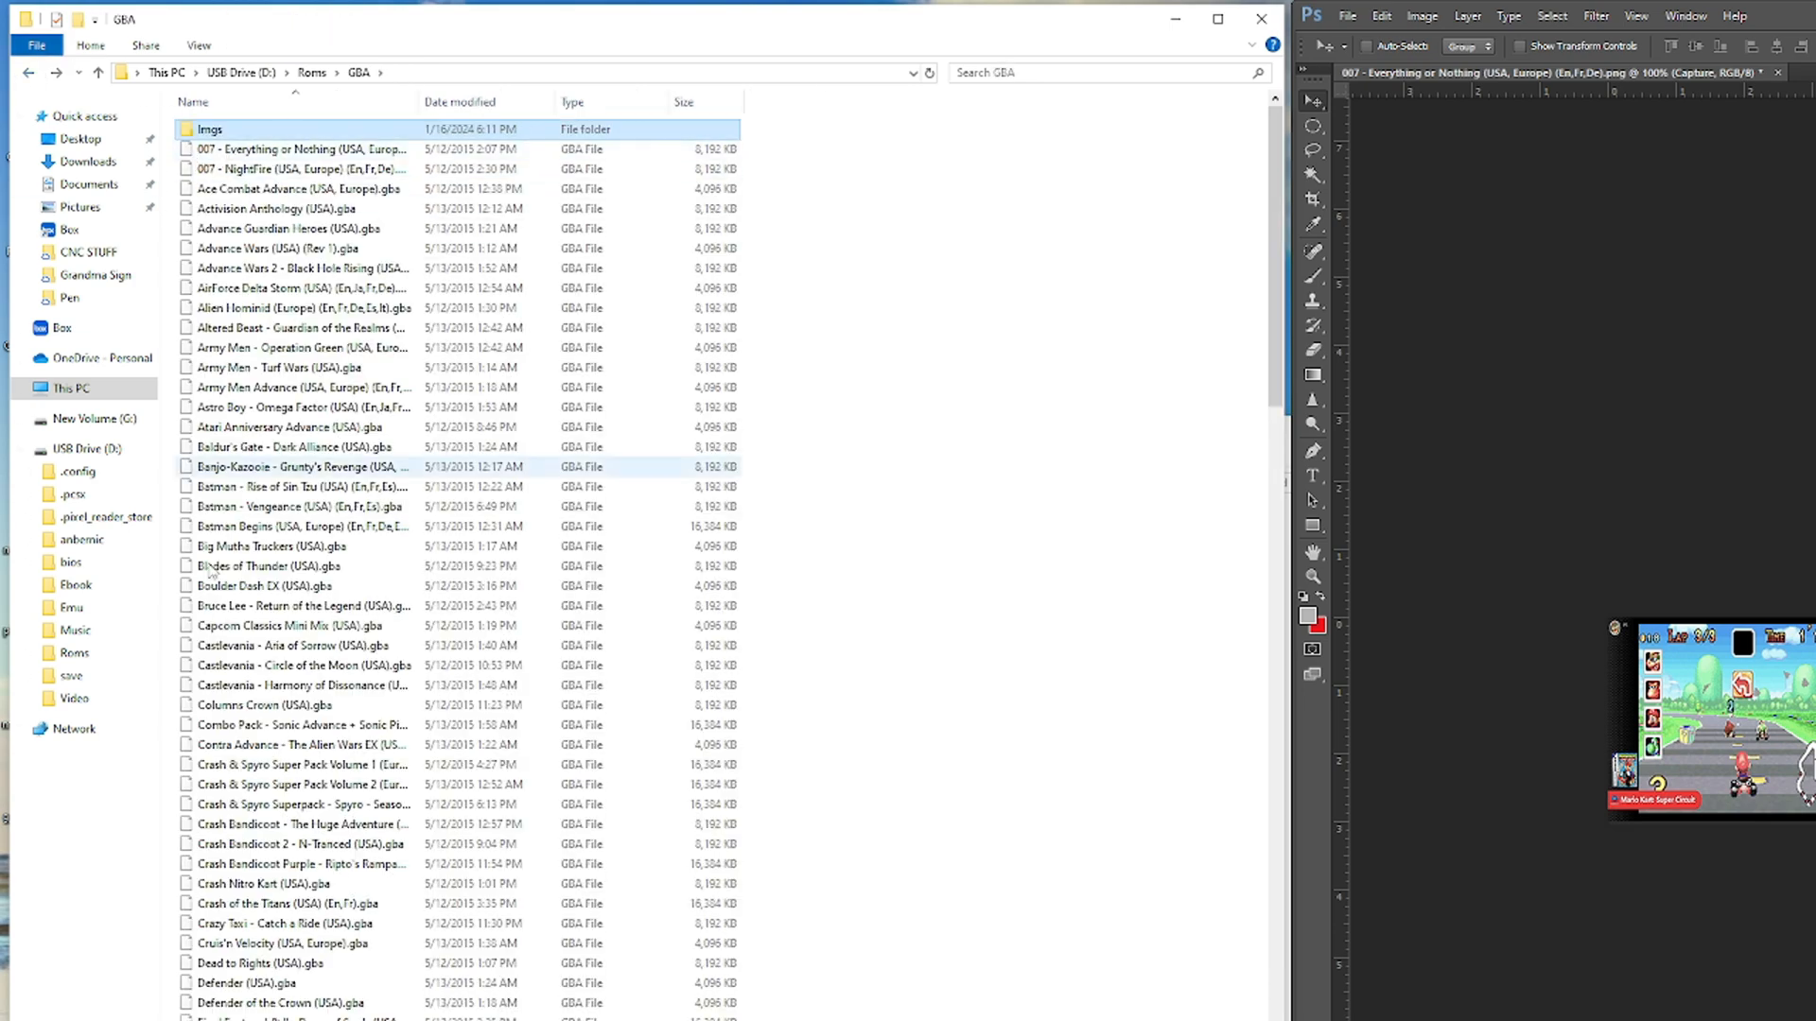
scroll(down, 3)
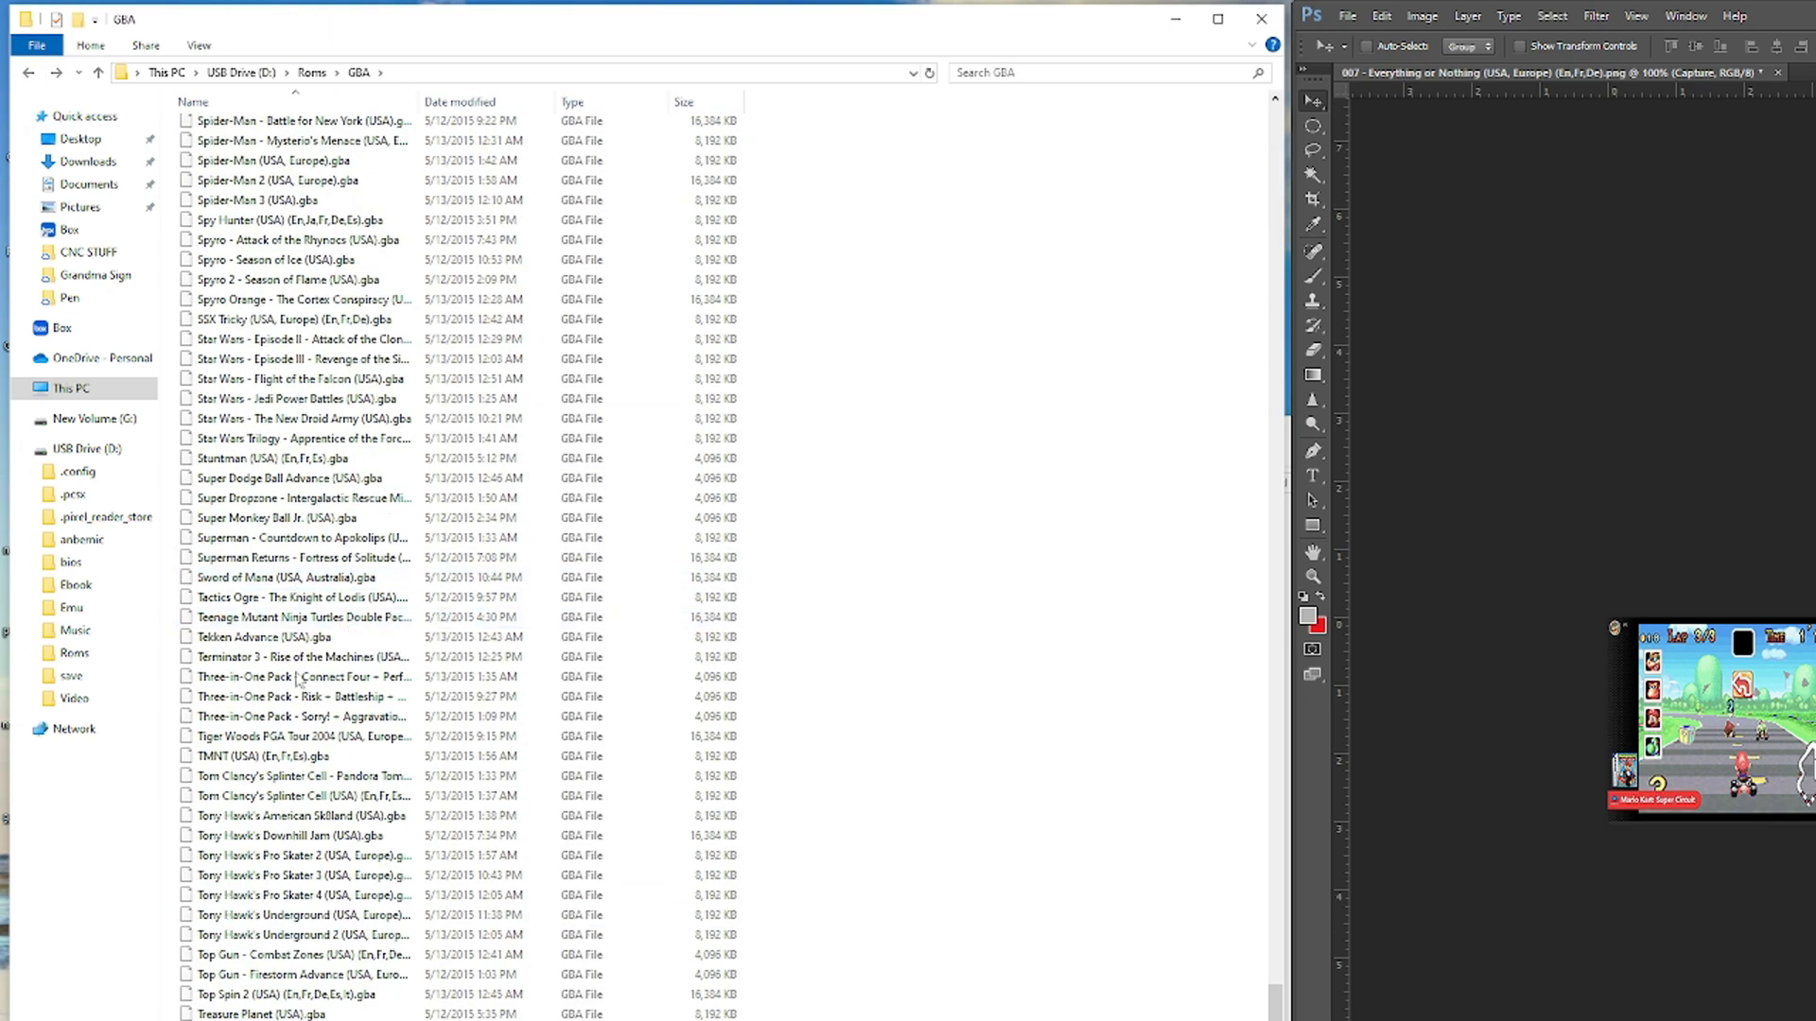
scroll(up, 3)
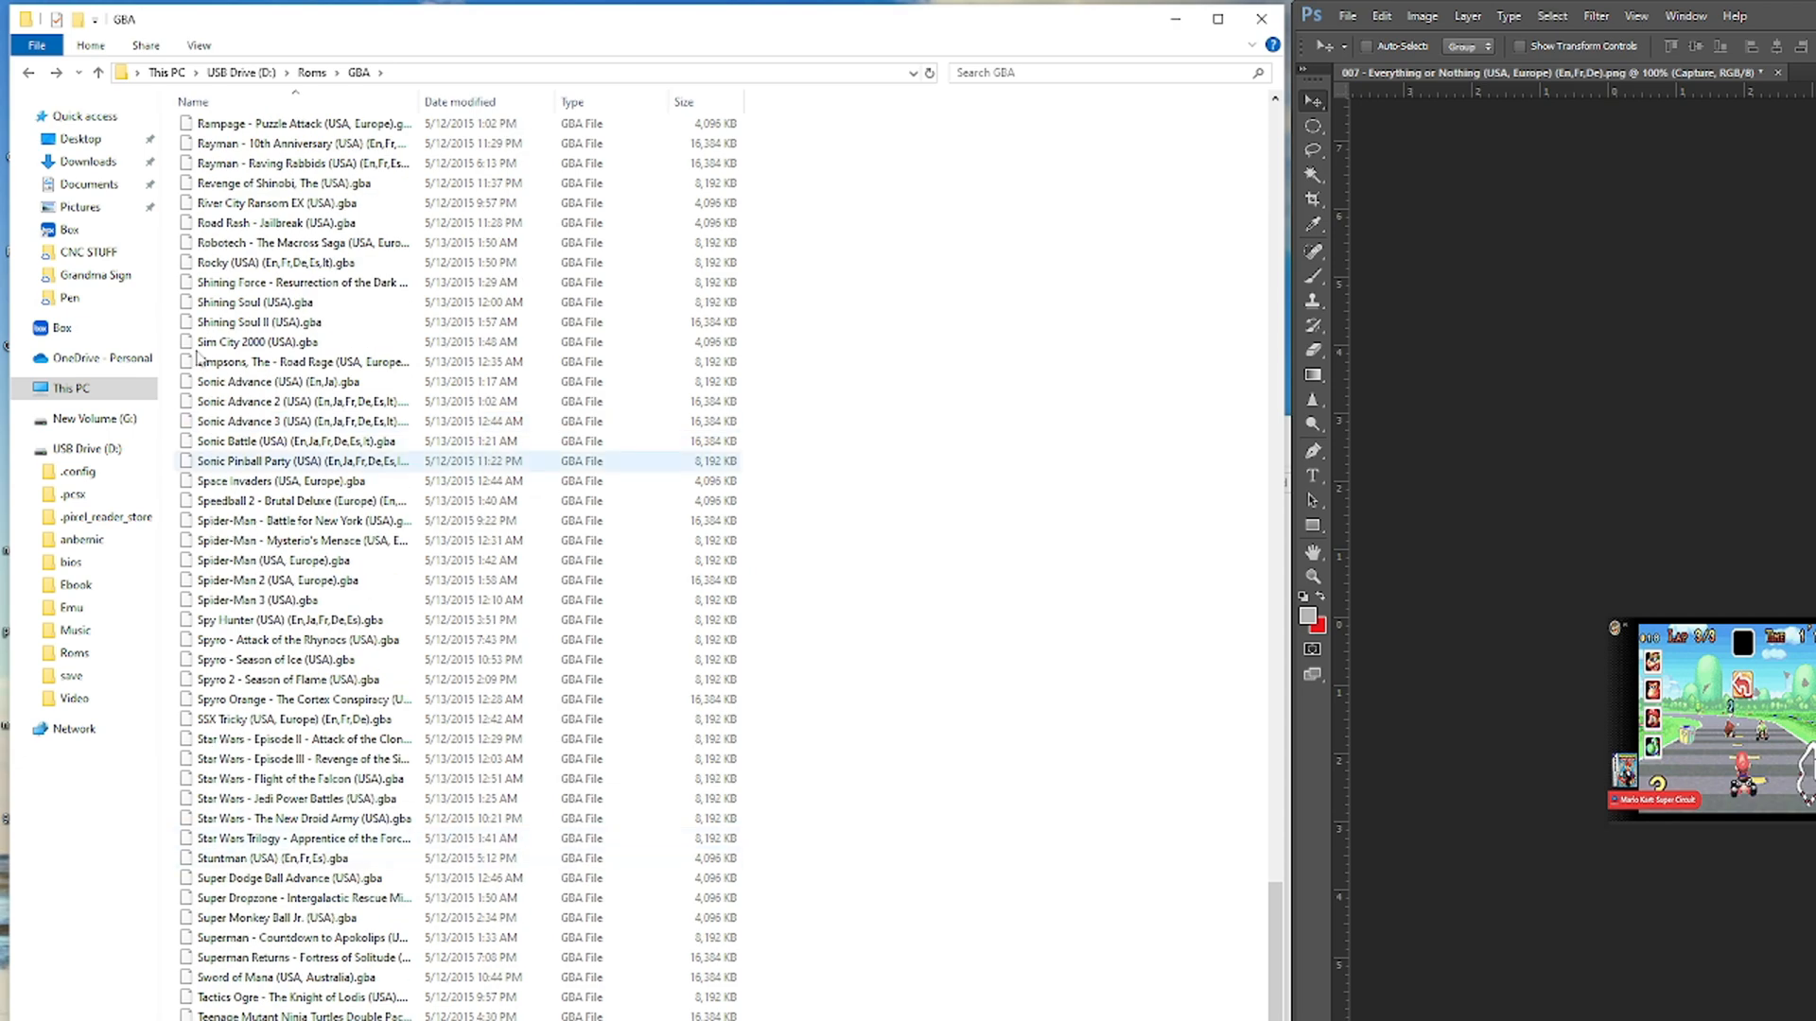
scroll(down, 3)
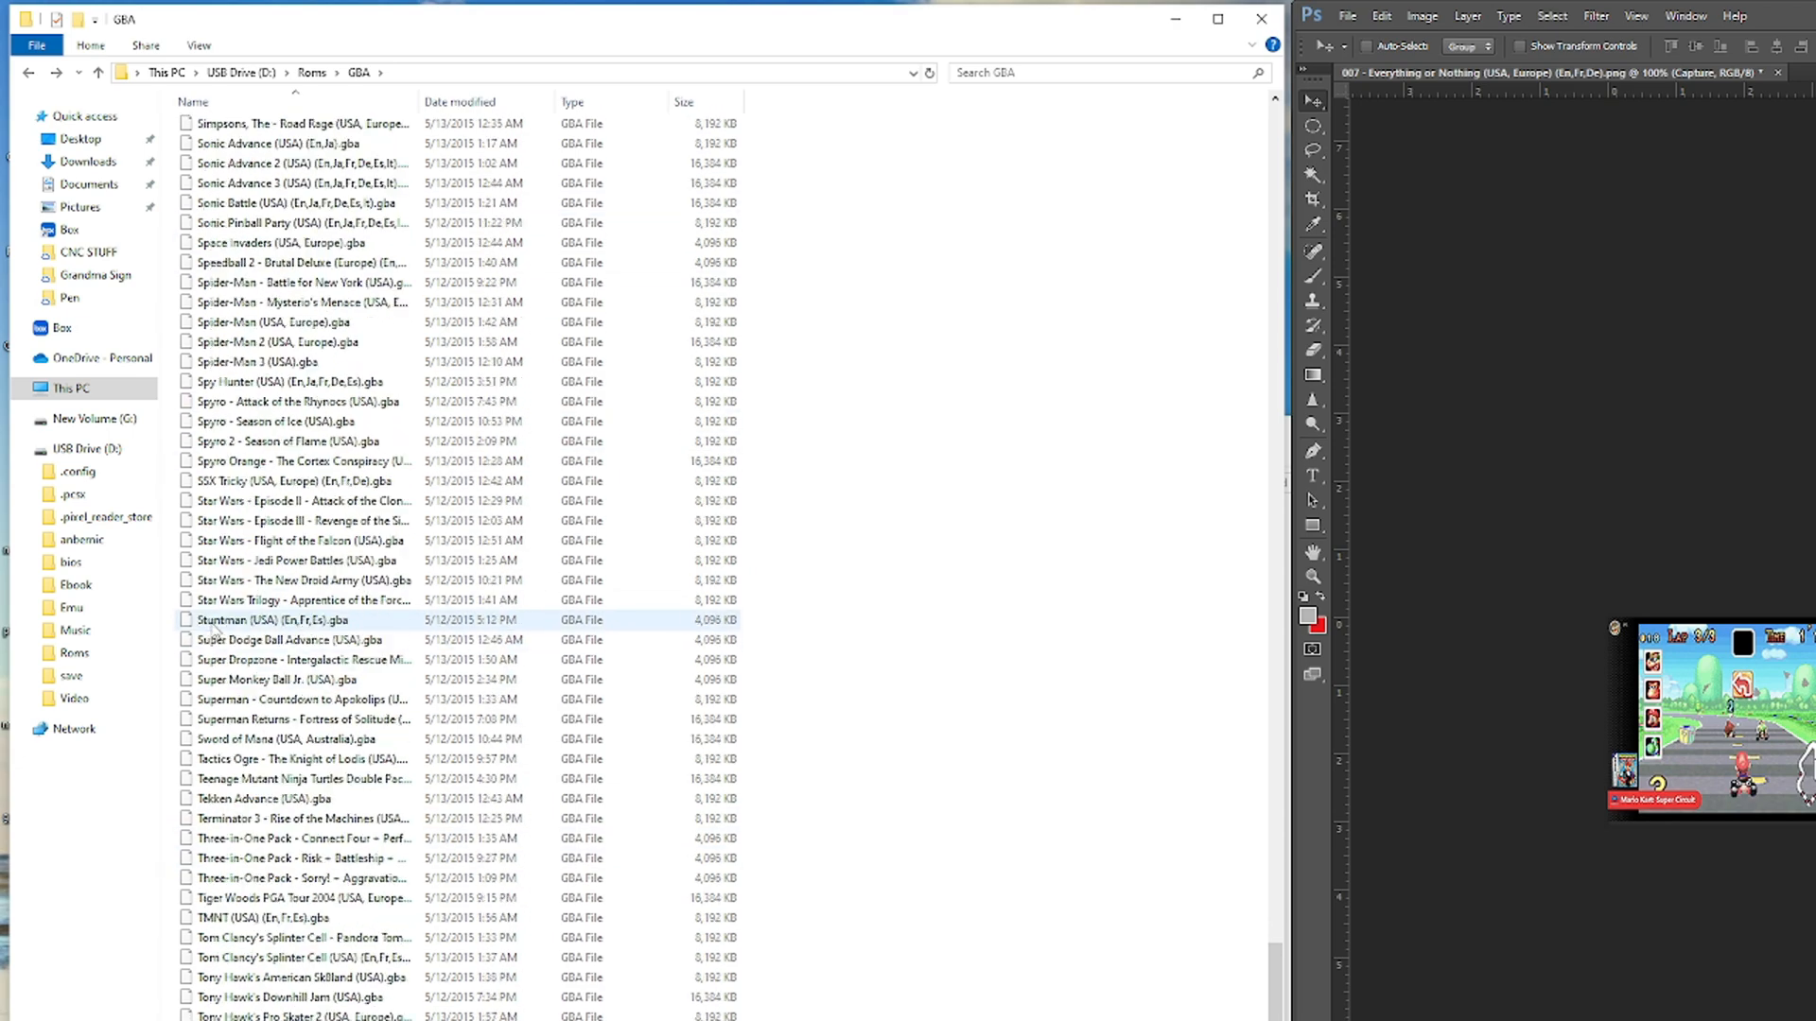
scroll(up, 3)
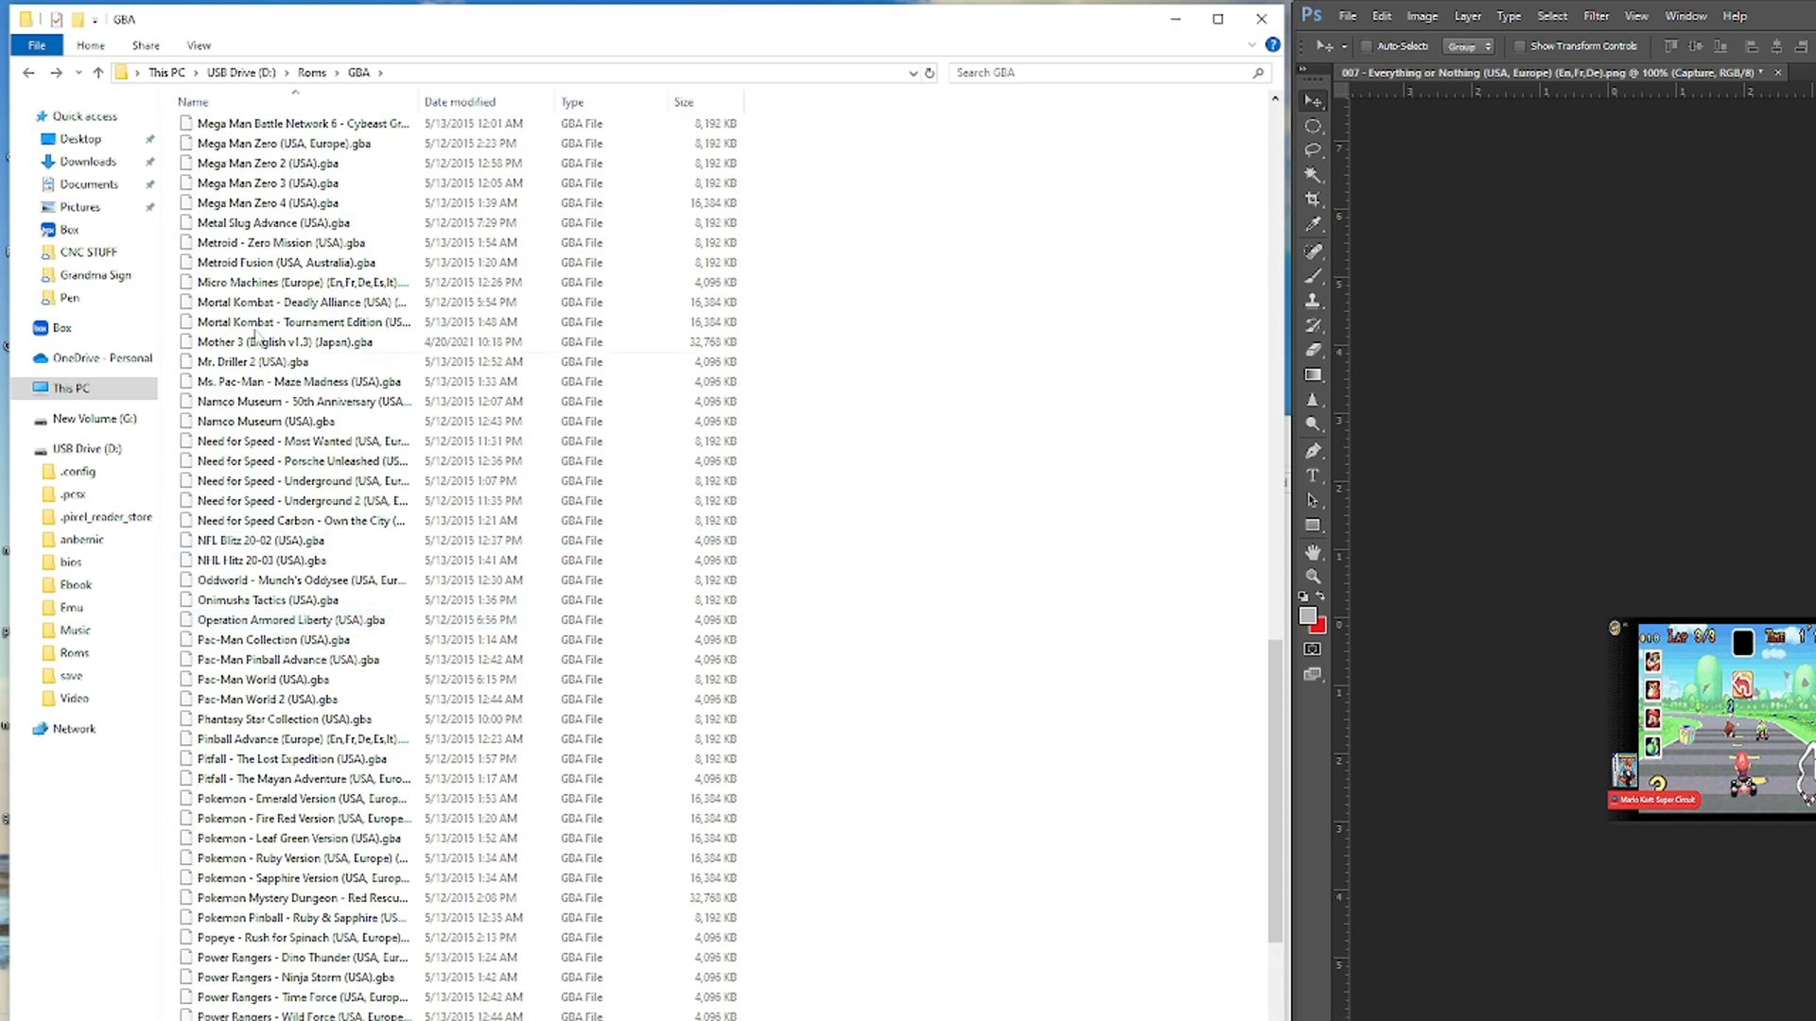
scroll(up, 3)
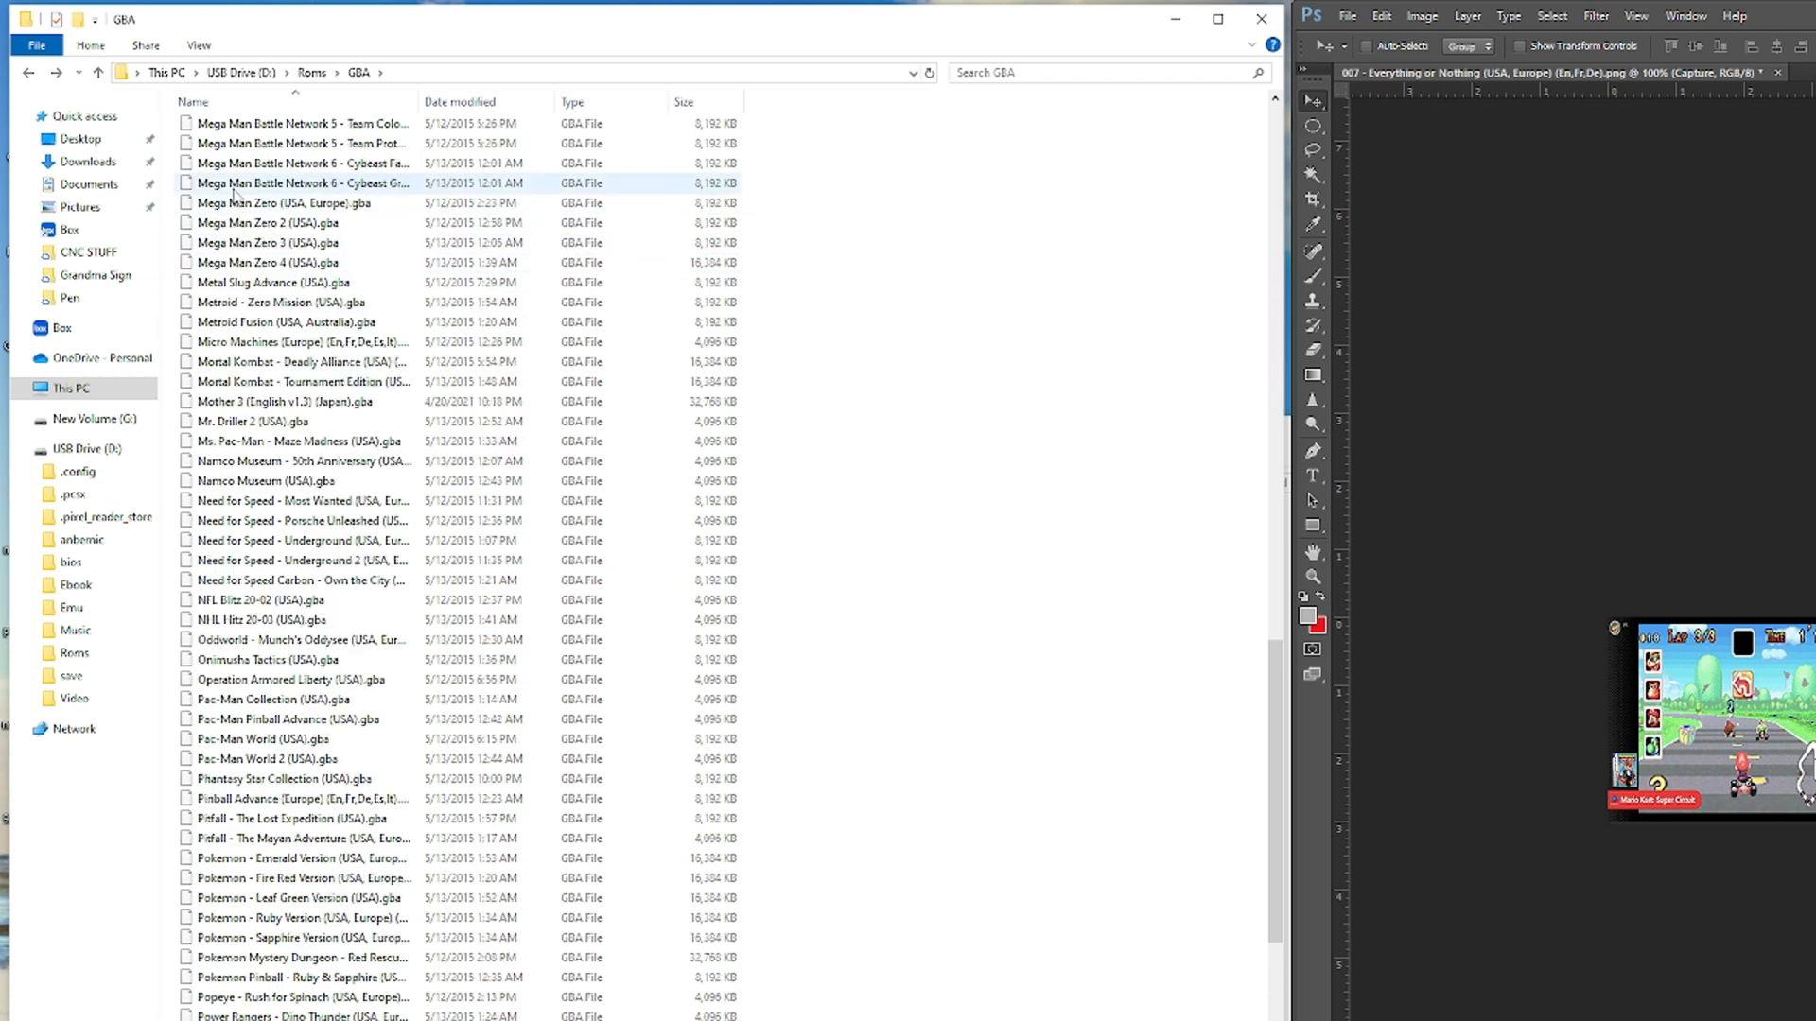
scroll(up, 3)
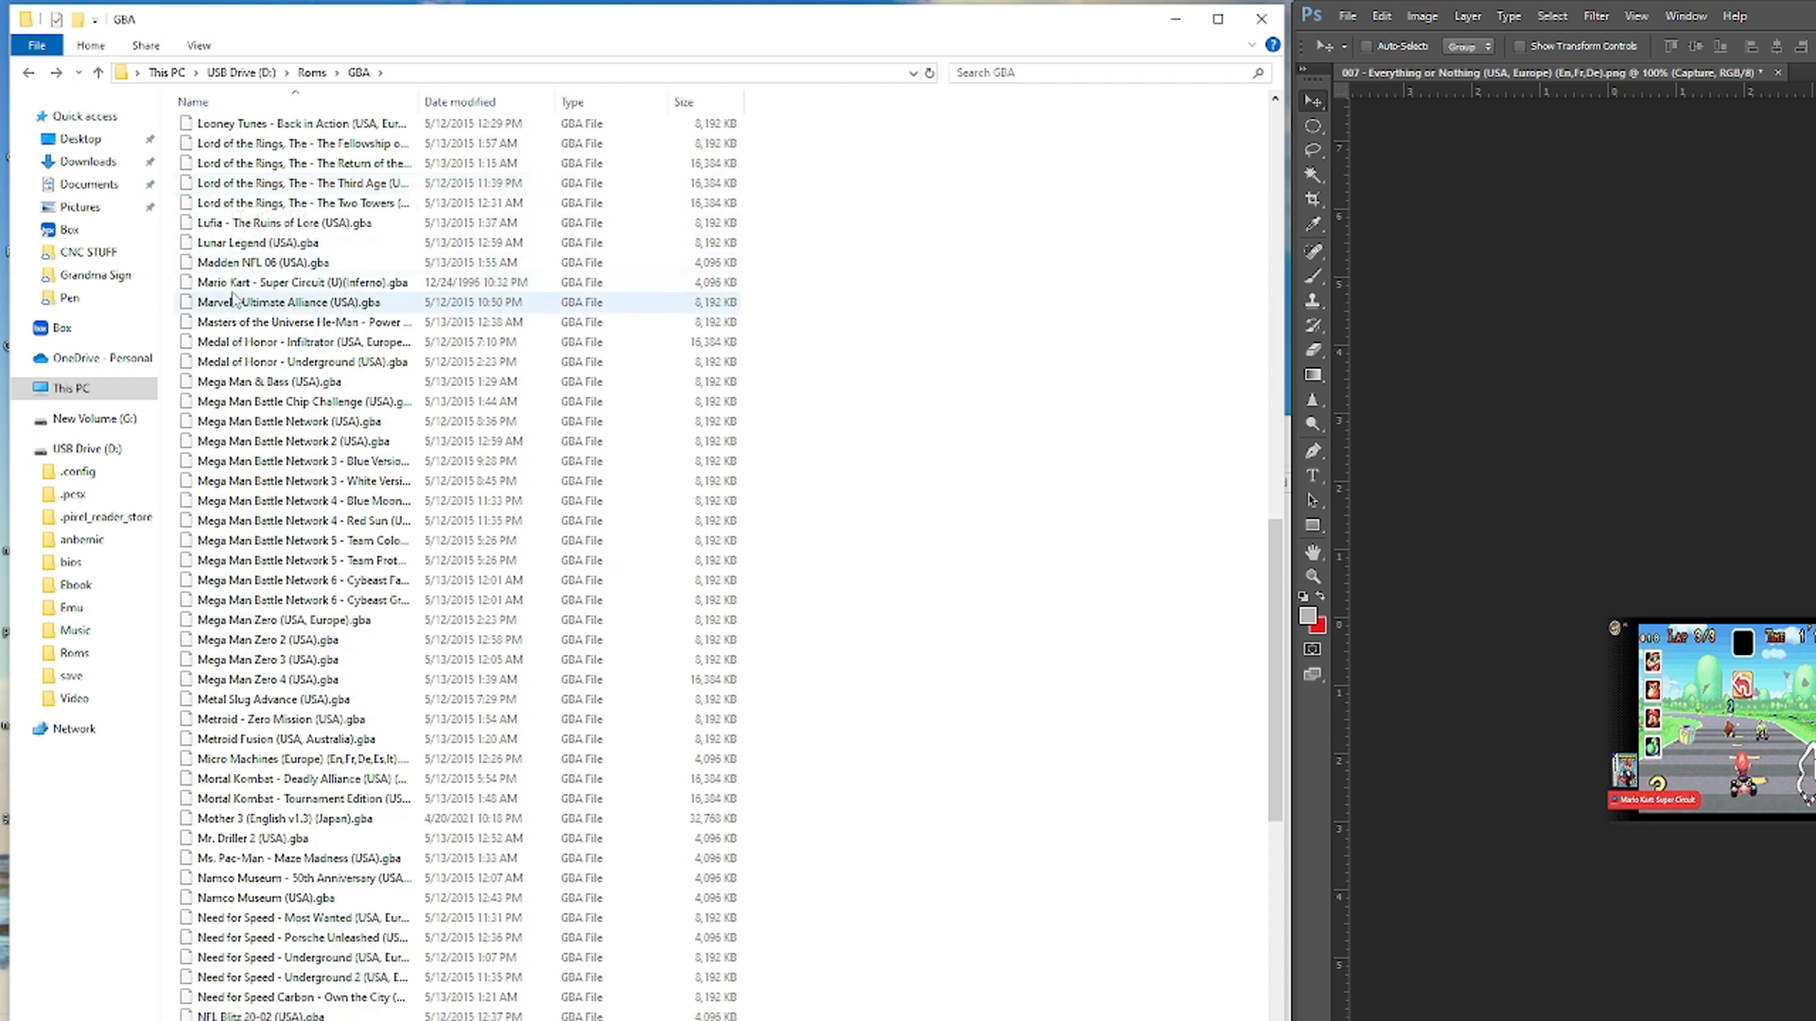
click(300, 282)
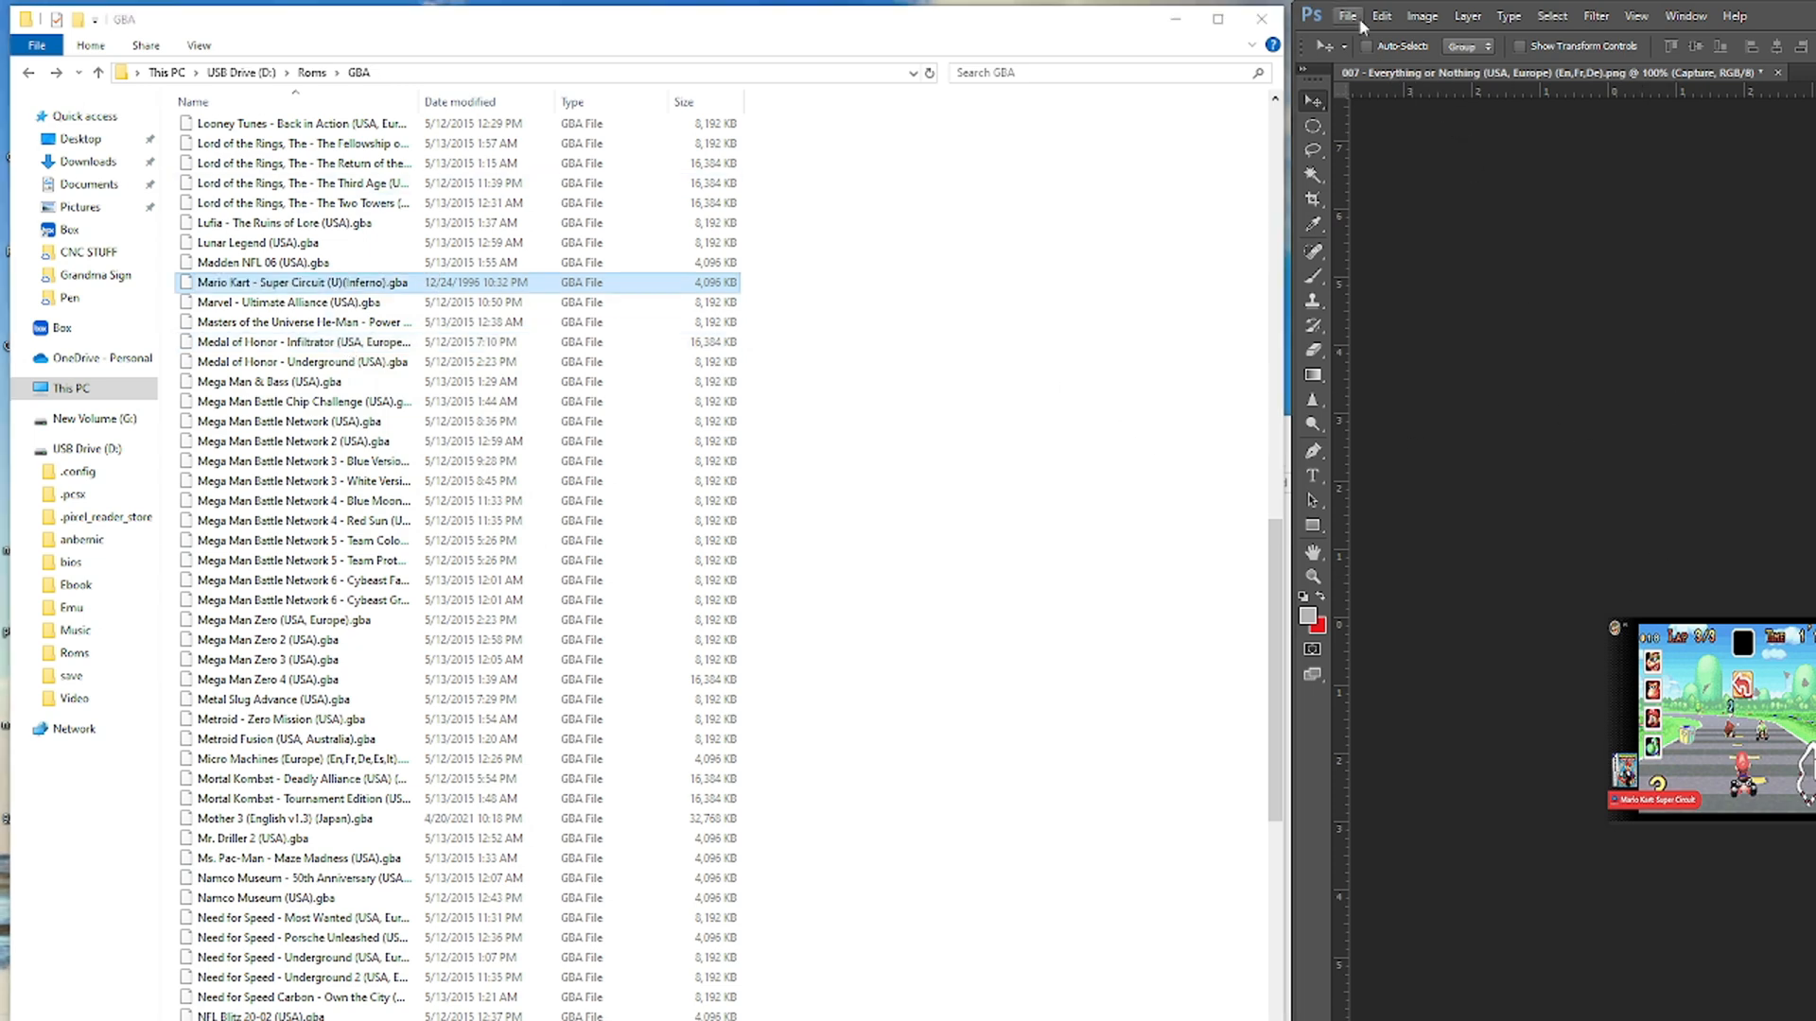
Step: Save the composite in Imgs as PNG 'Mario Kart - Super Circuit (U)(Inferno)'
click(1346, 16)
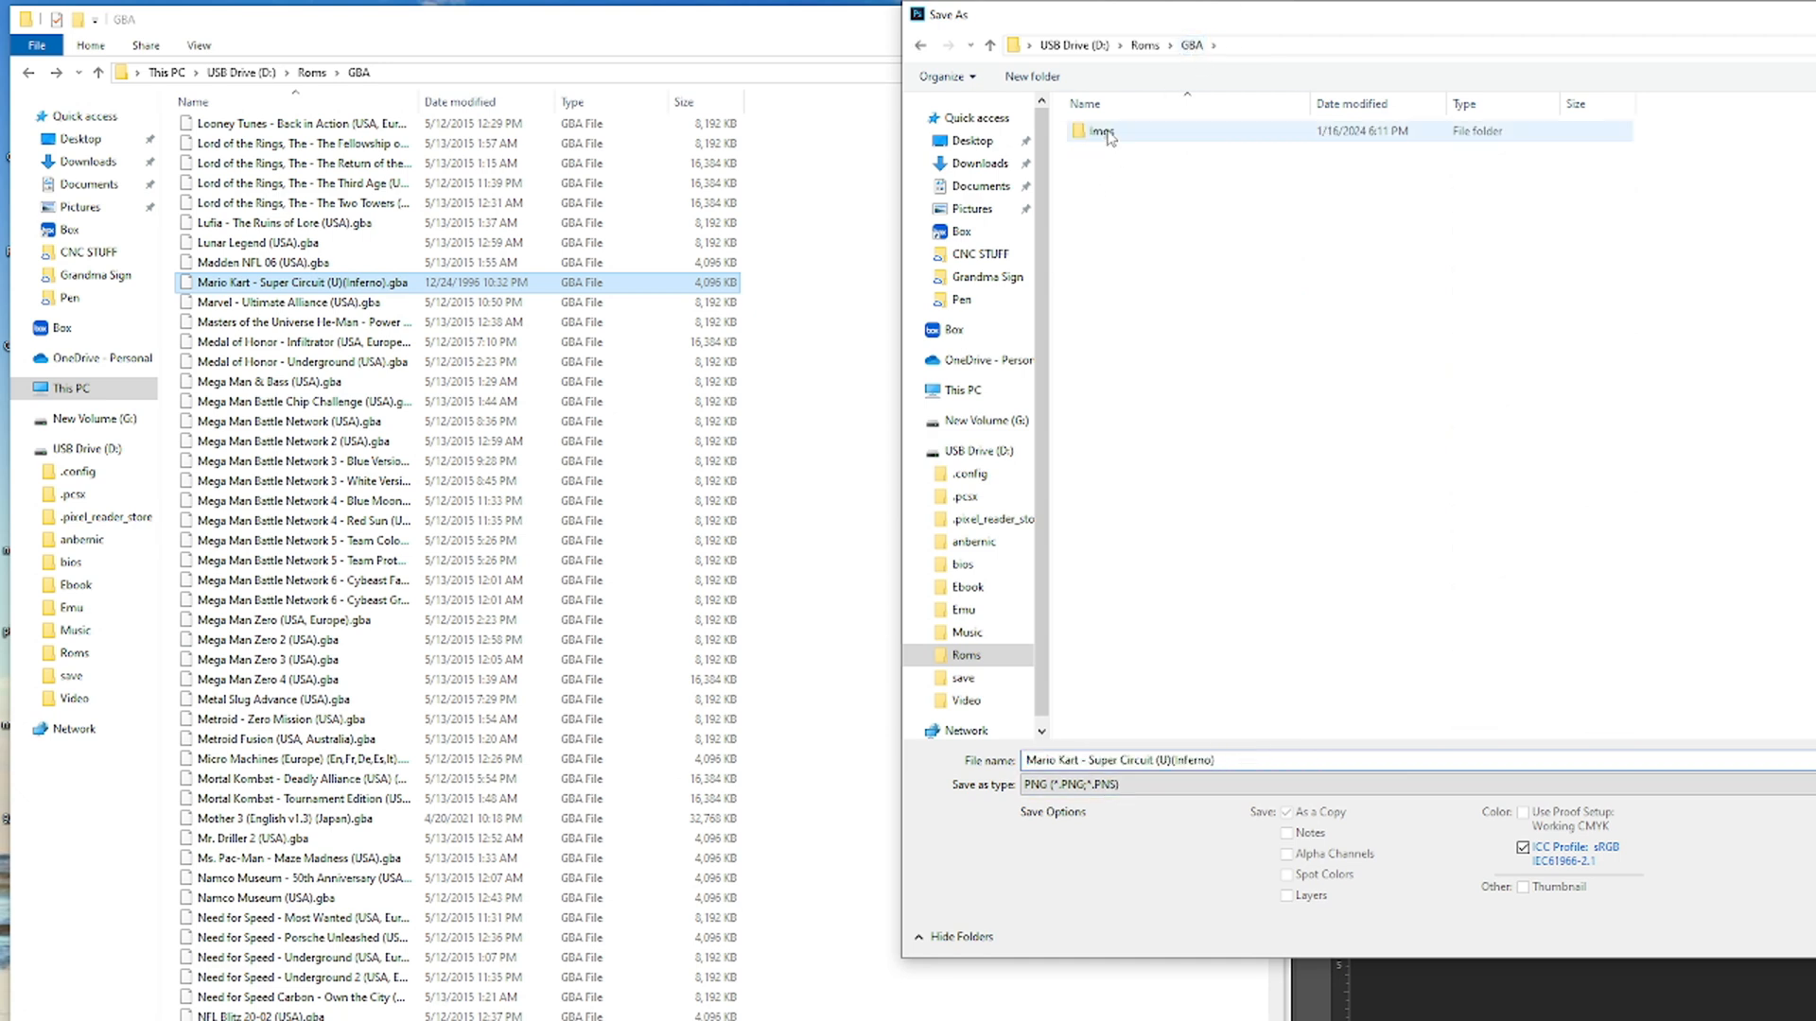
double_click(1098, 131)
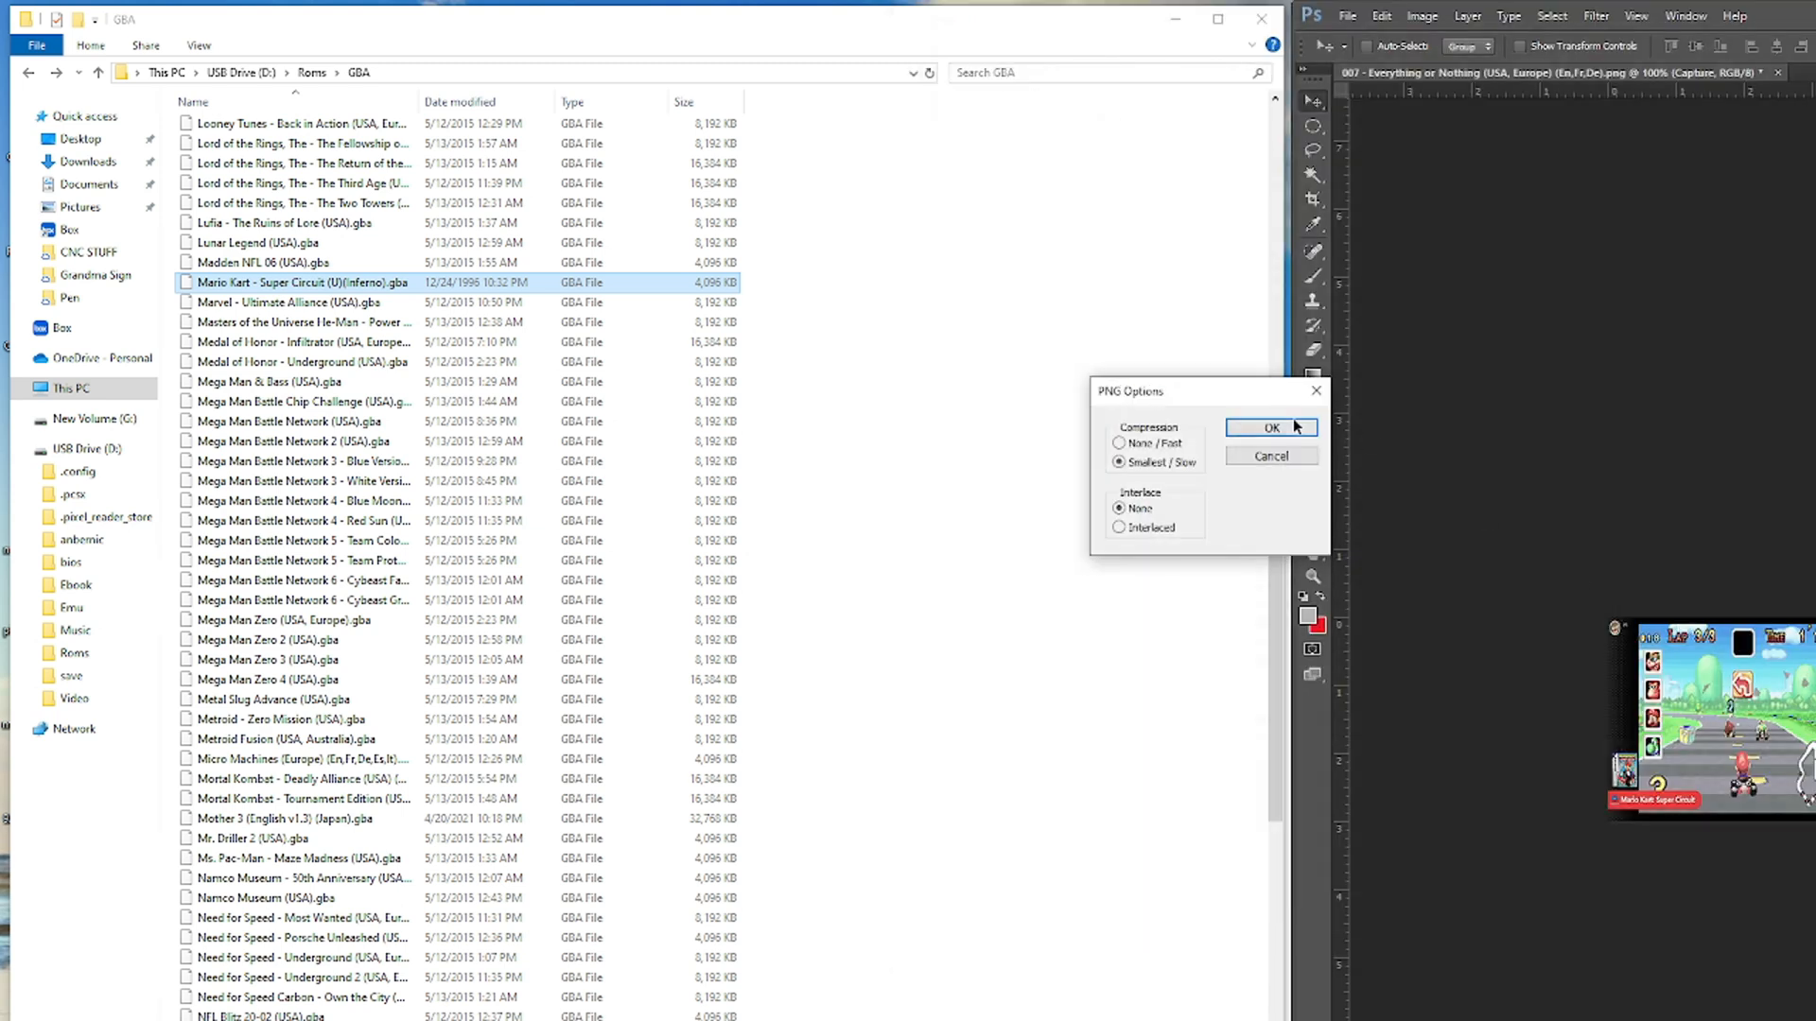
click(1270, 428)
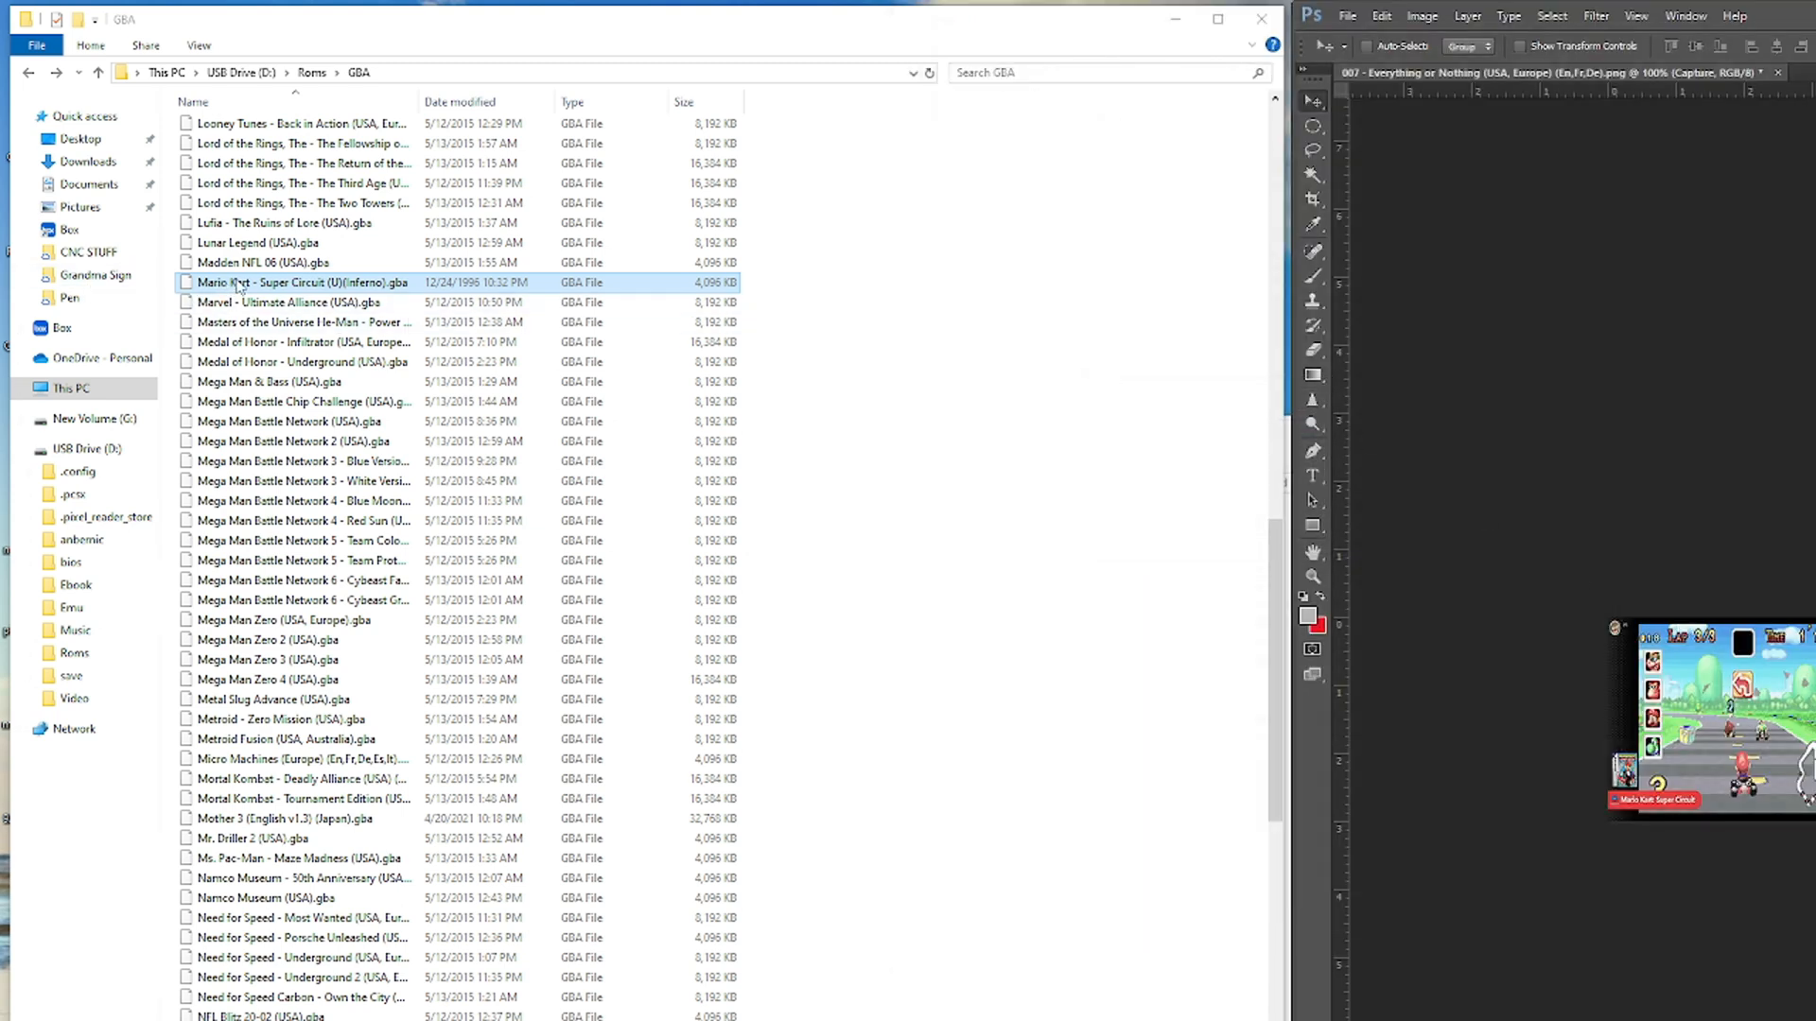
Step: Open Imgs and select the new Mario Kart - Super Circuit (U)(Inferno).png to verify it
scroll(up, 3)
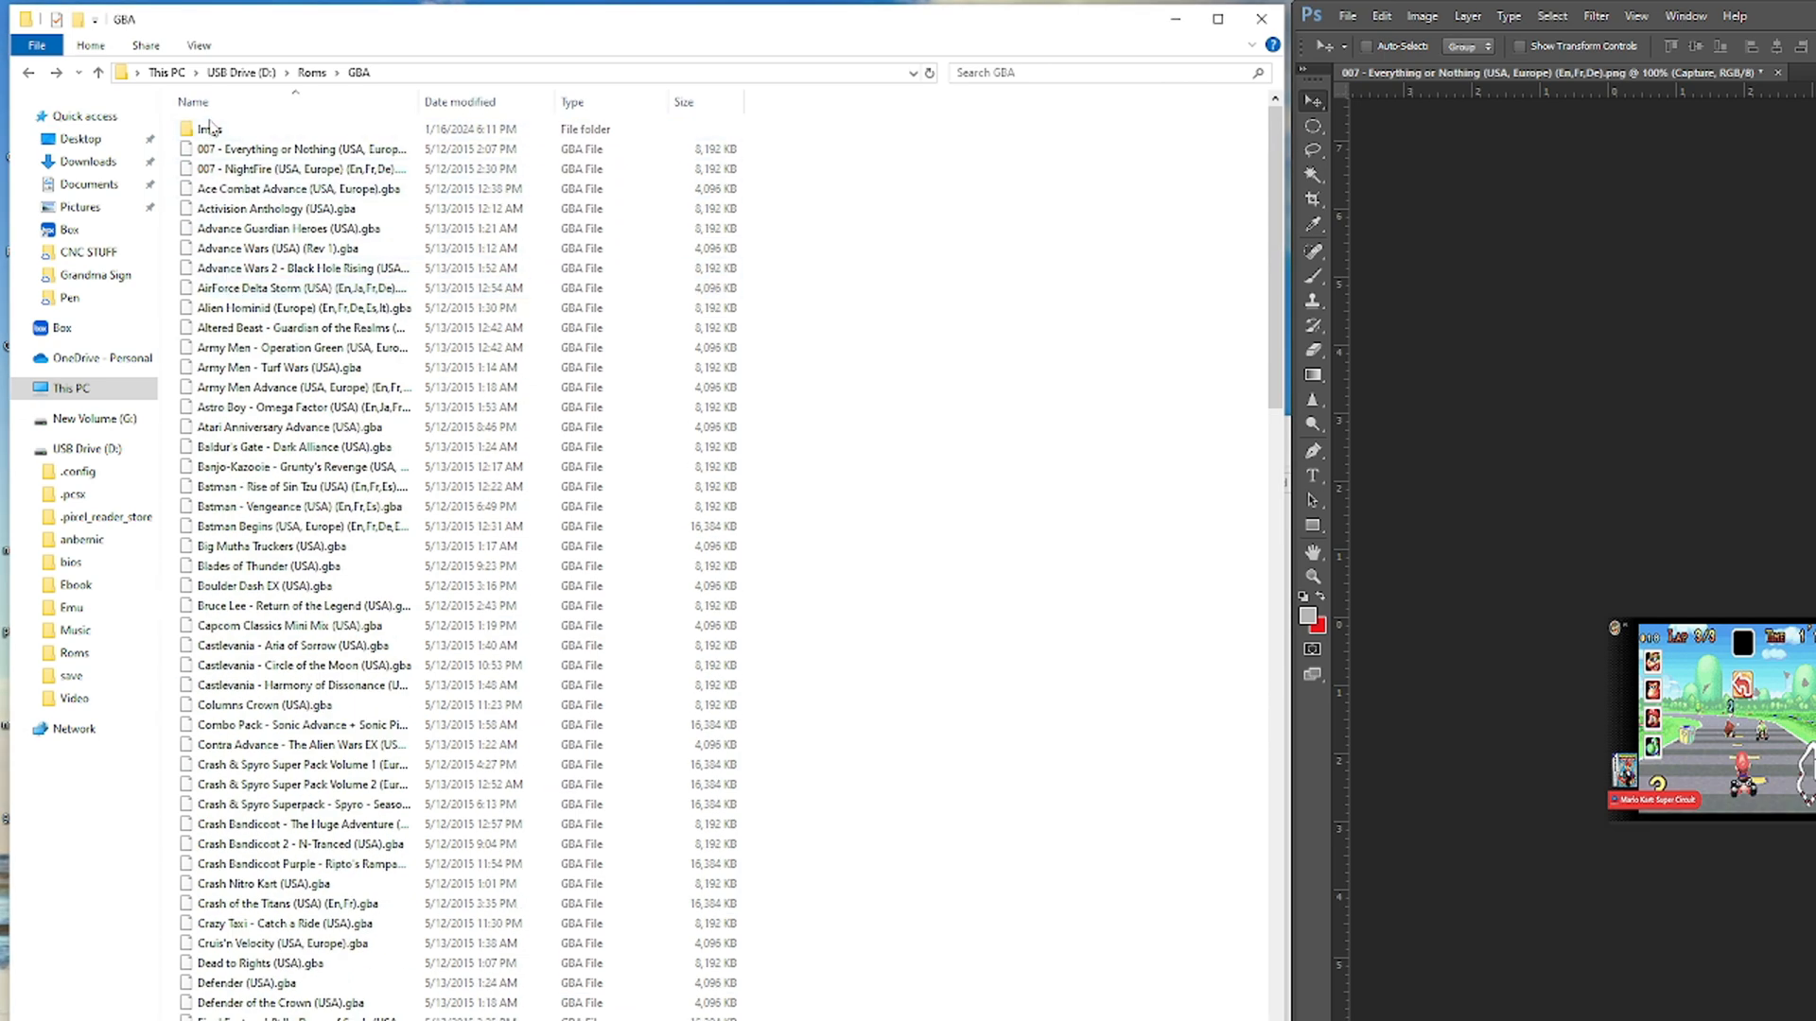
double_click(207, 128)
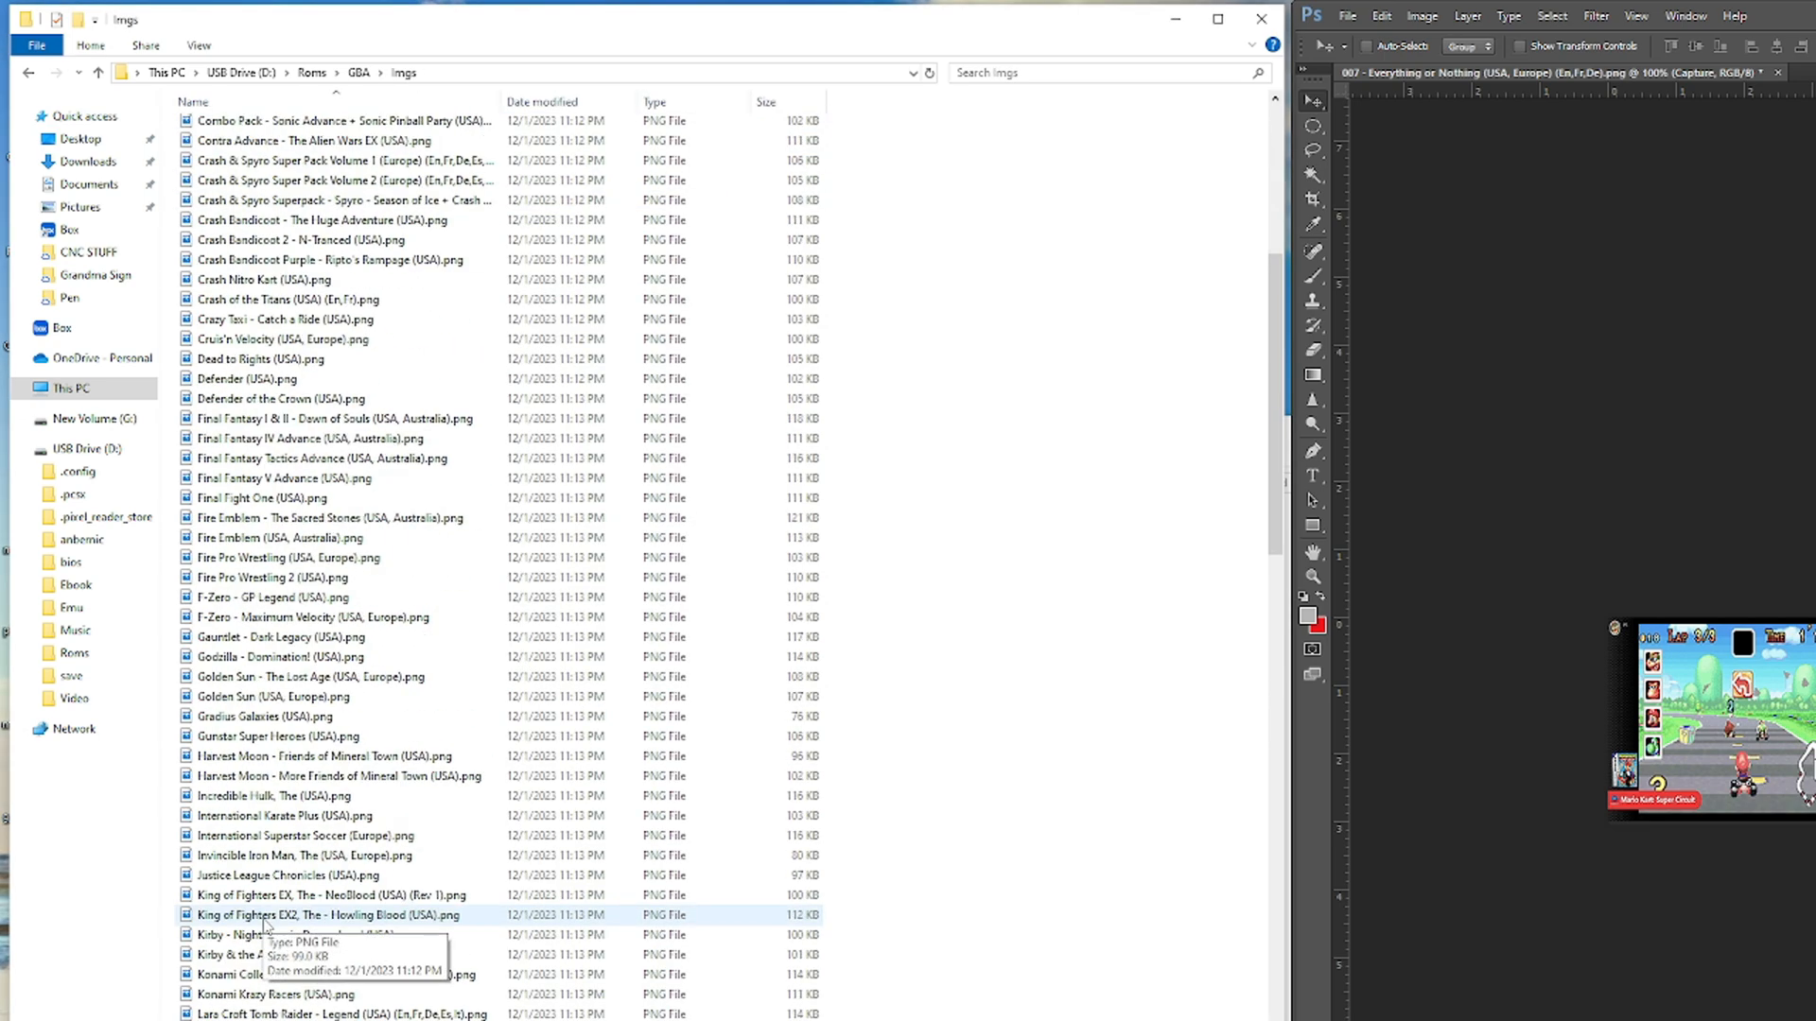
scroll(down, 3)
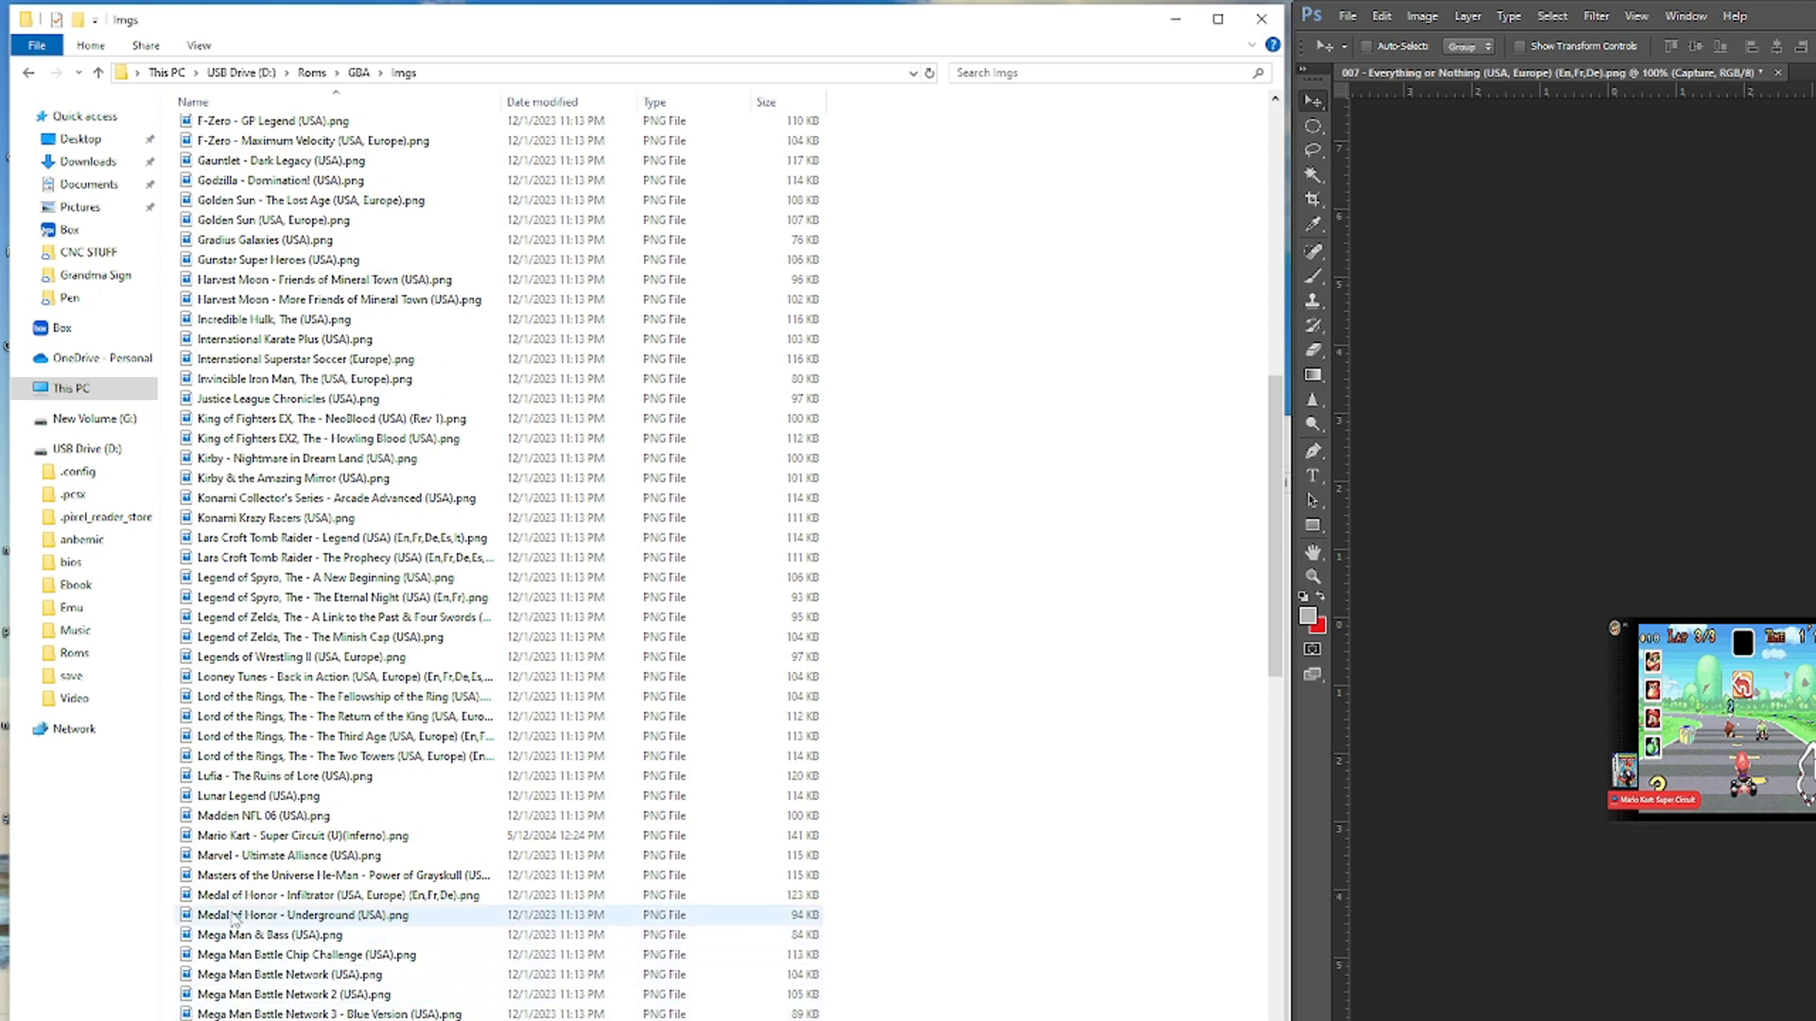
click(301, 835)
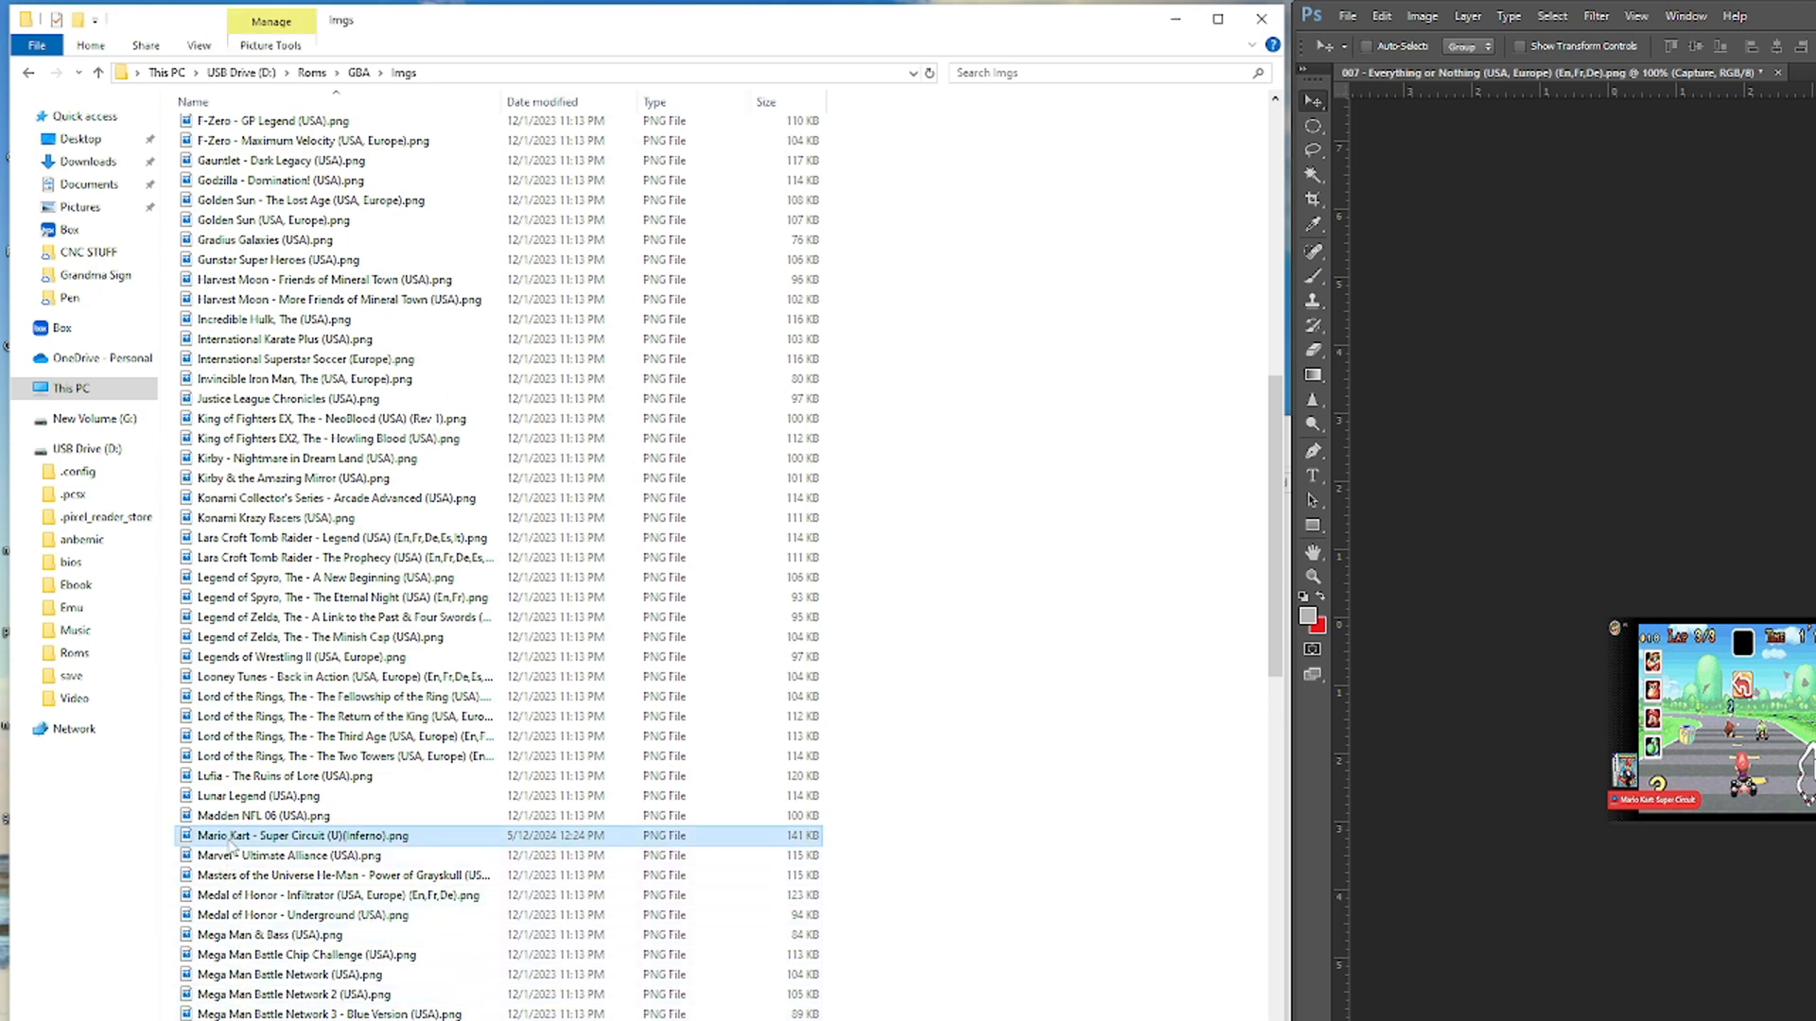
mouse_move(1201, 9)
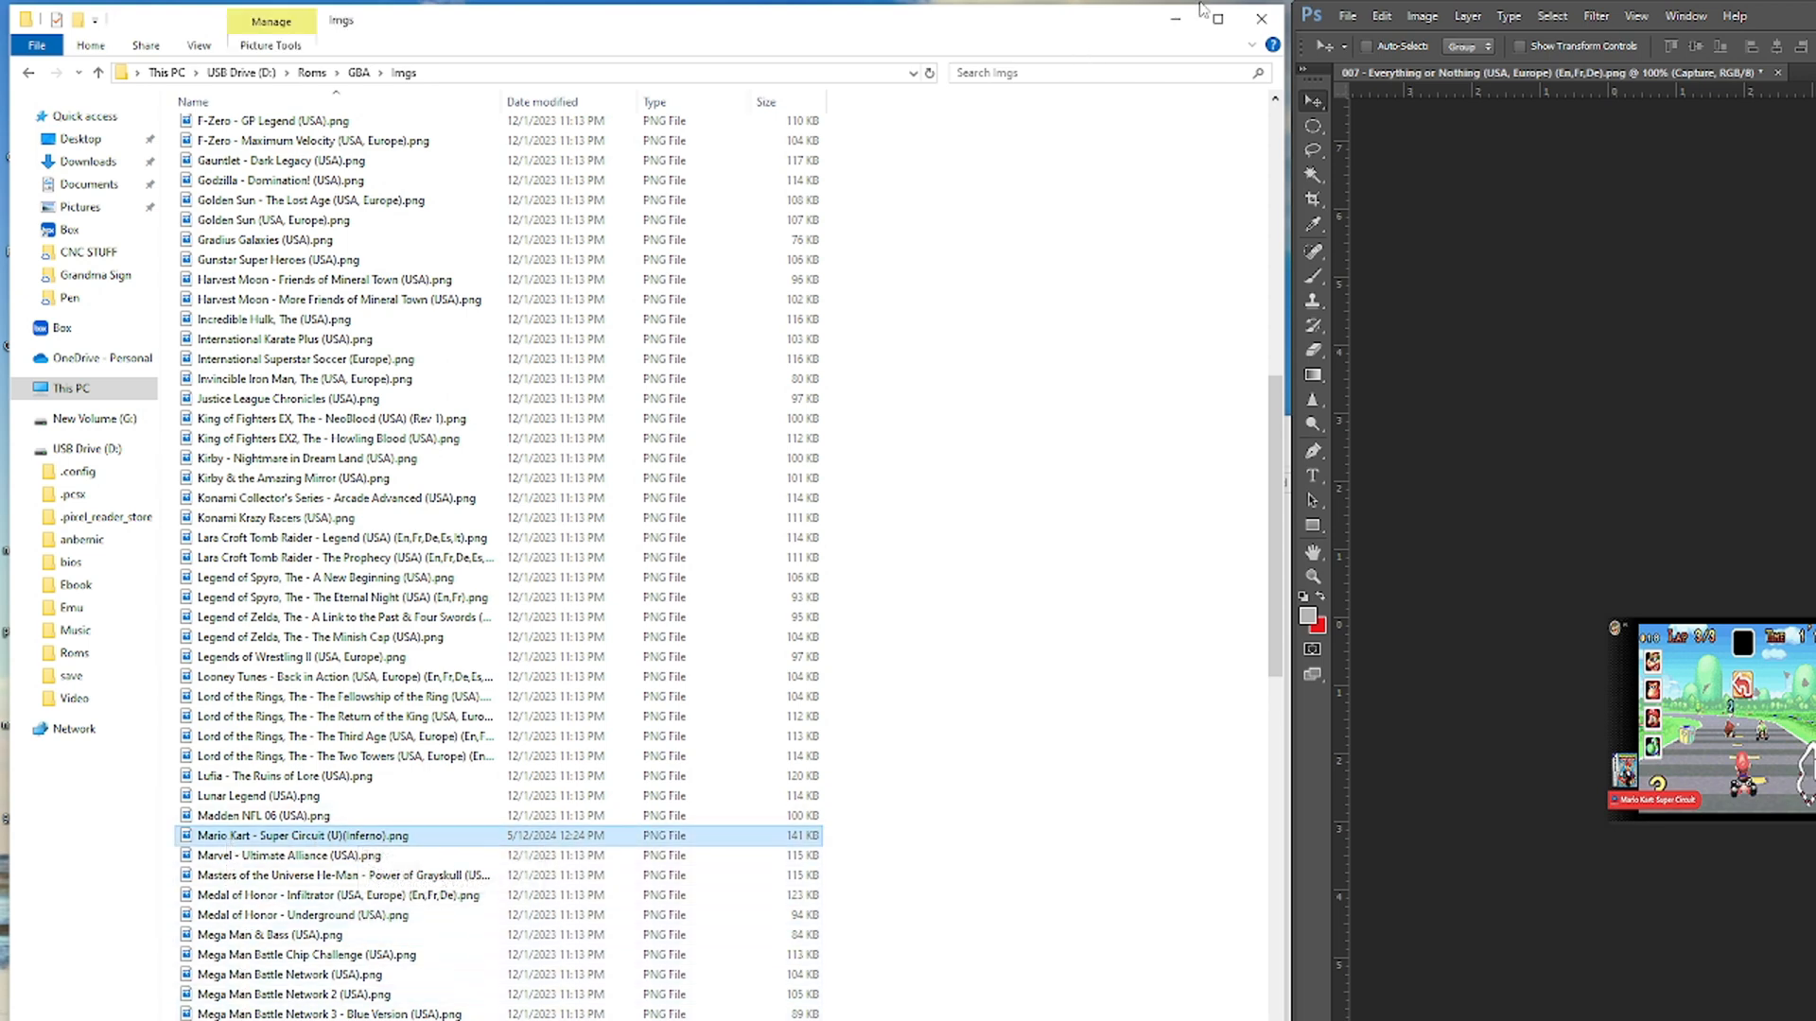